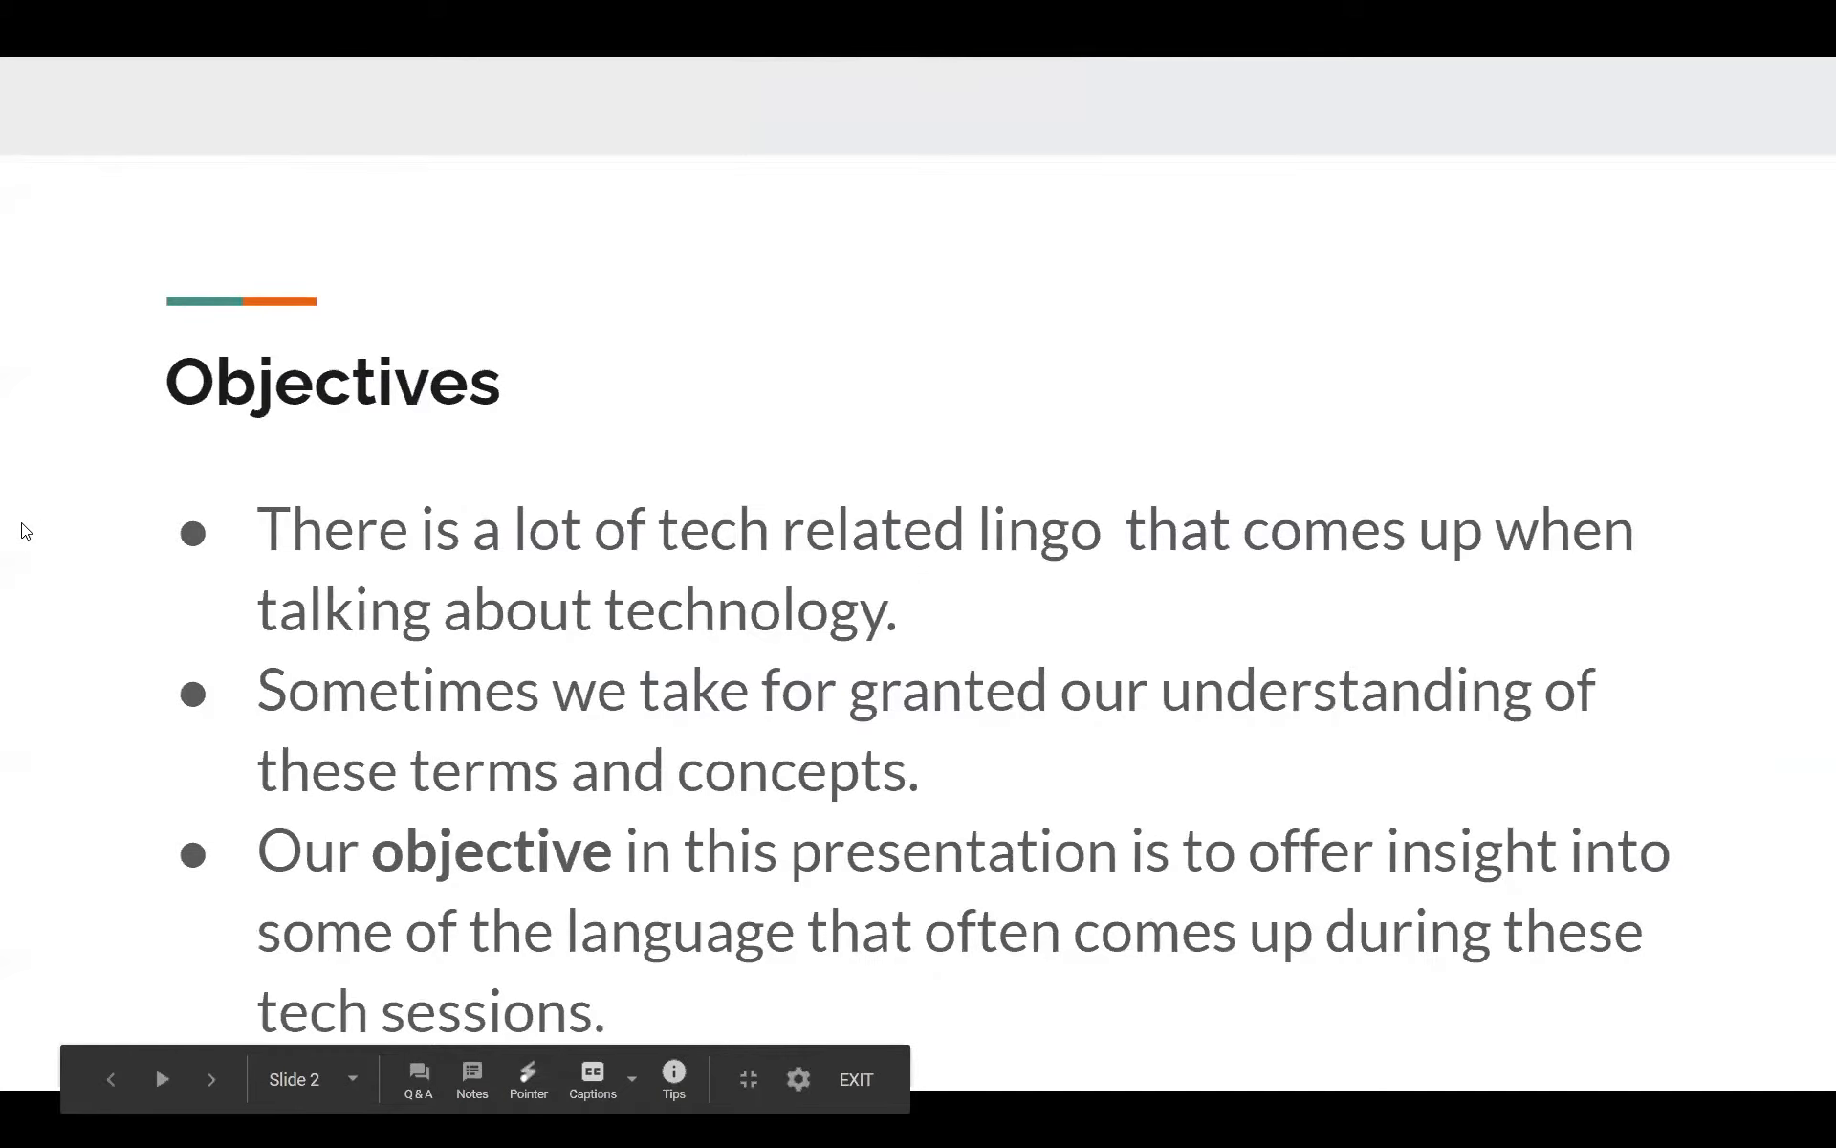
mouse_move(10, 515)
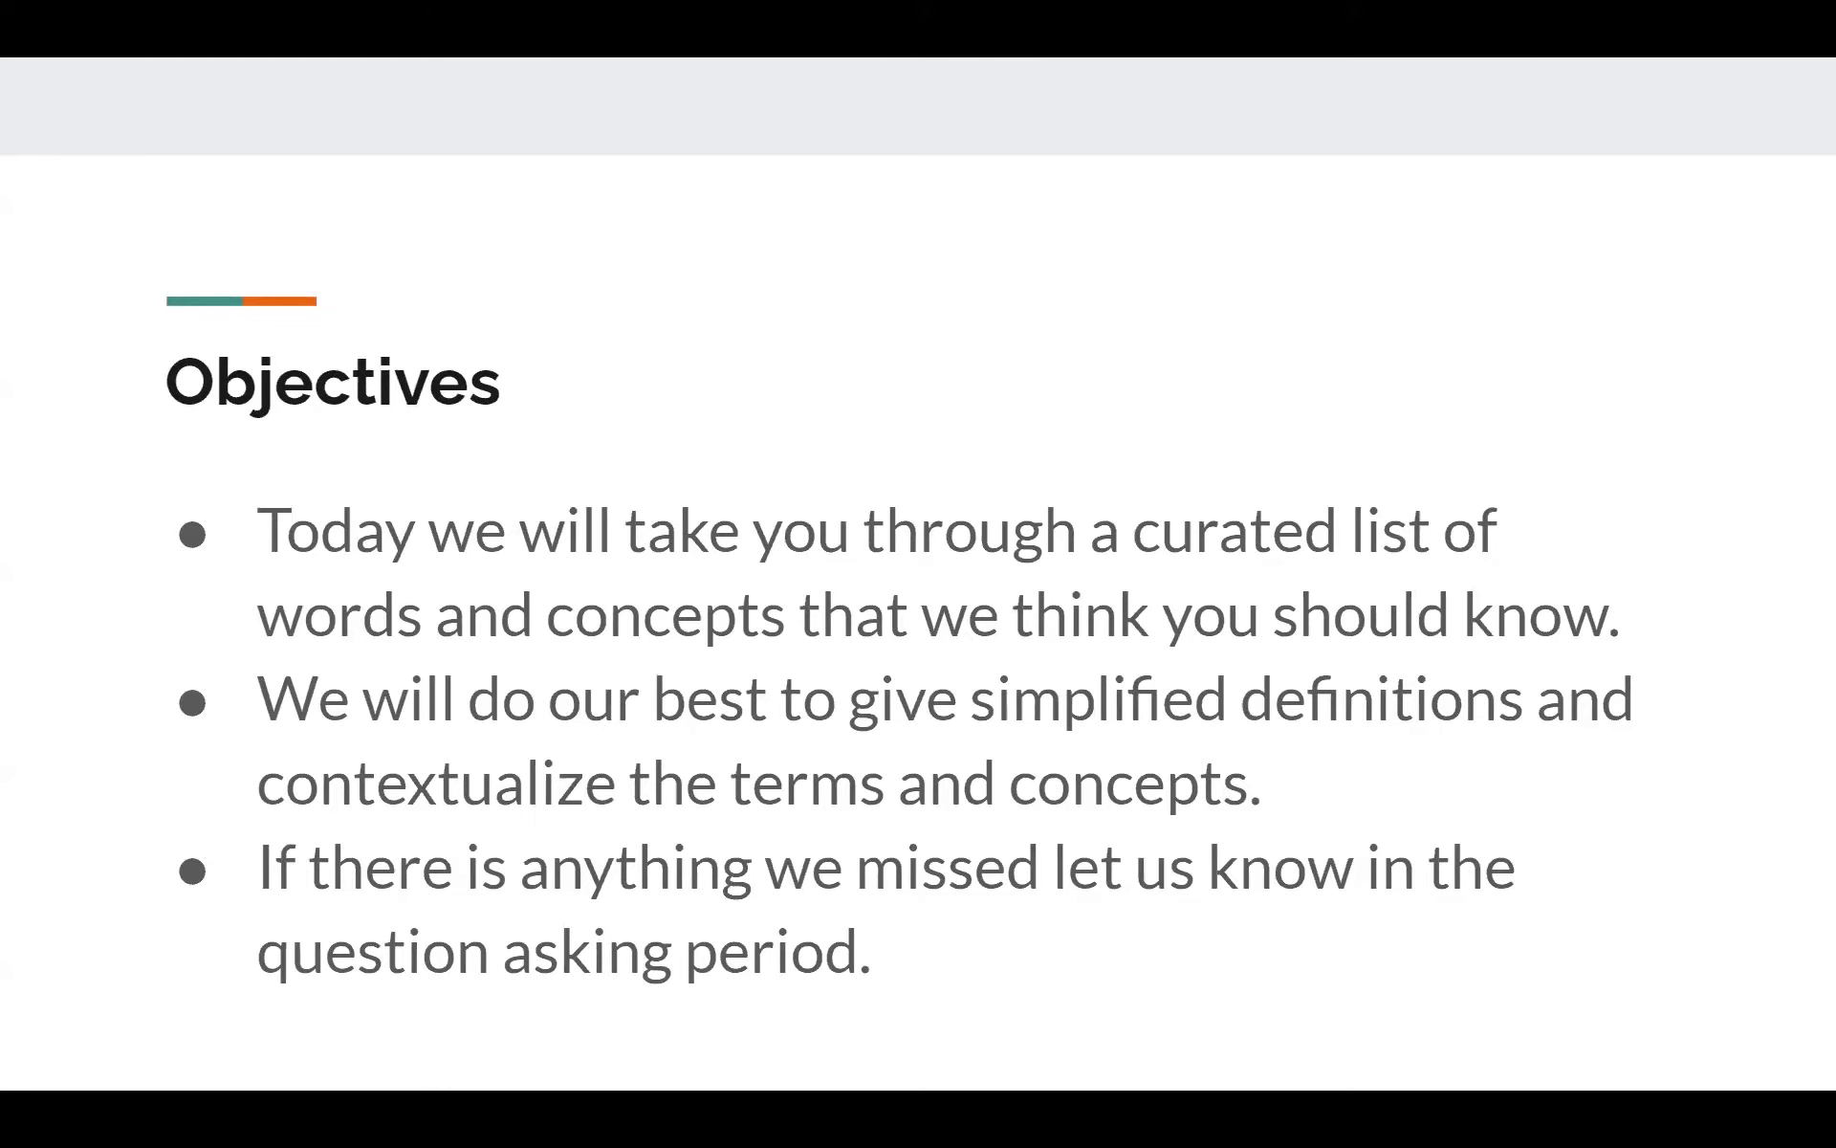
Advance from the objectives slide to the VPN definition slide
key("Right")
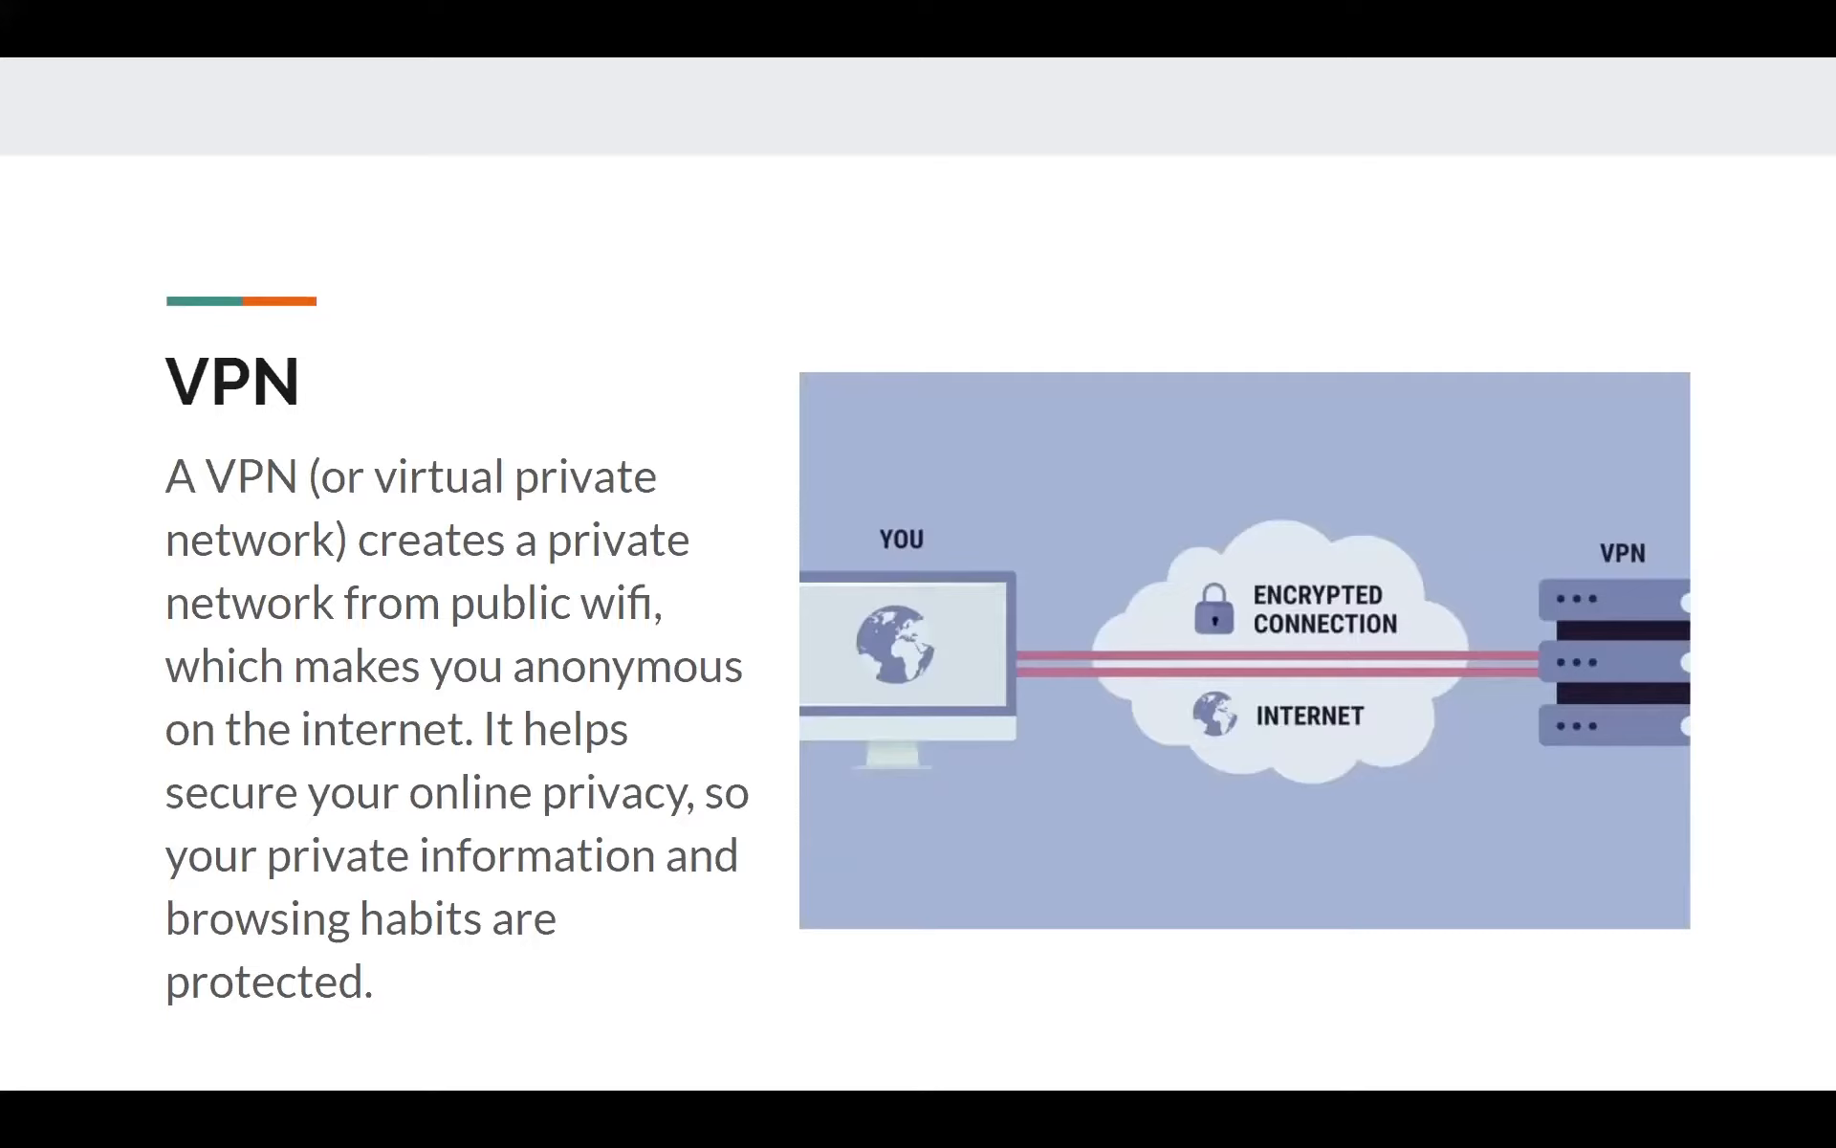
key("Right")
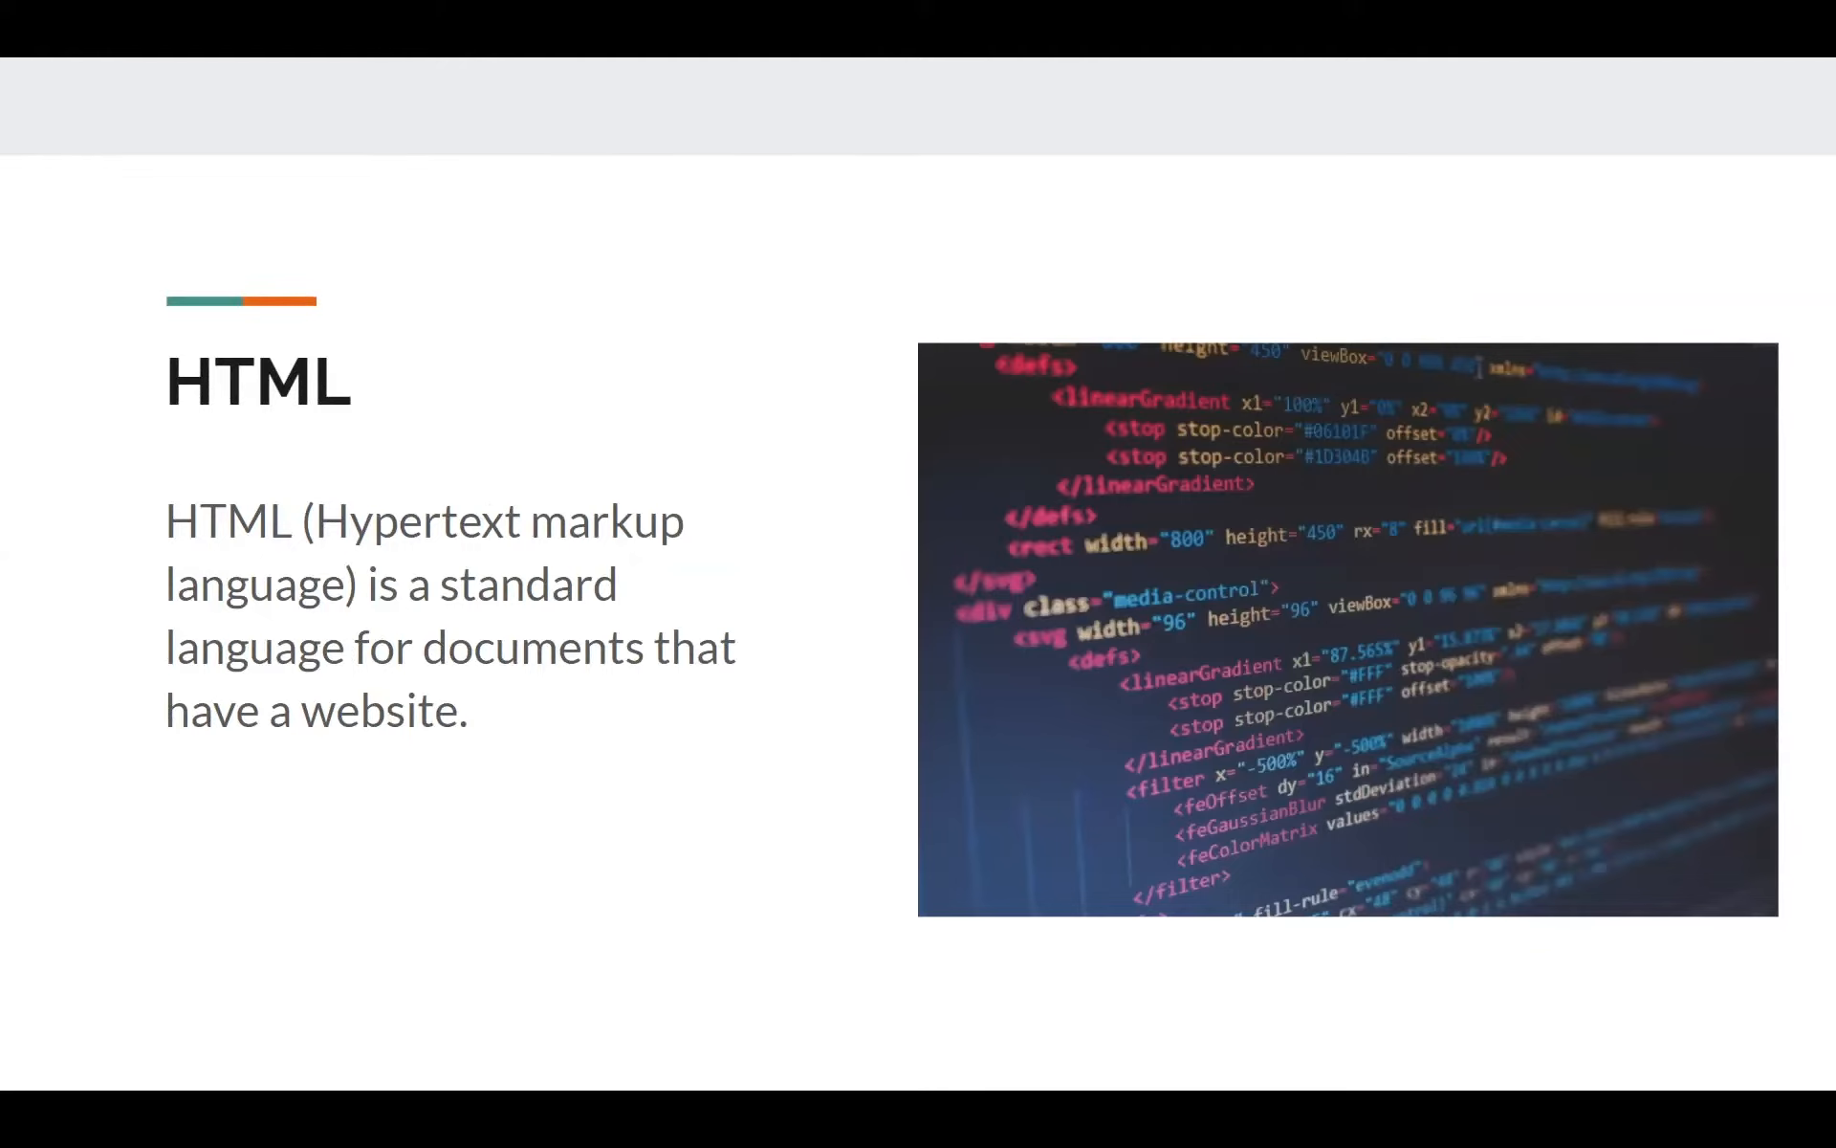
Advance from the HTML slide to the CSS definition slide
key("Right")
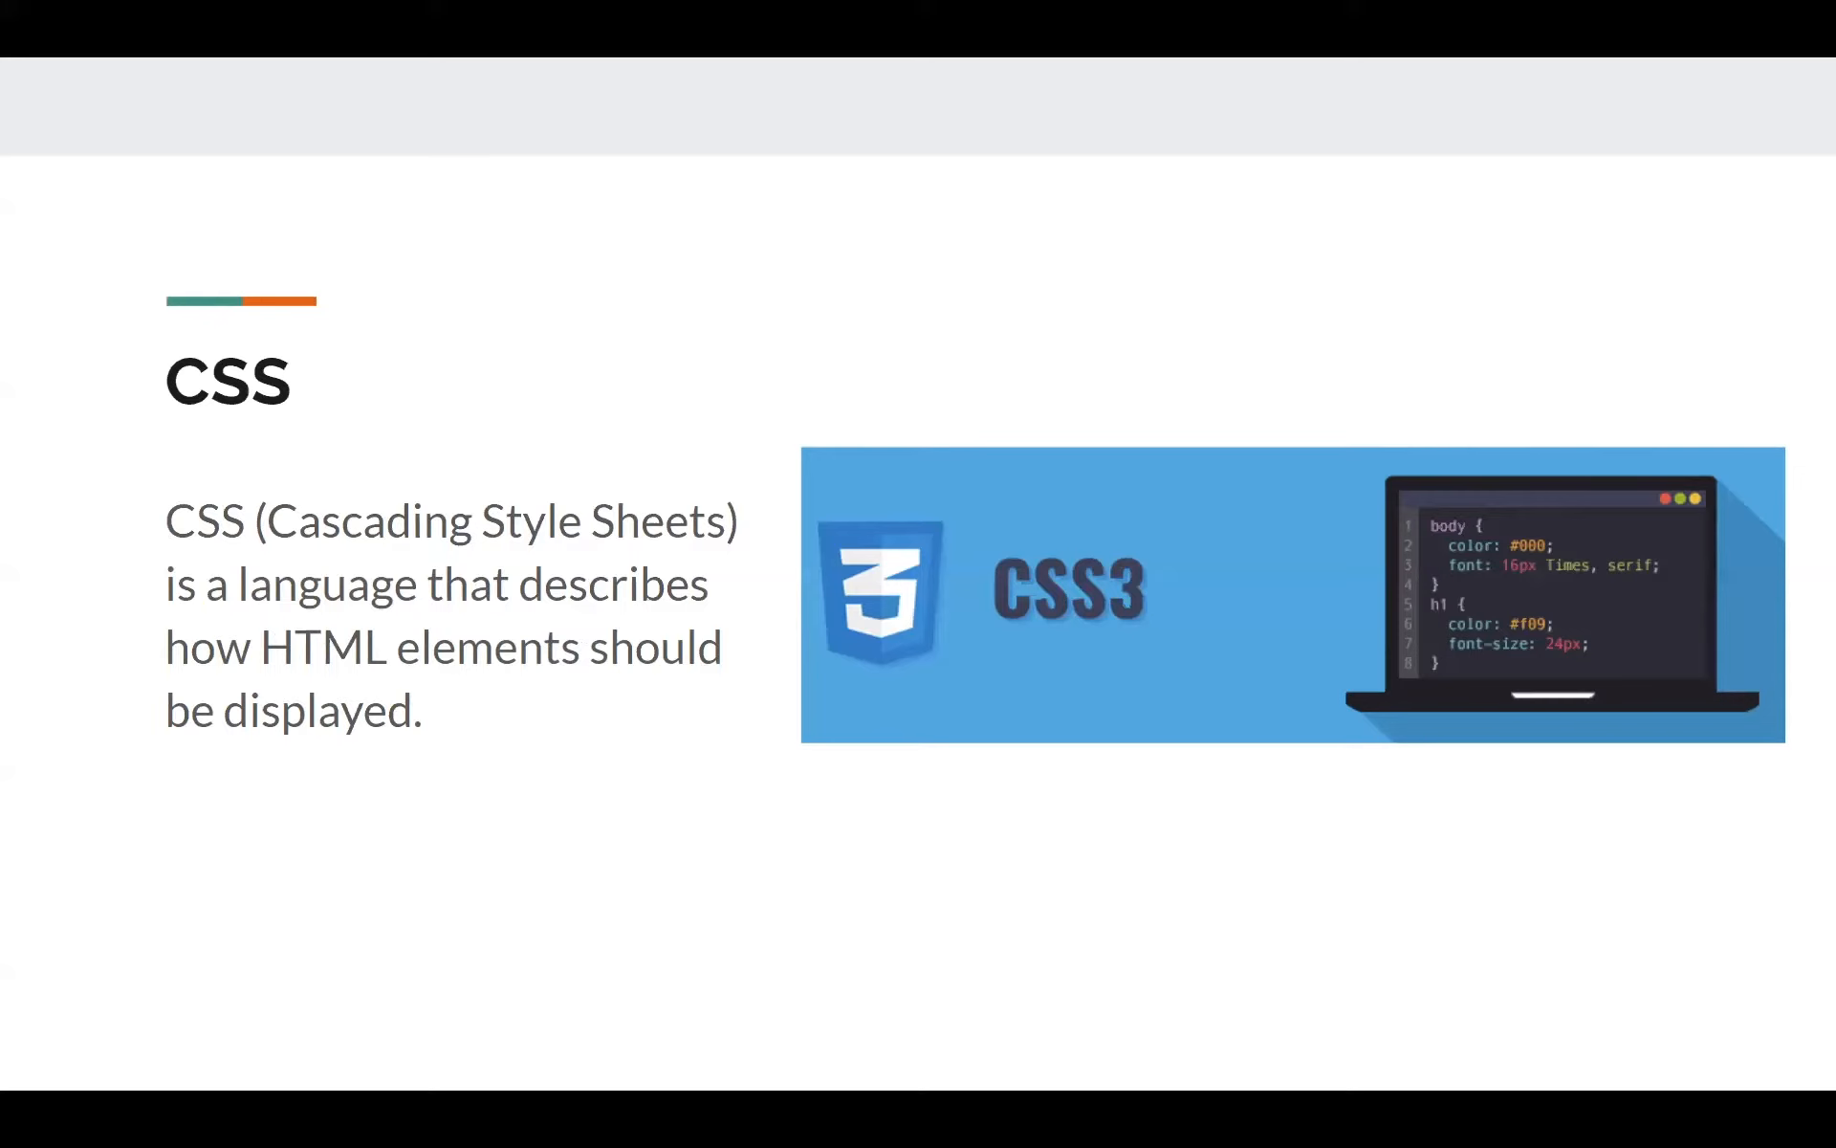
Leave the slideshow and scroll the unstyled CSS Zen Garden page down to Benefits and Requirements
key("Escape")
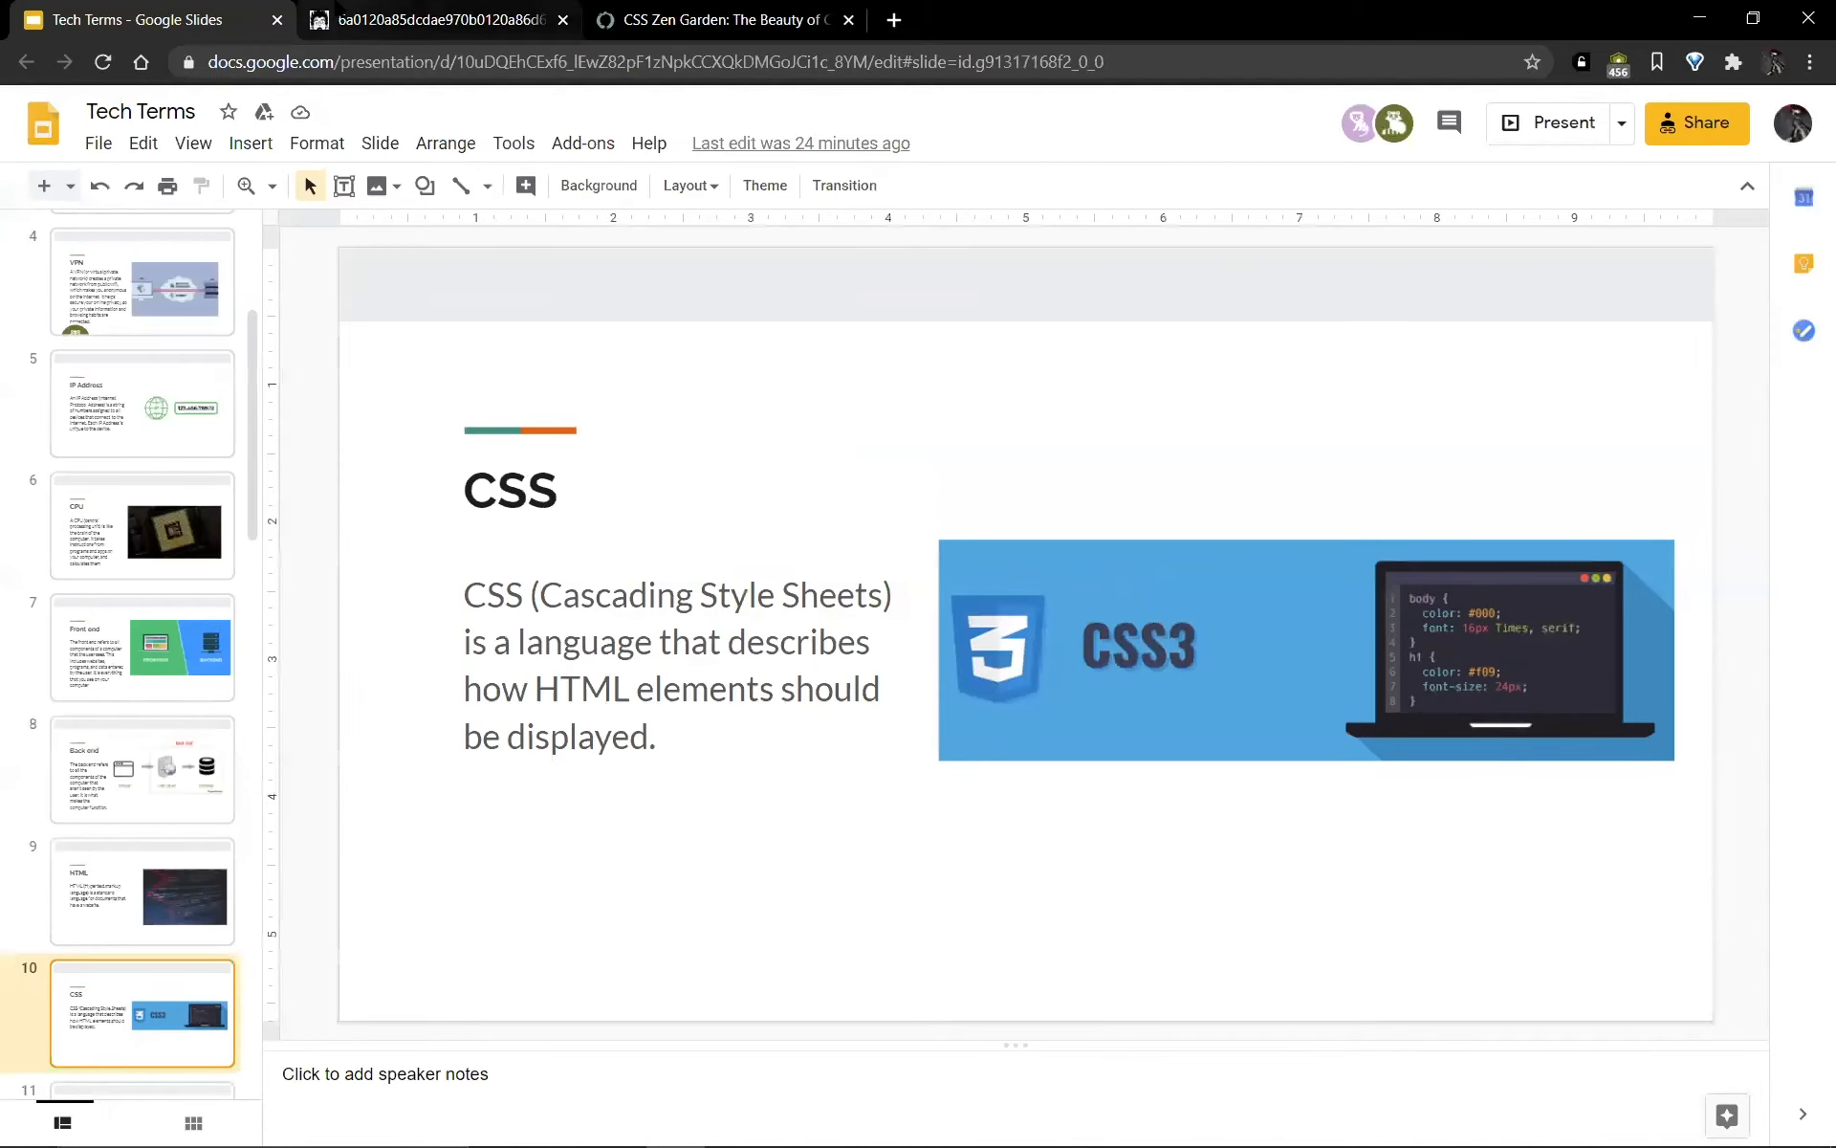
left_click(434, 19)
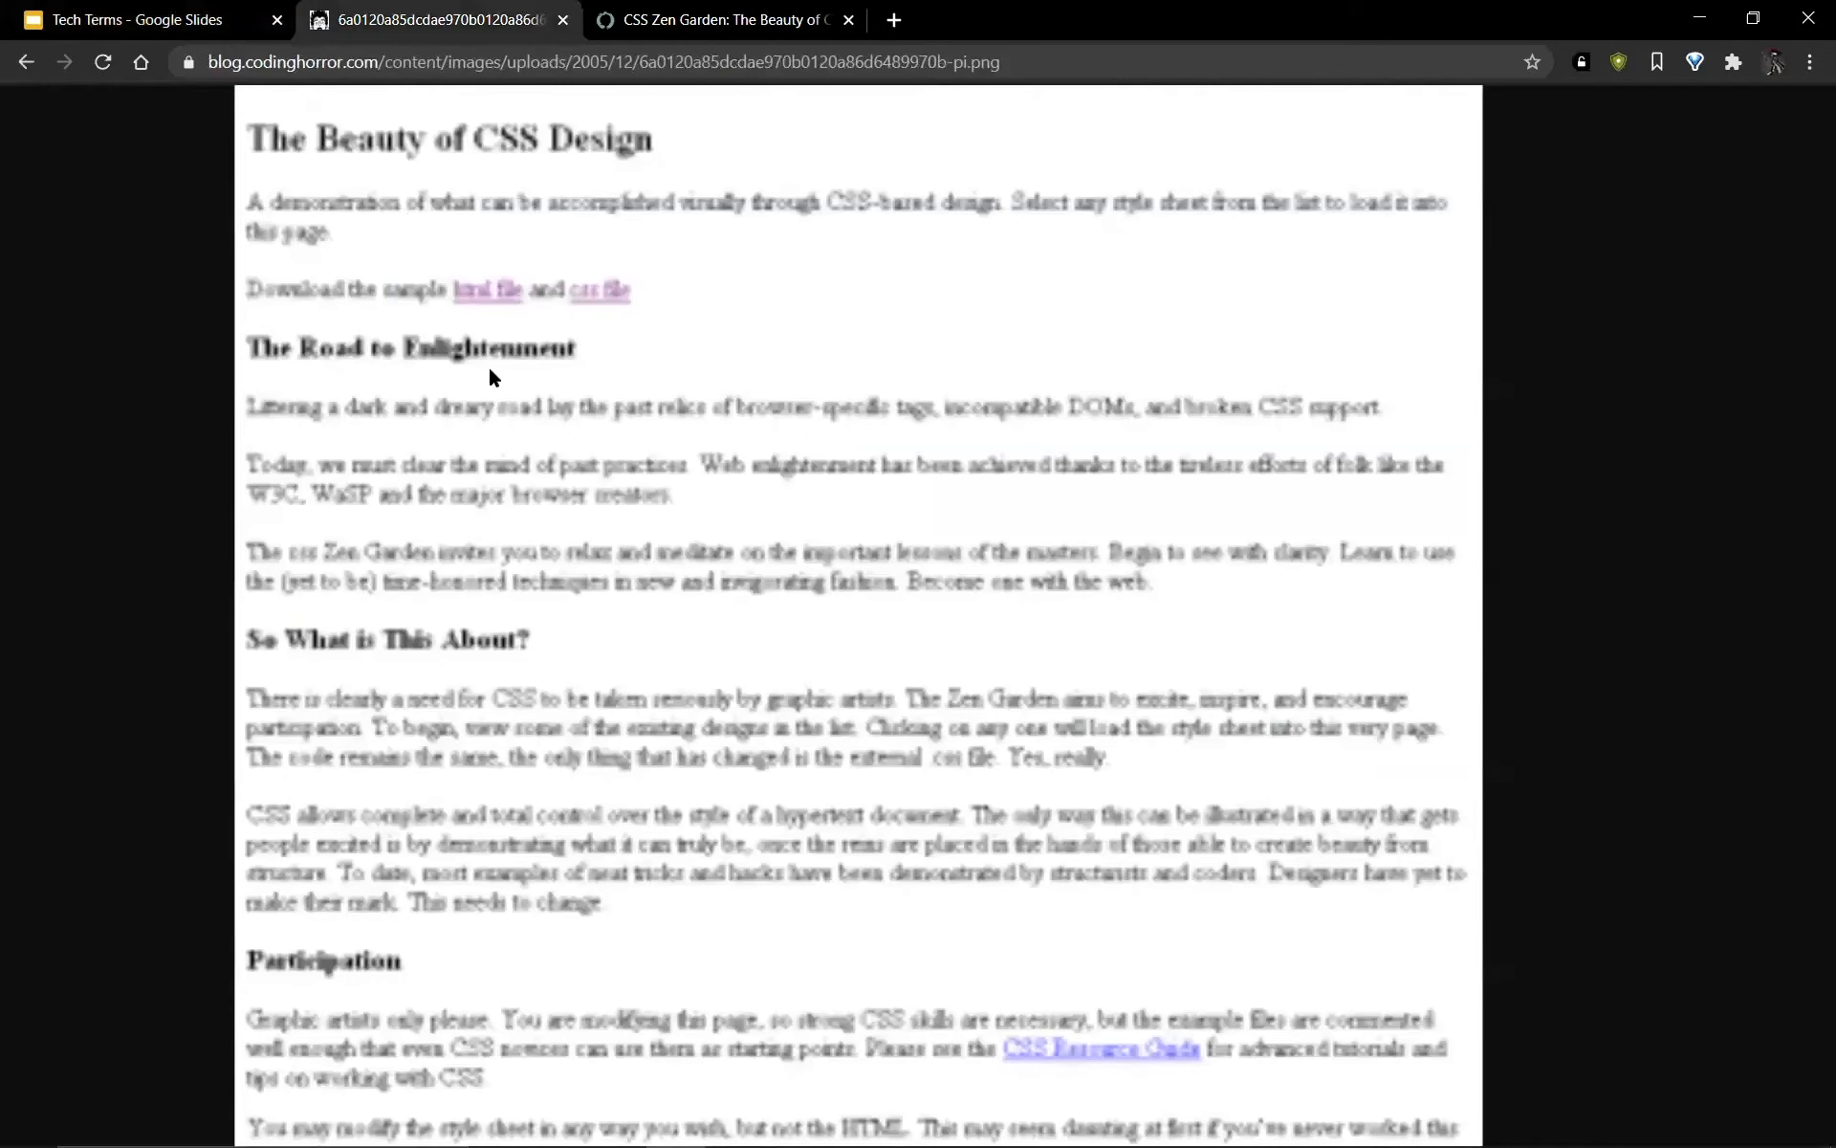
mouse_move(326, 163)
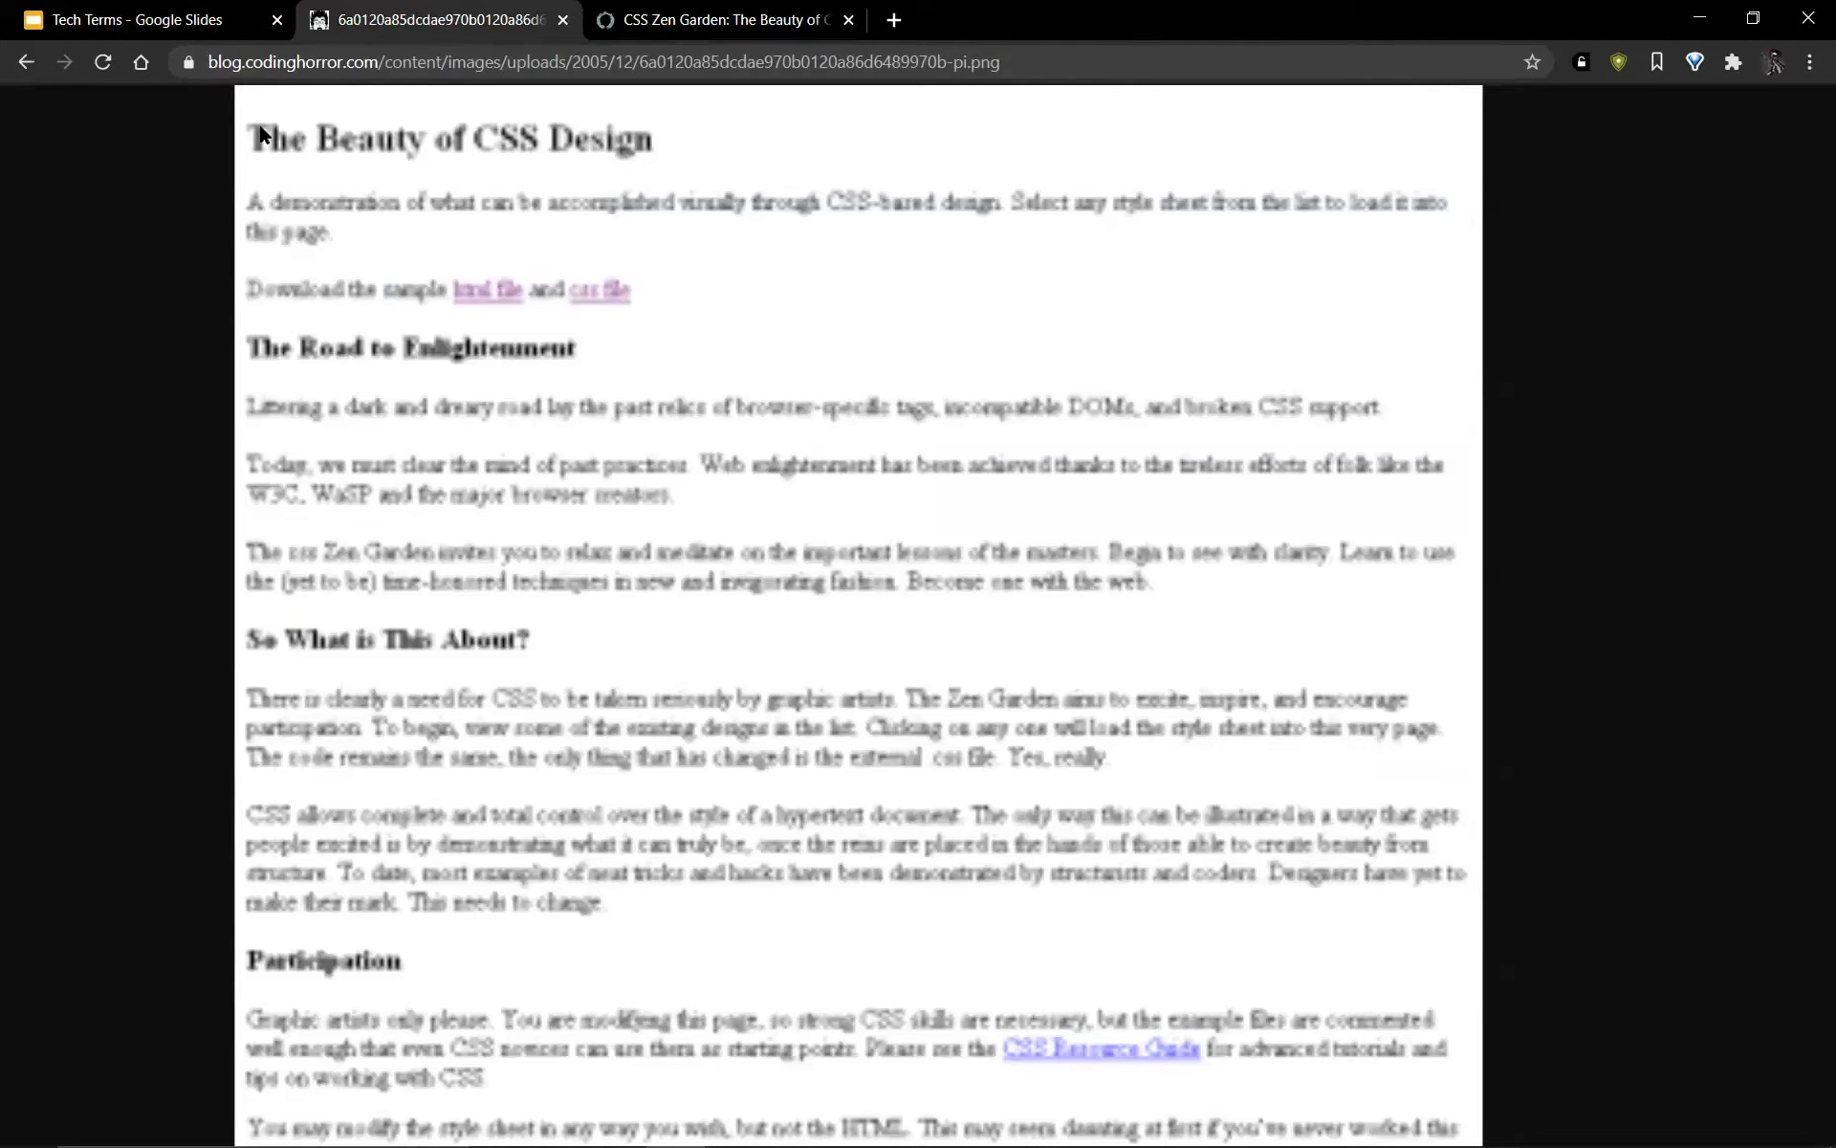
mouse_move(409, 227)
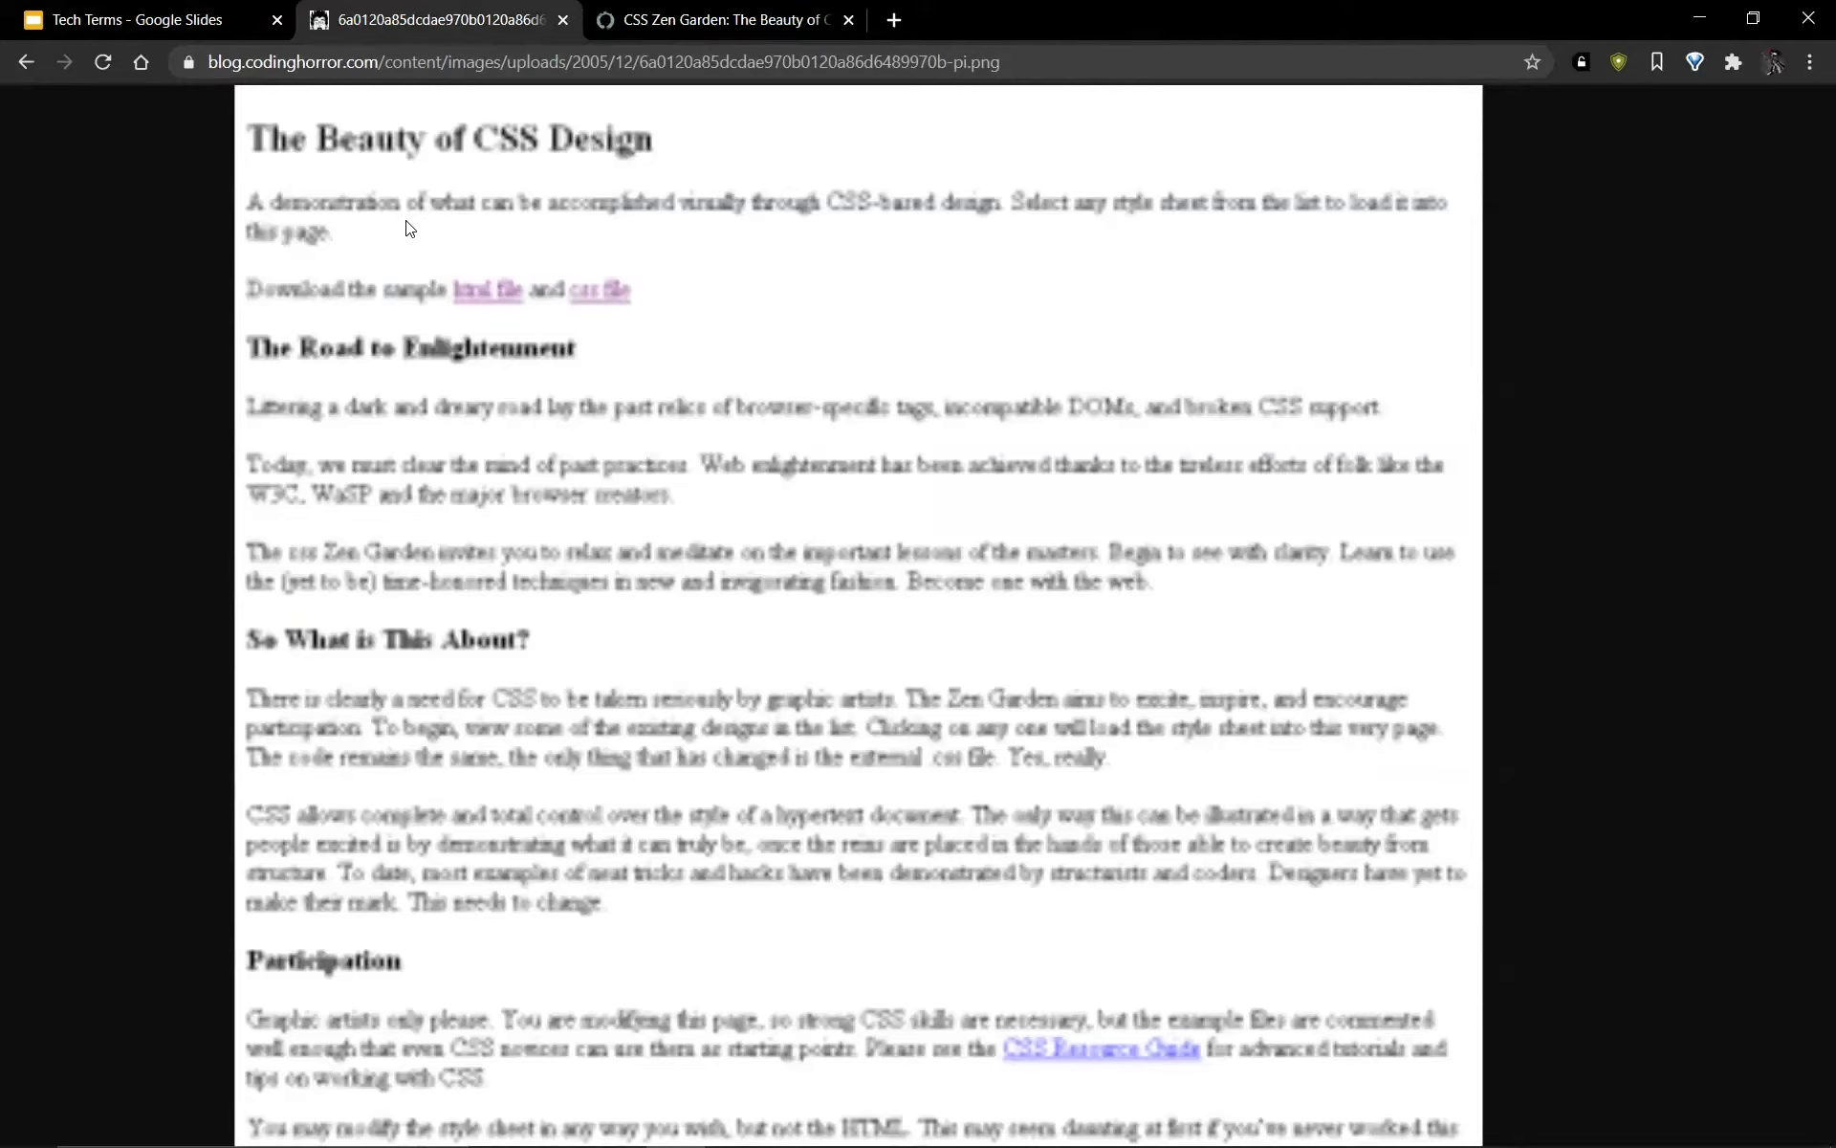
mouse_move(411, 291)
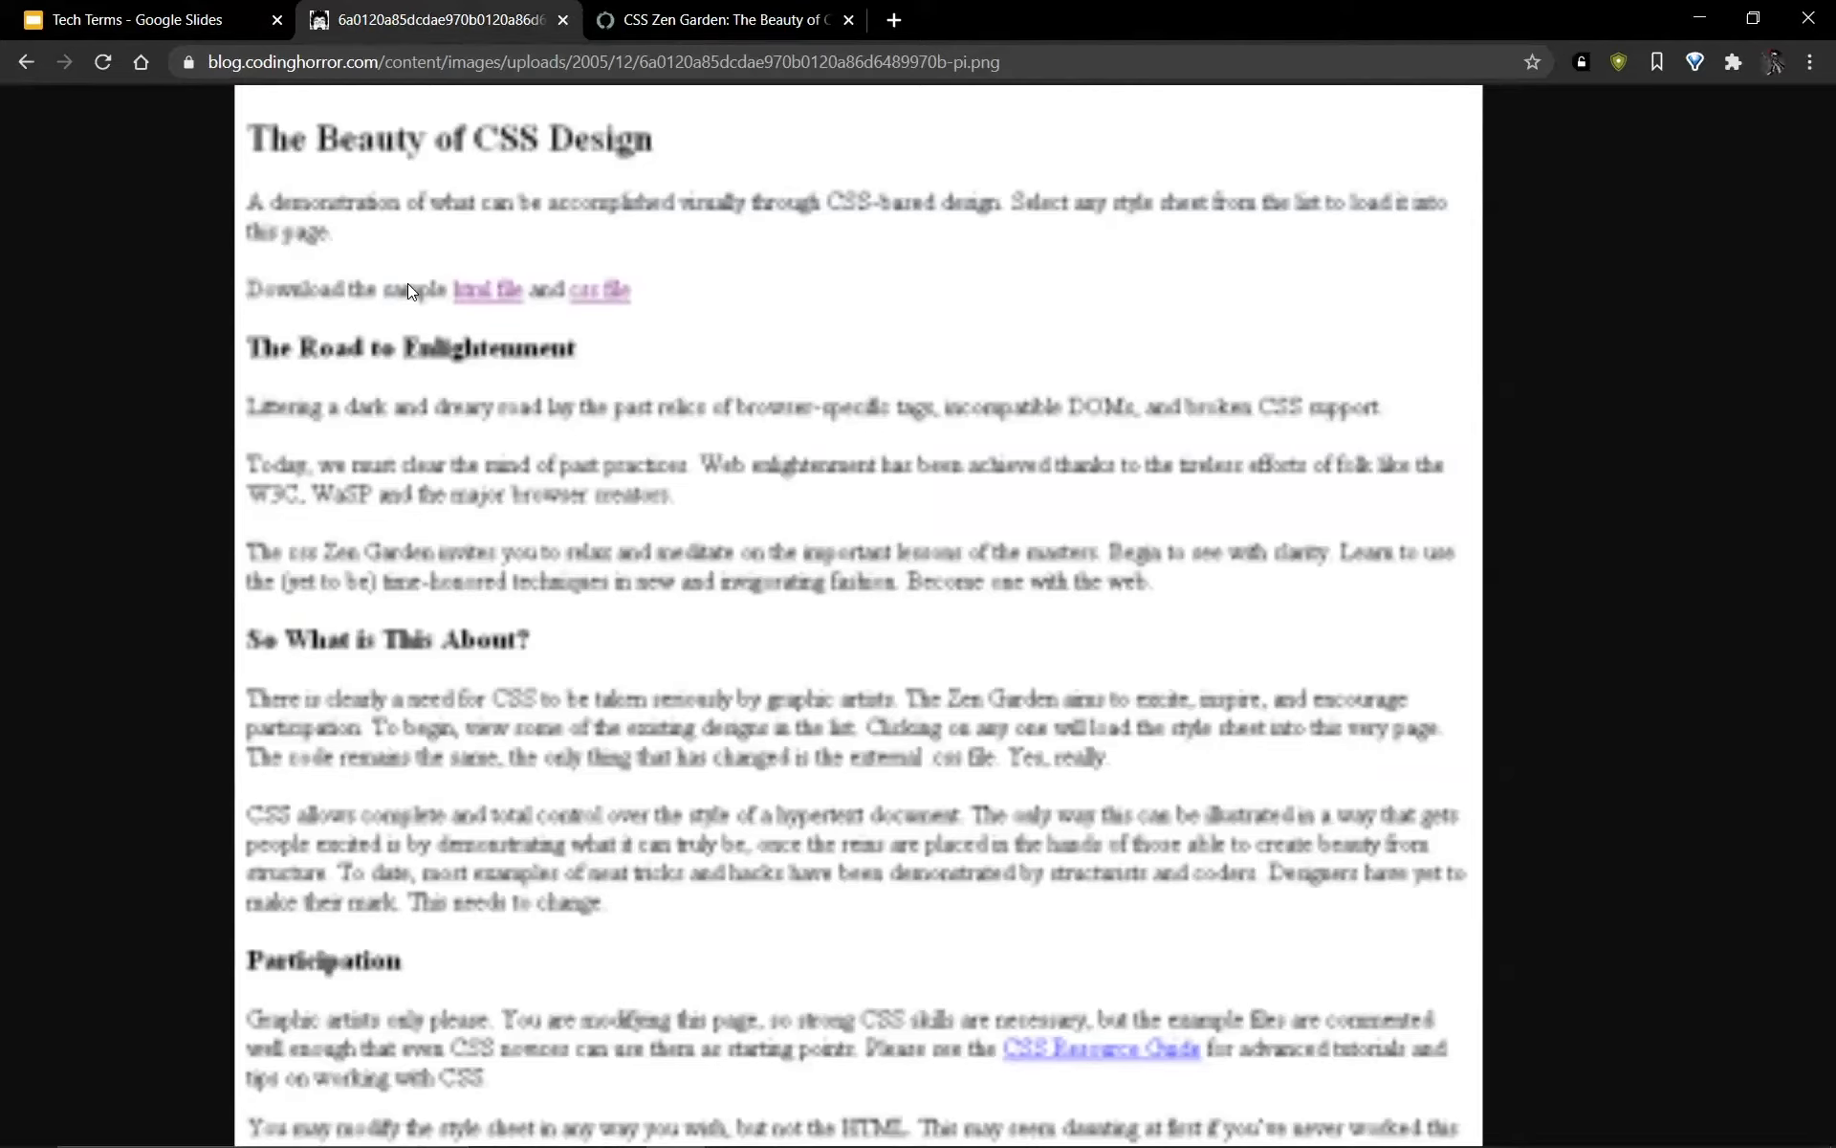
scroll("down", 3)
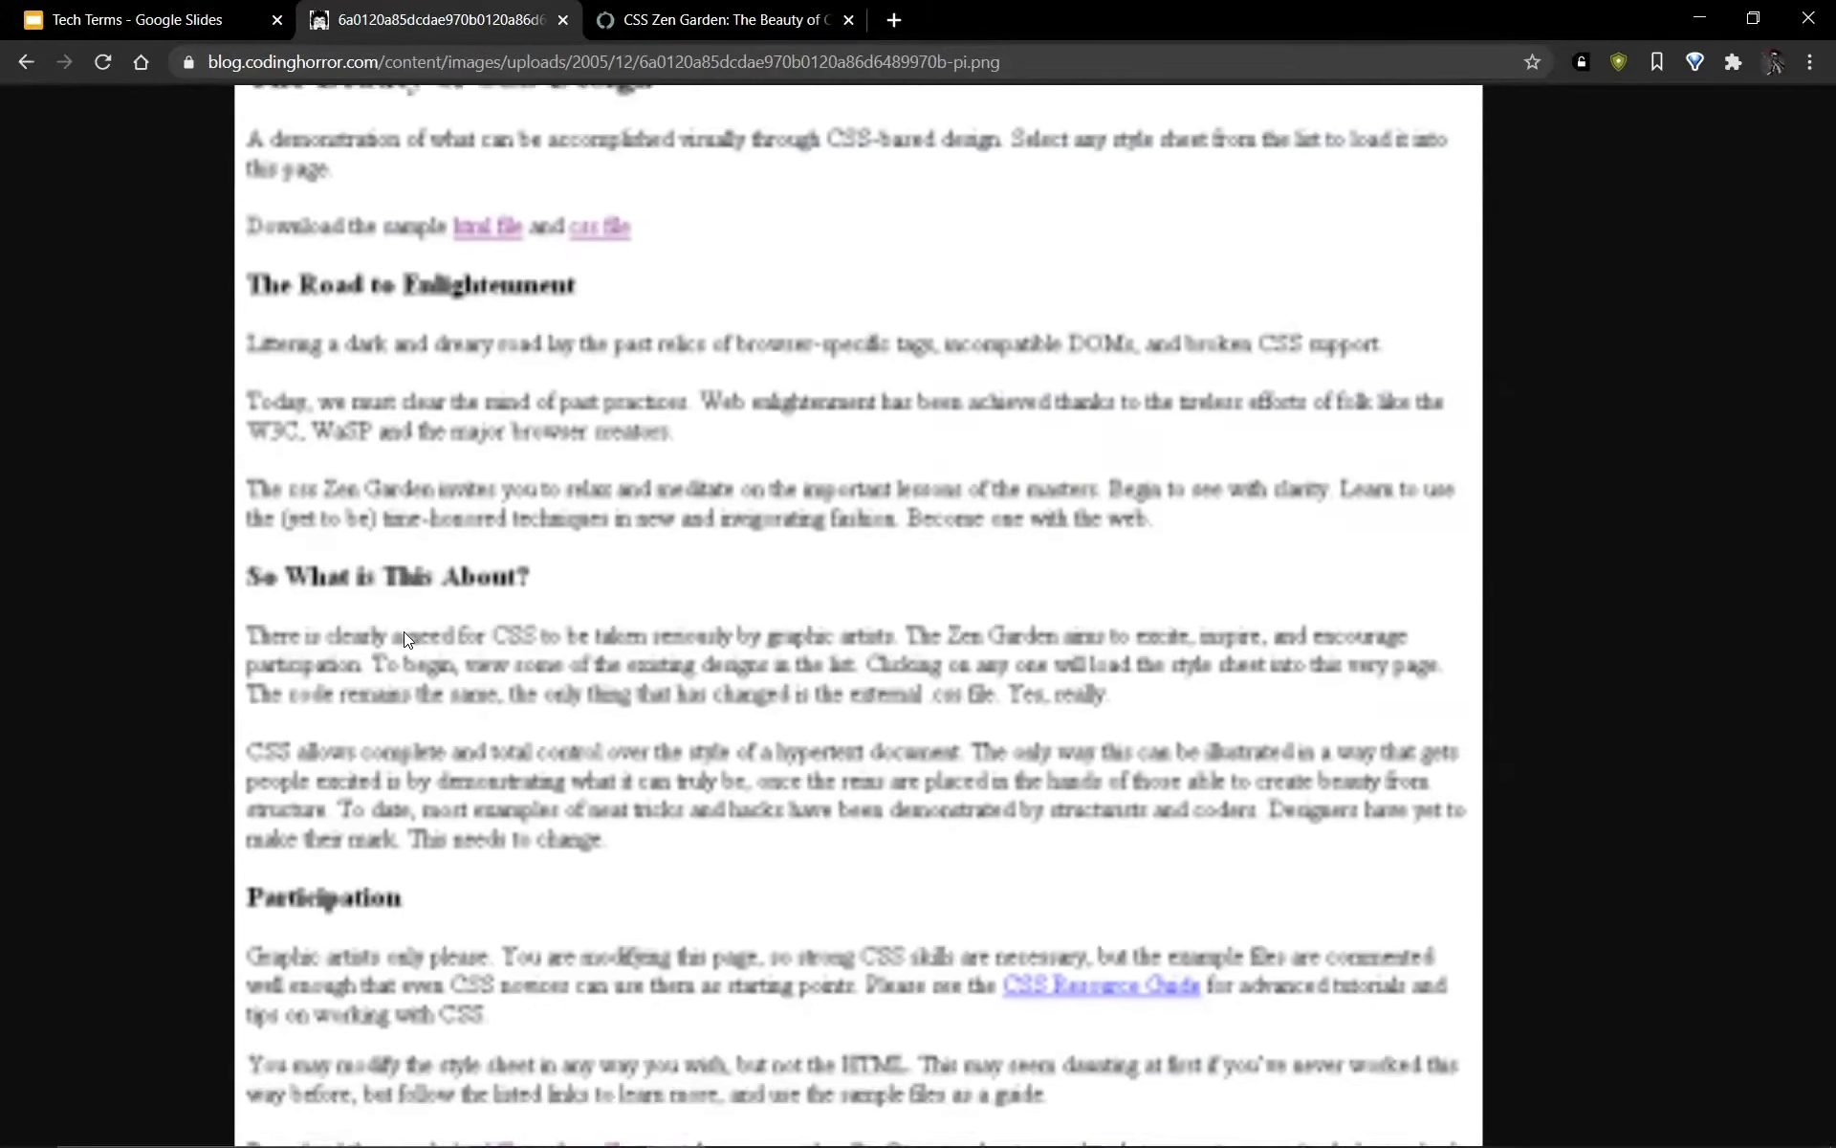
scroll("down", 3)
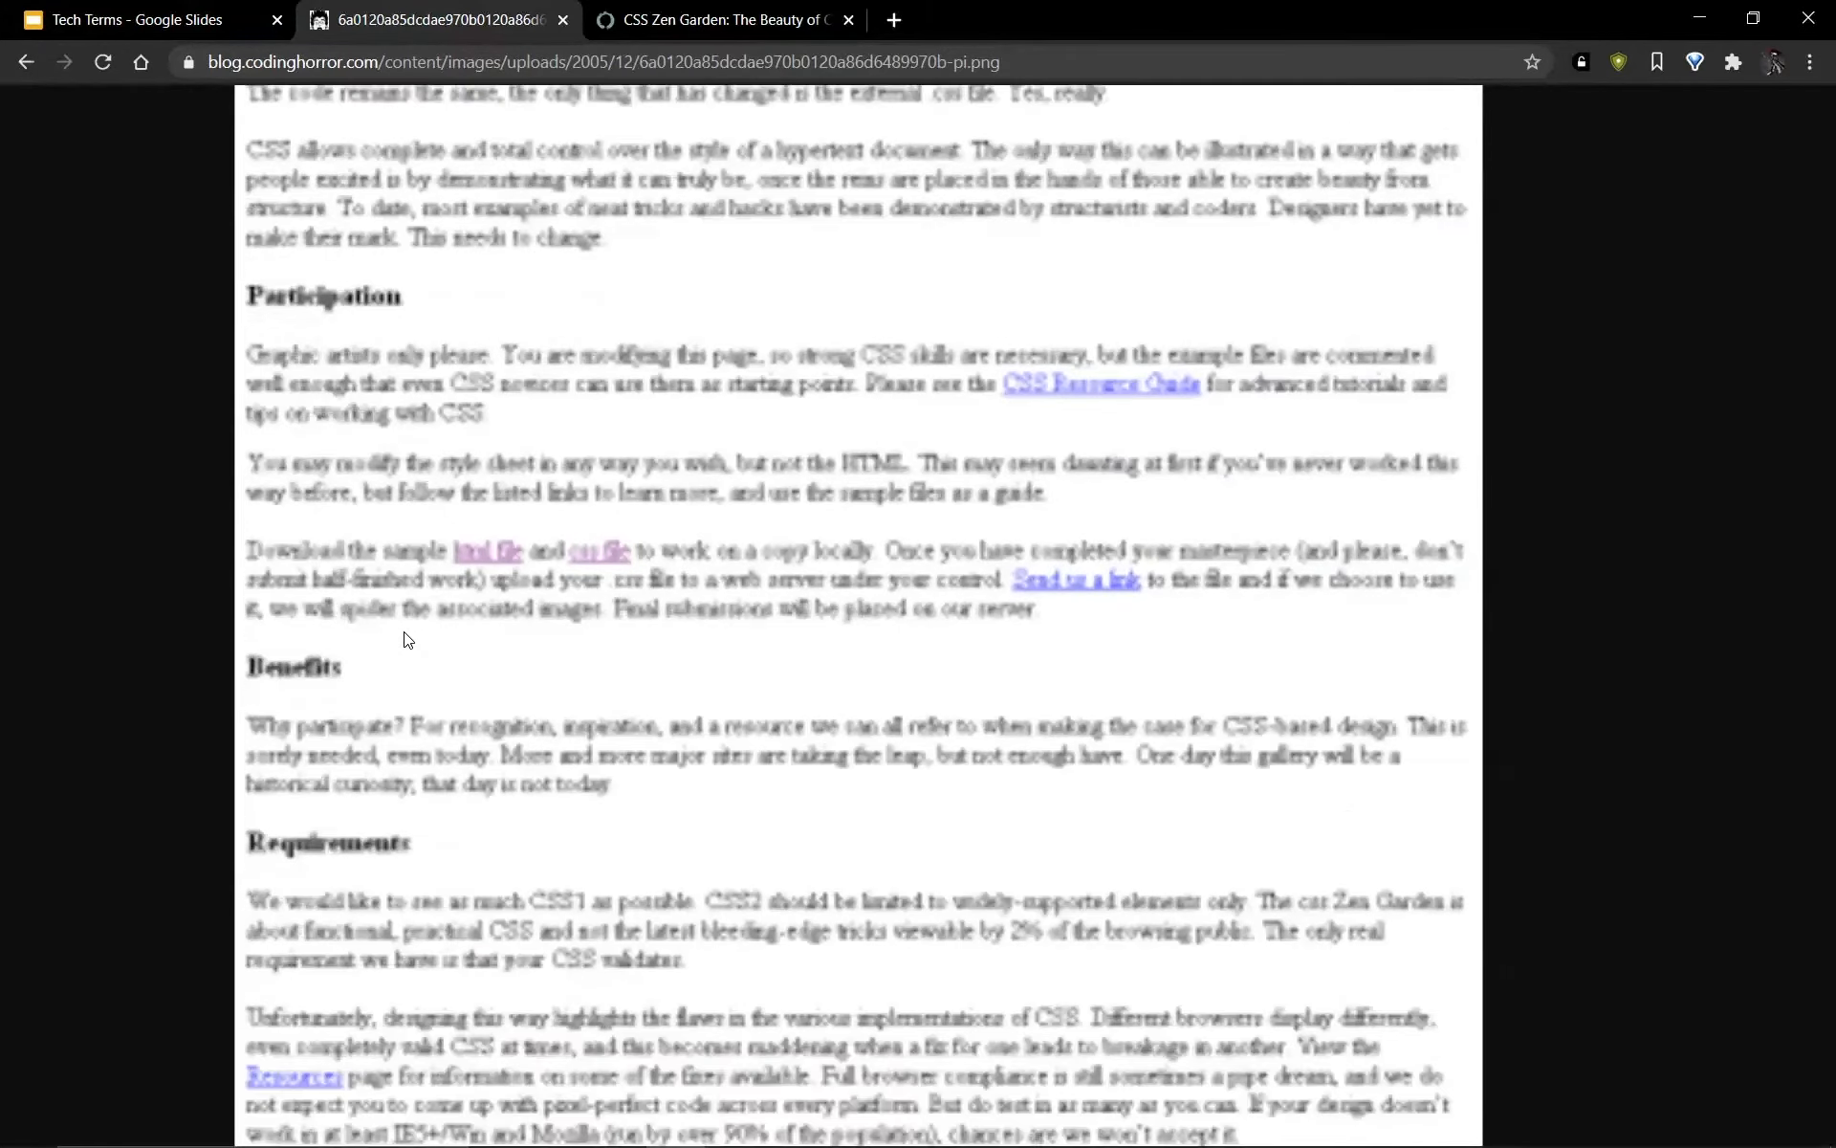
scroll("down", 3)
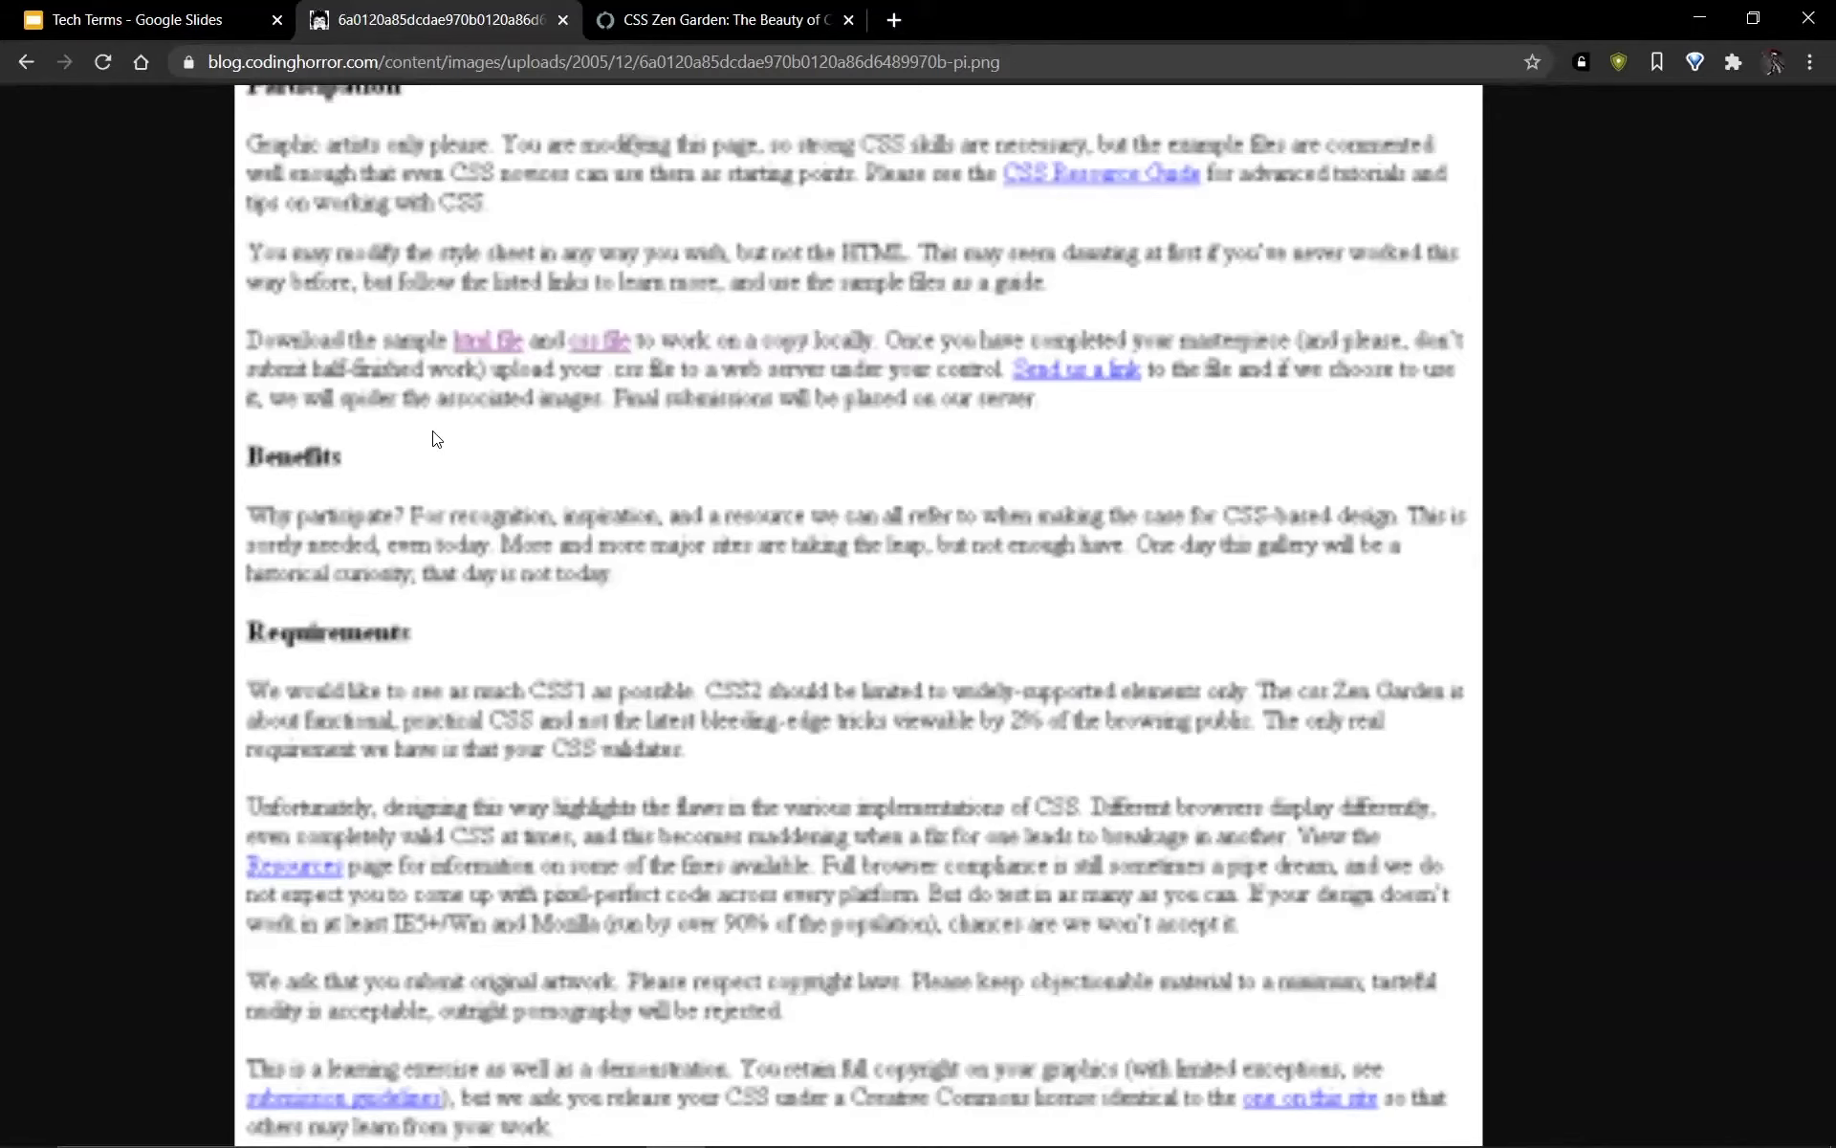
mouse_move(542, 155)
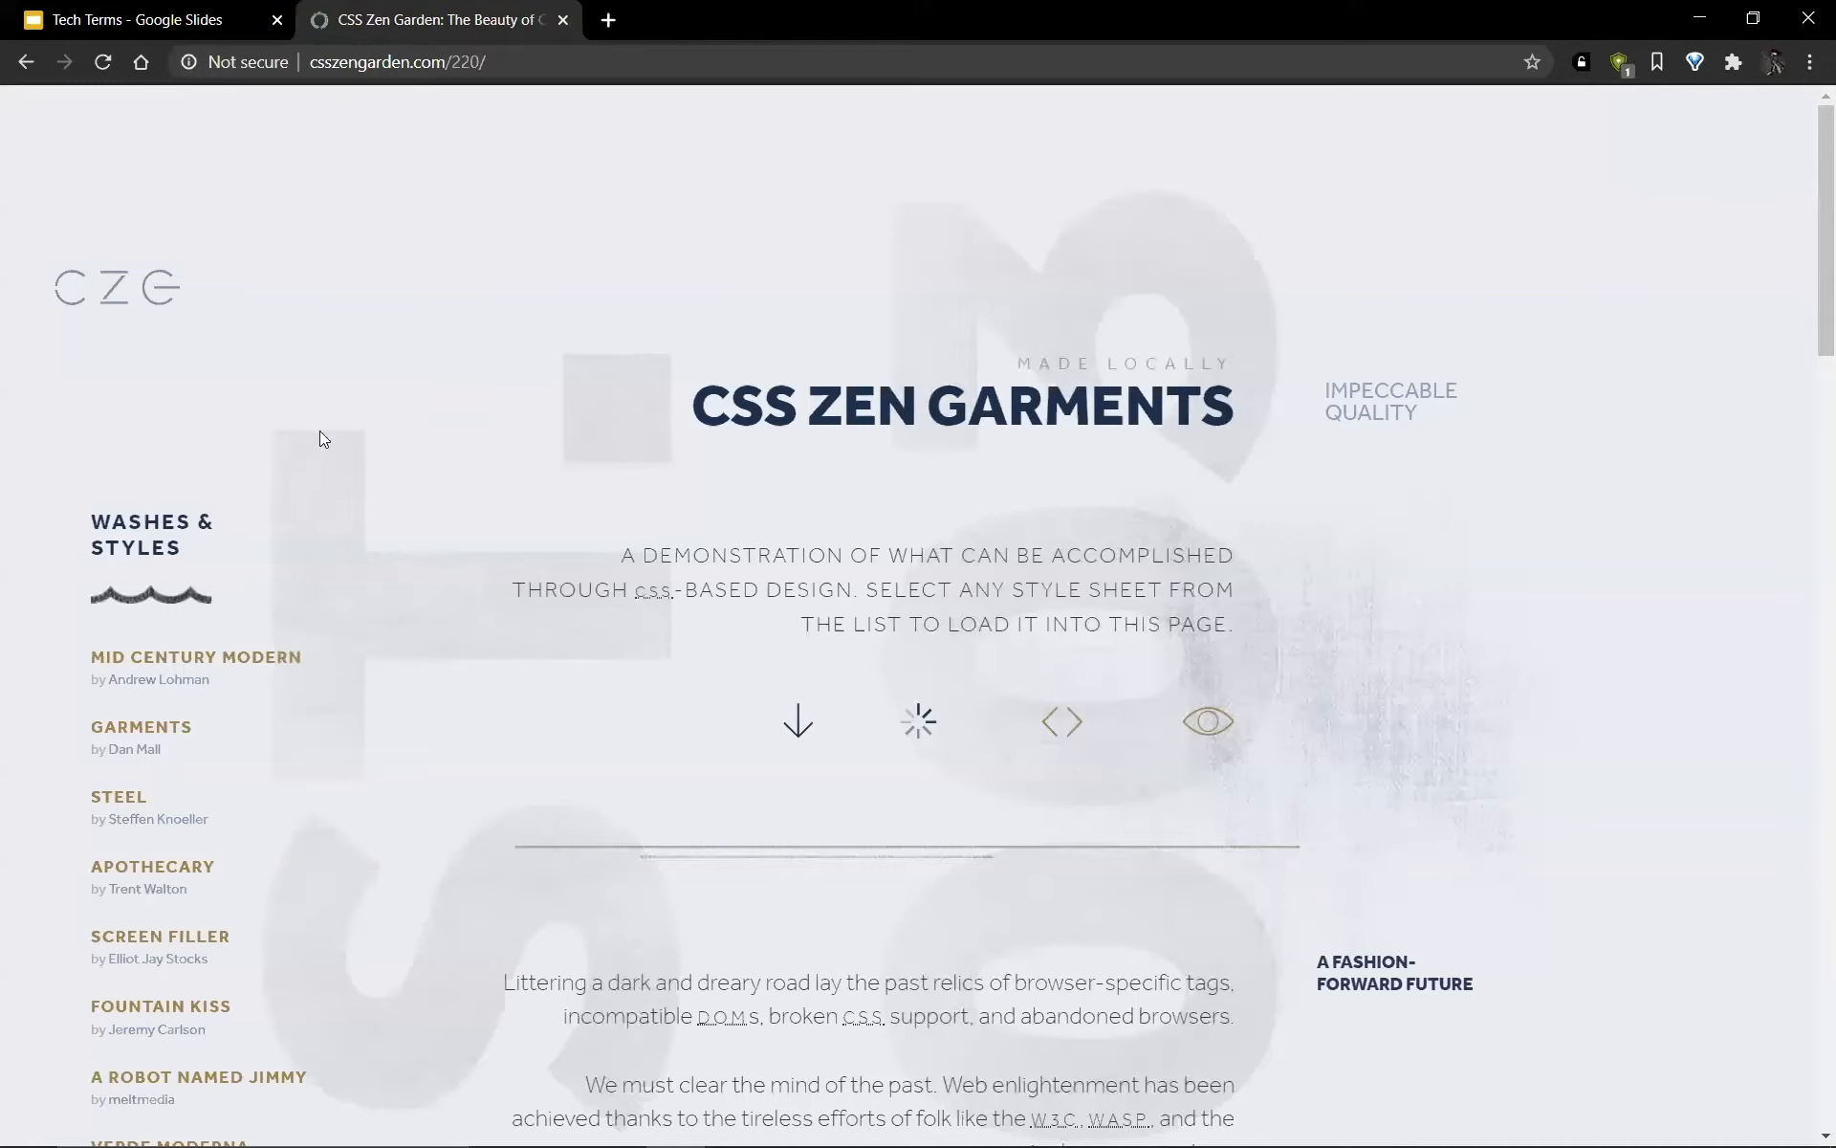
mouse_move(847, 618)
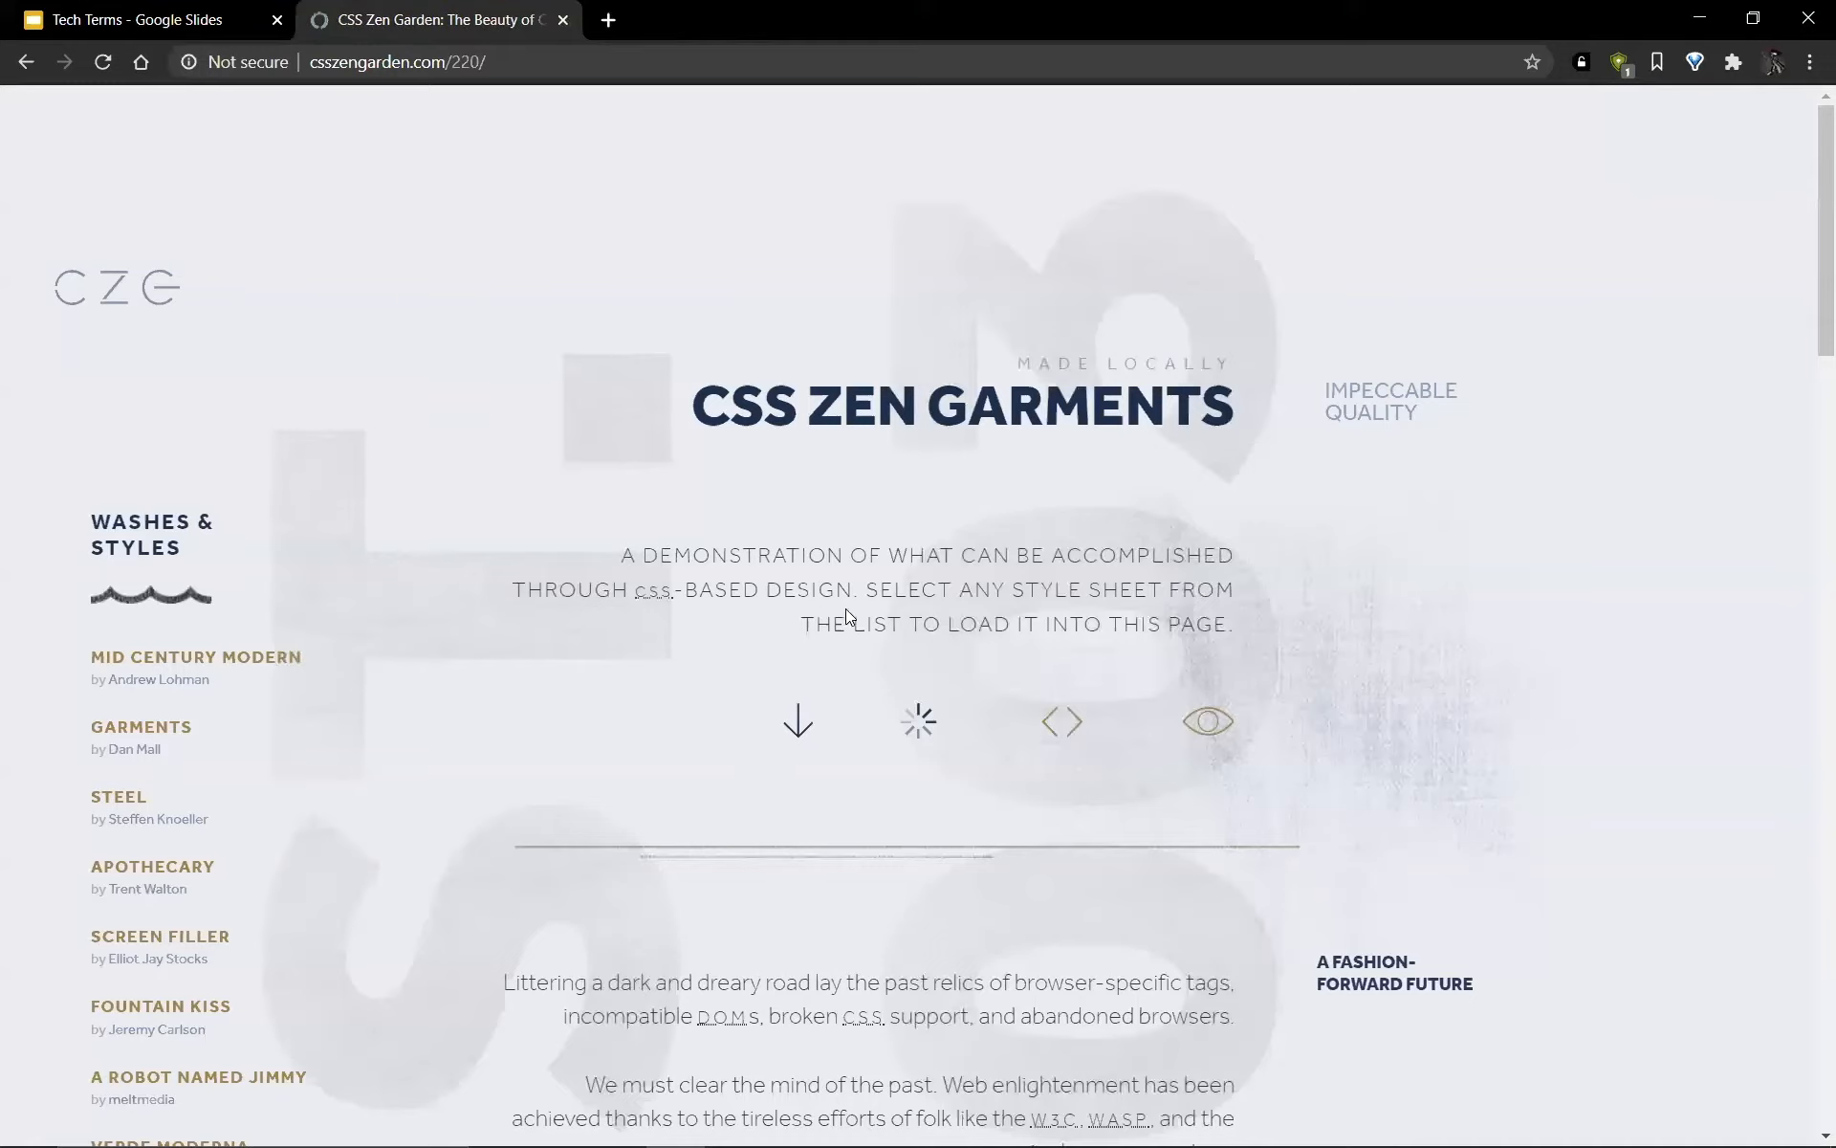
mouse_move(541, 537)
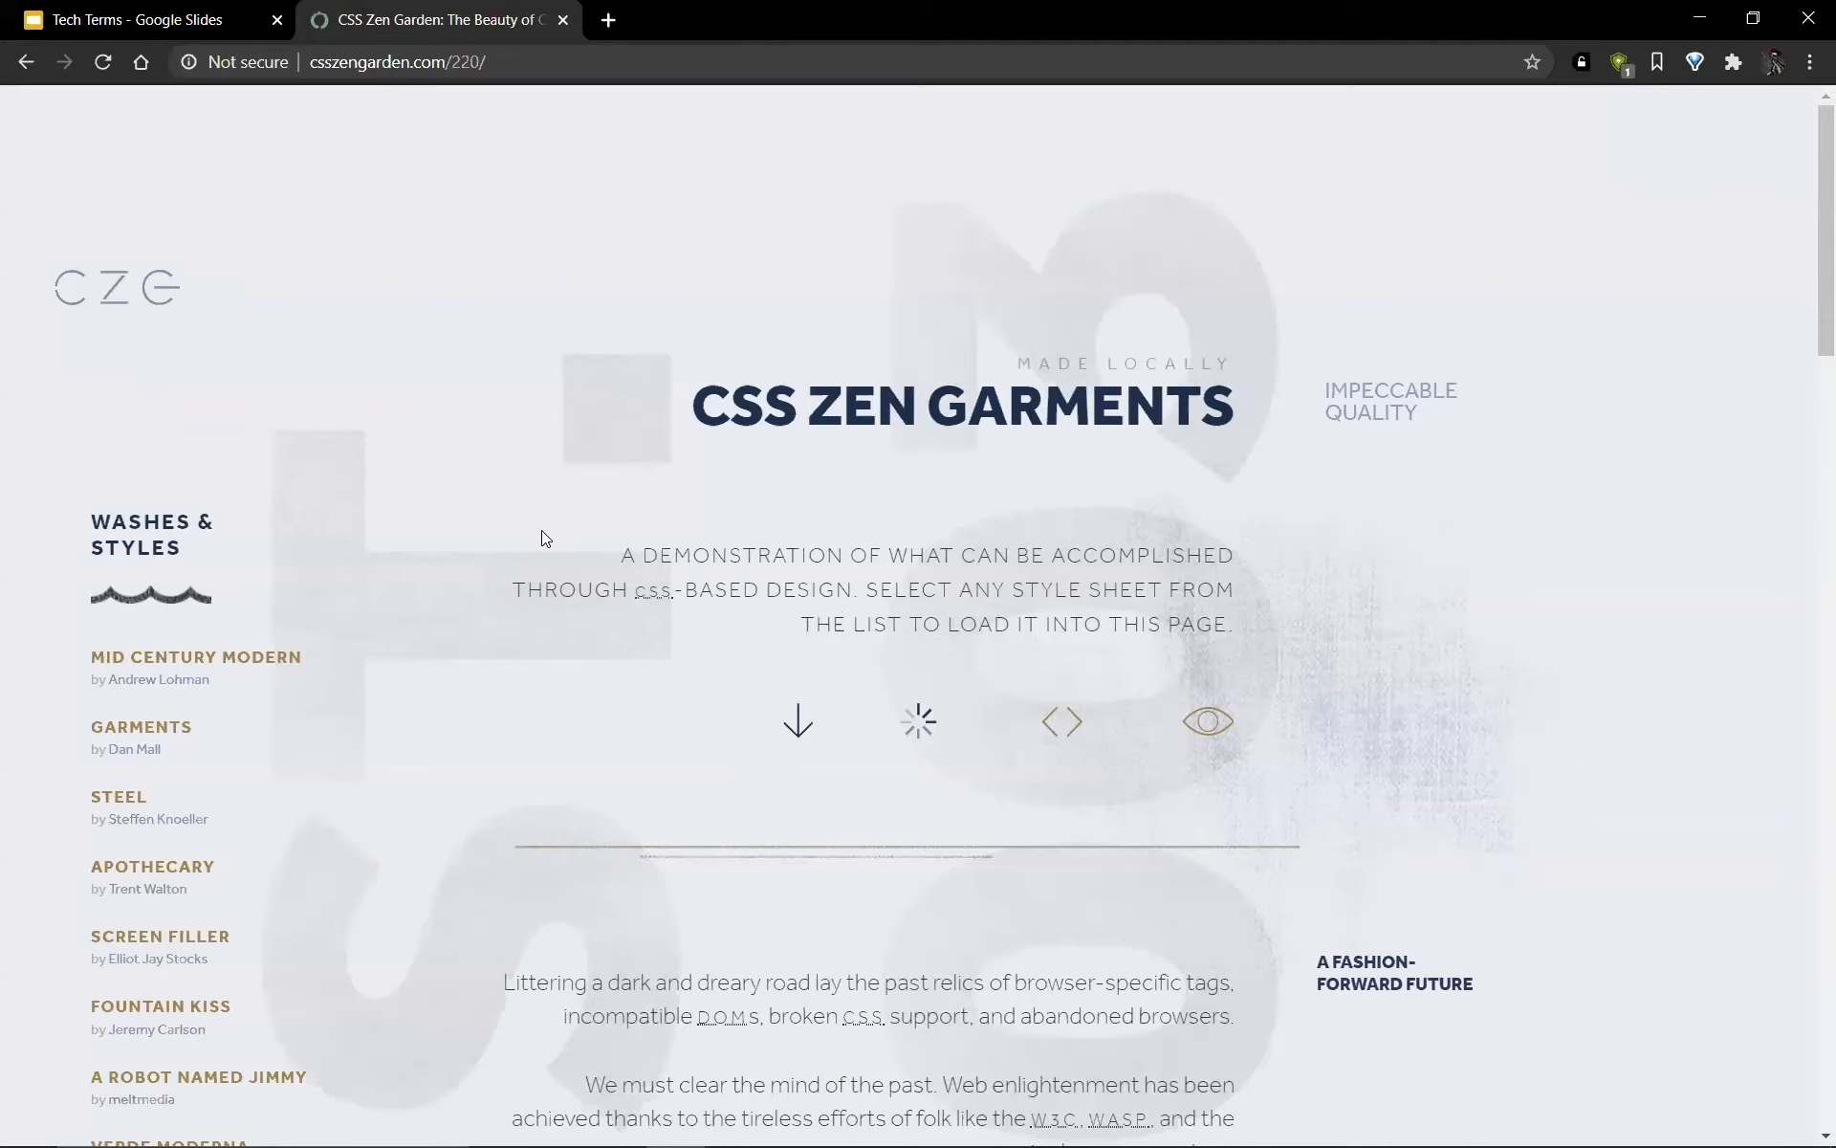
Scroll through the Zen Garments design, then resume the Tech Terms slideshow on the CSS slide
scroll("down", 3)
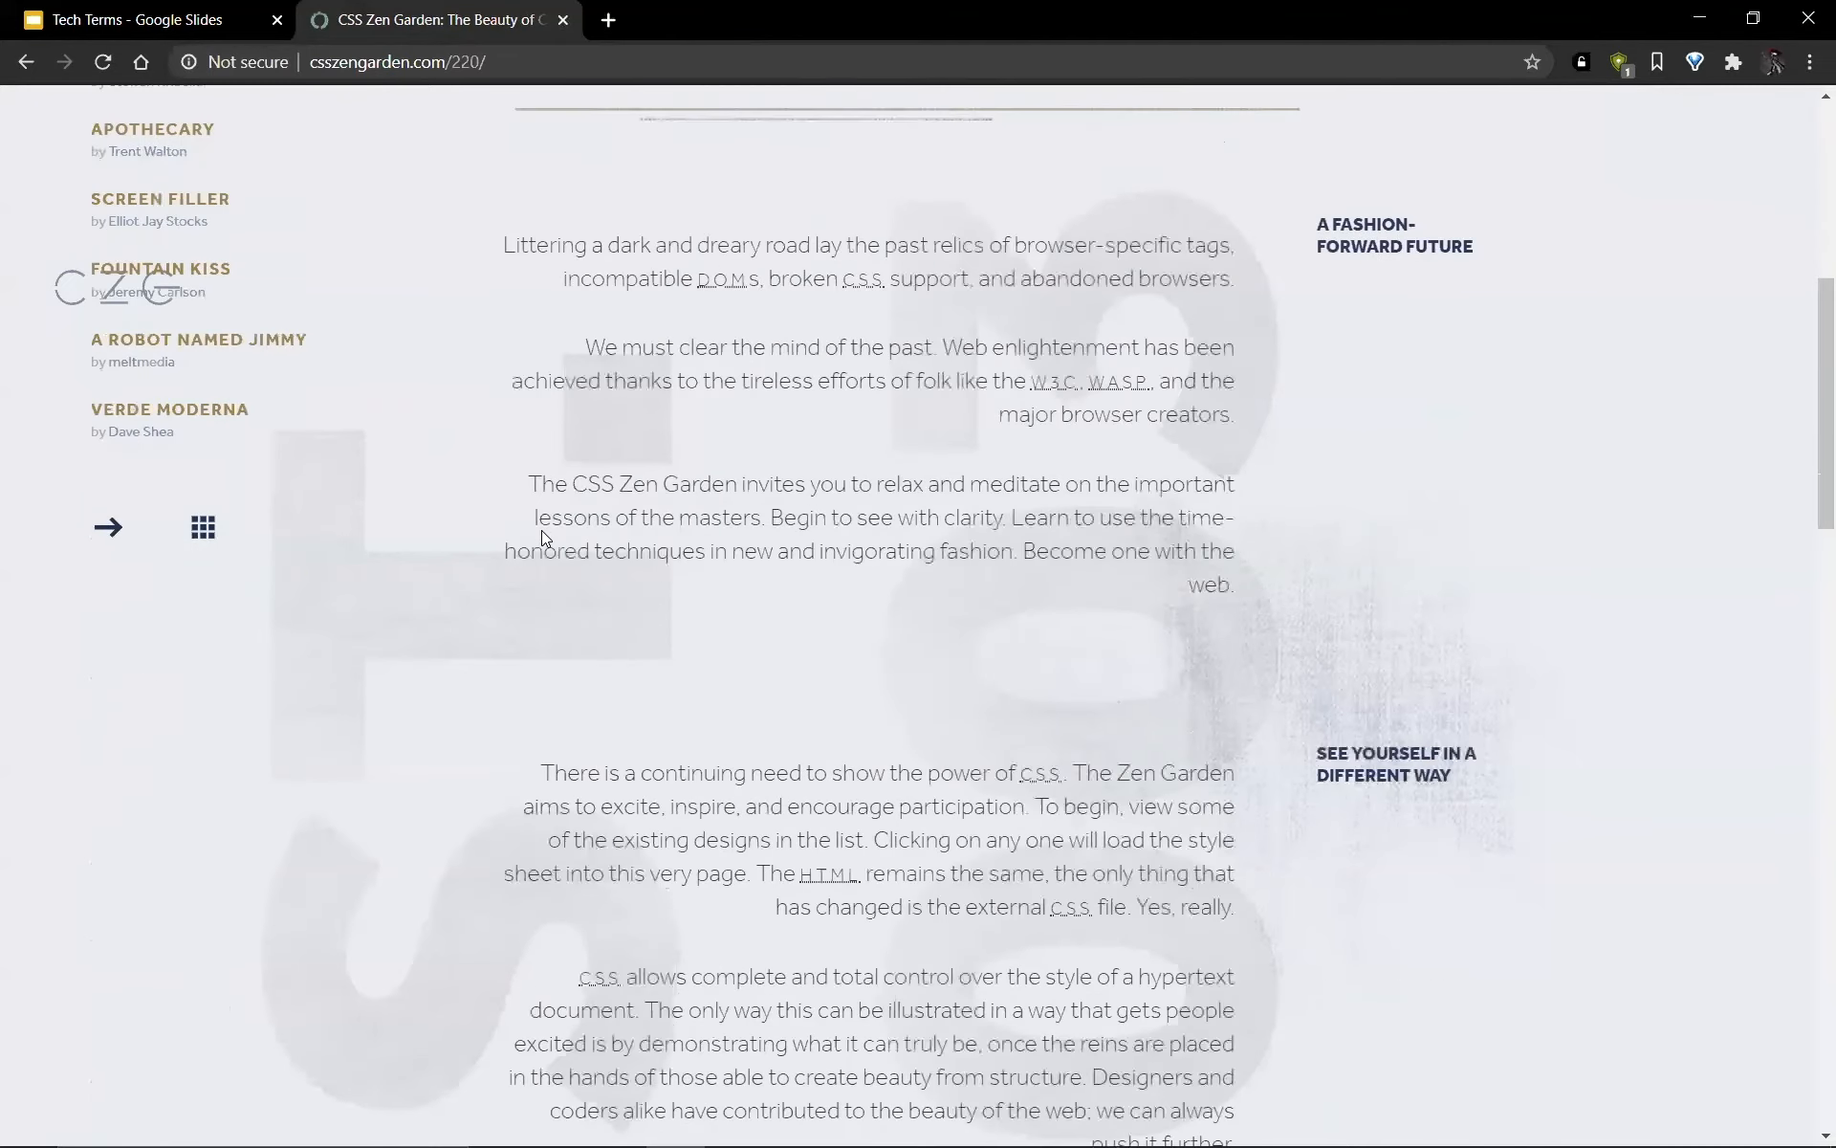
scroll("down", 3)
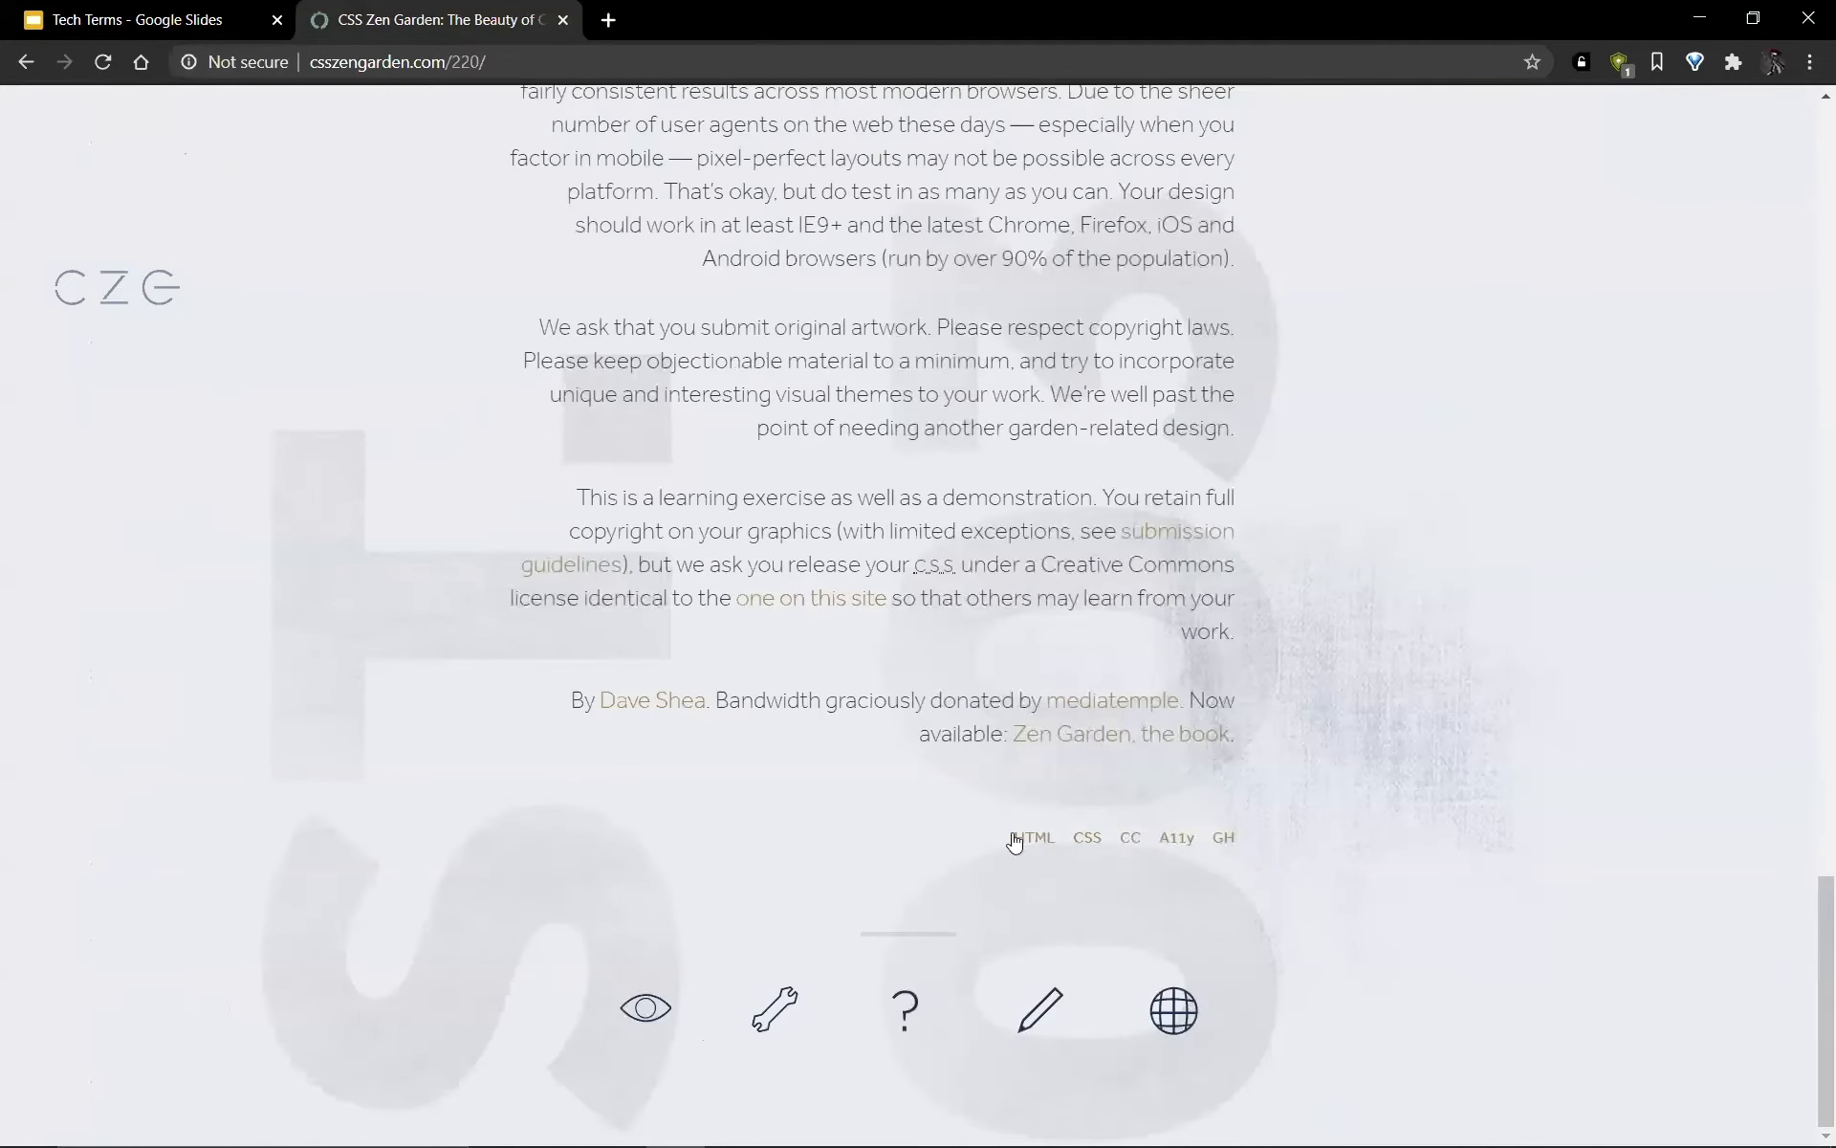
scroll("up", 3)
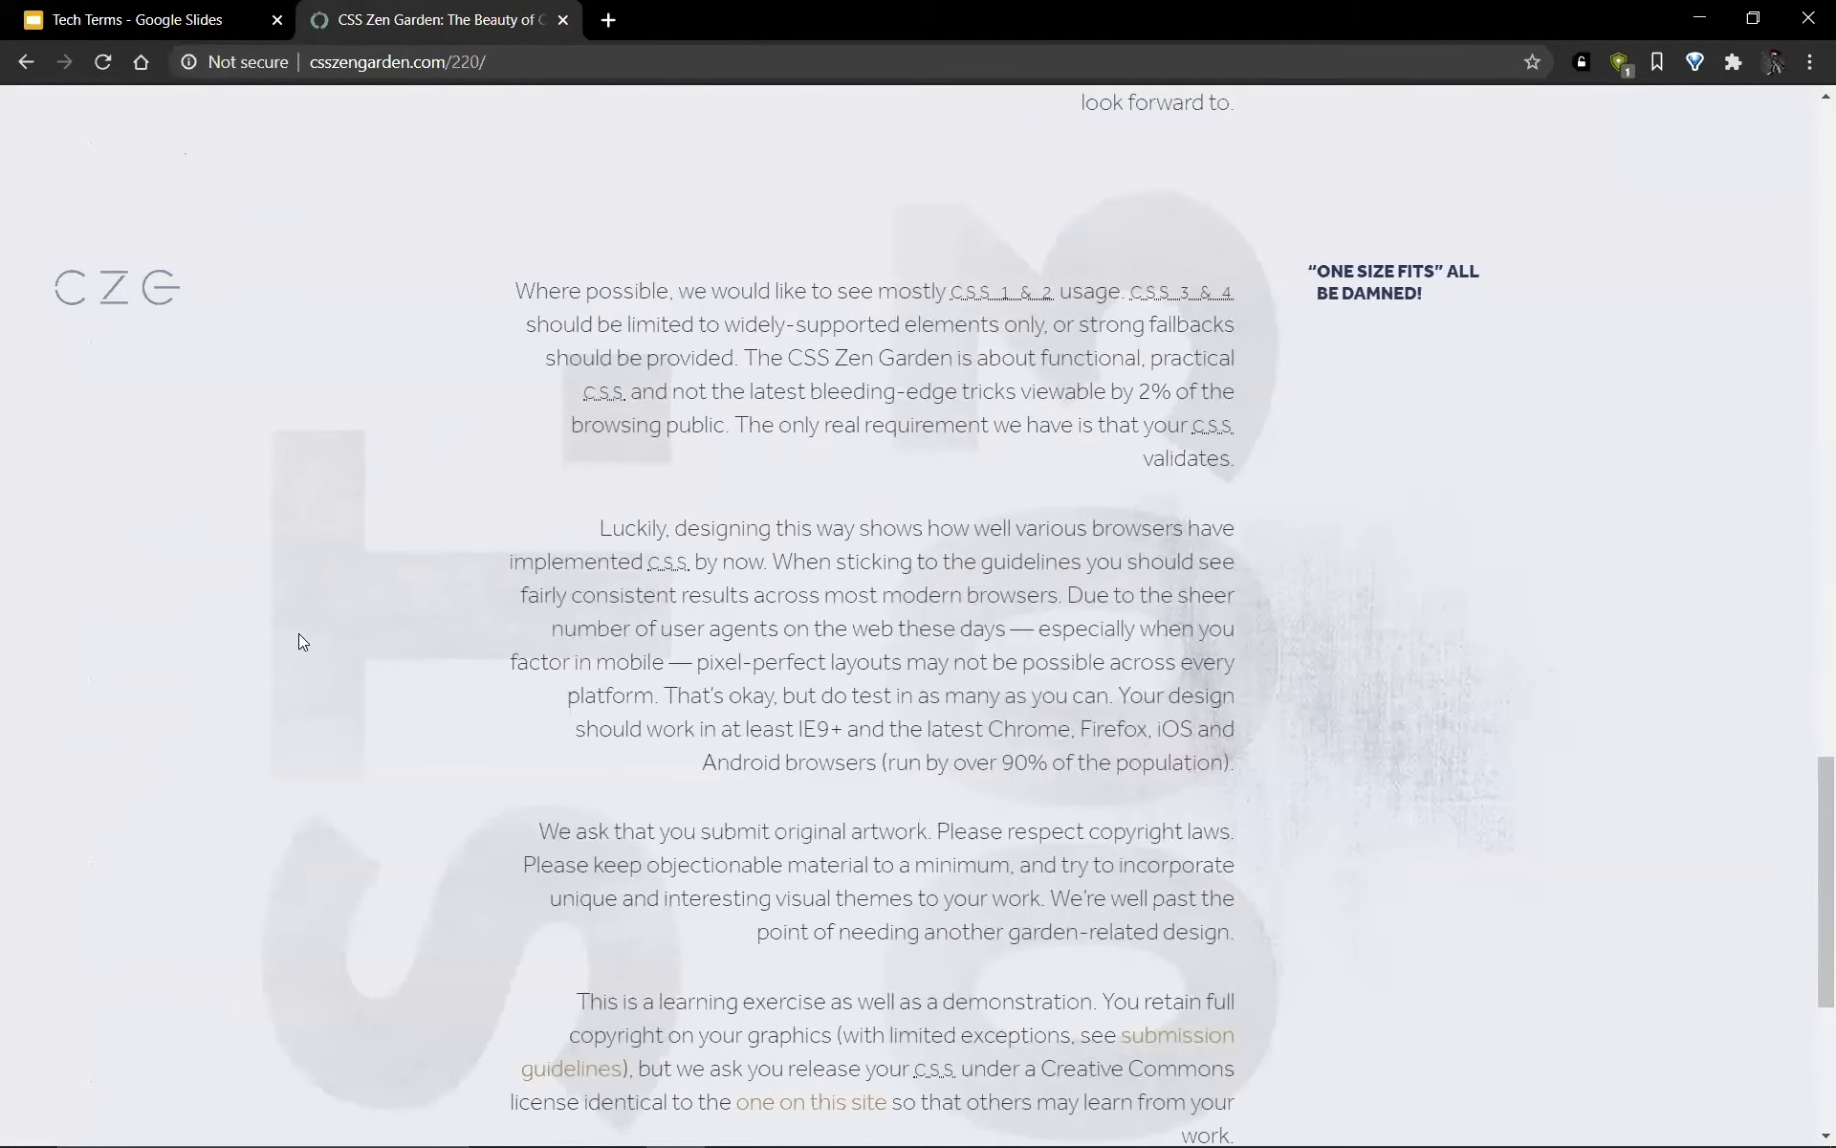
left_click(129, 19)
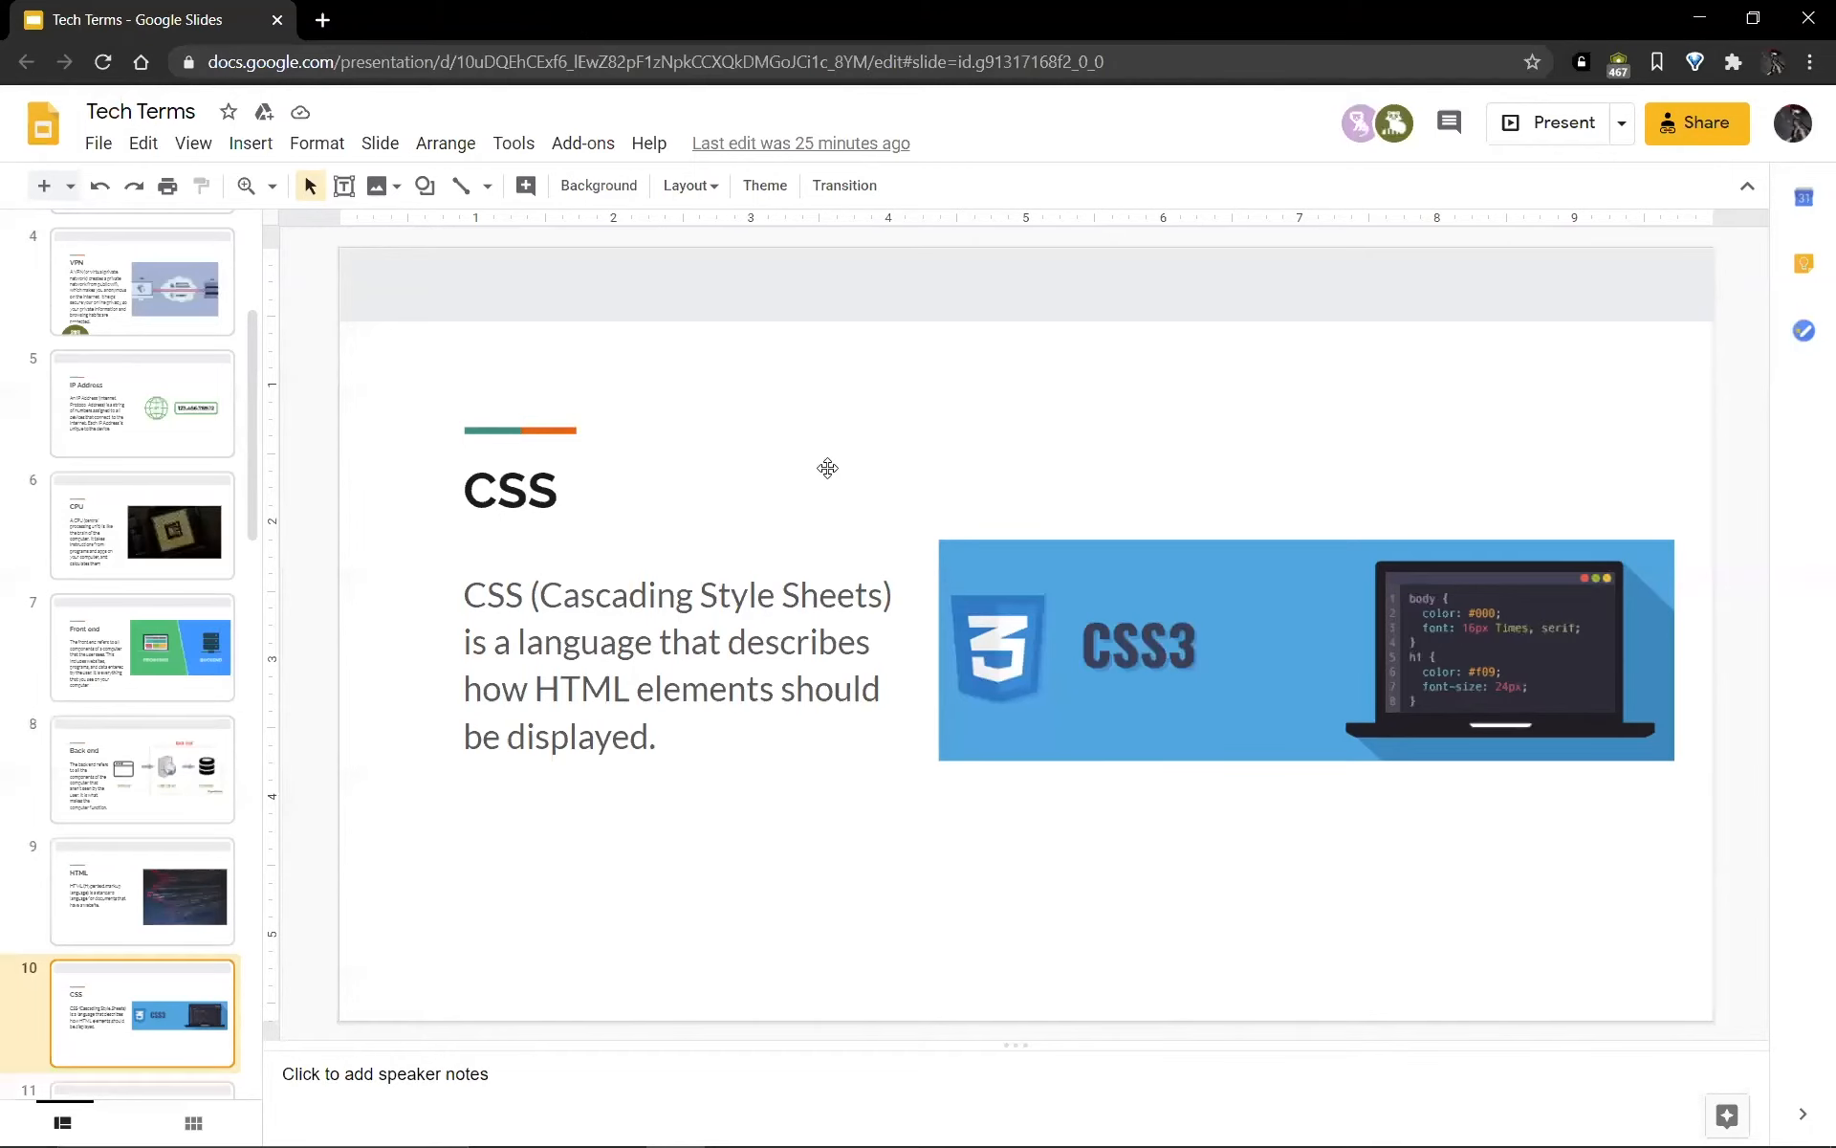
left_click(1559, 123)
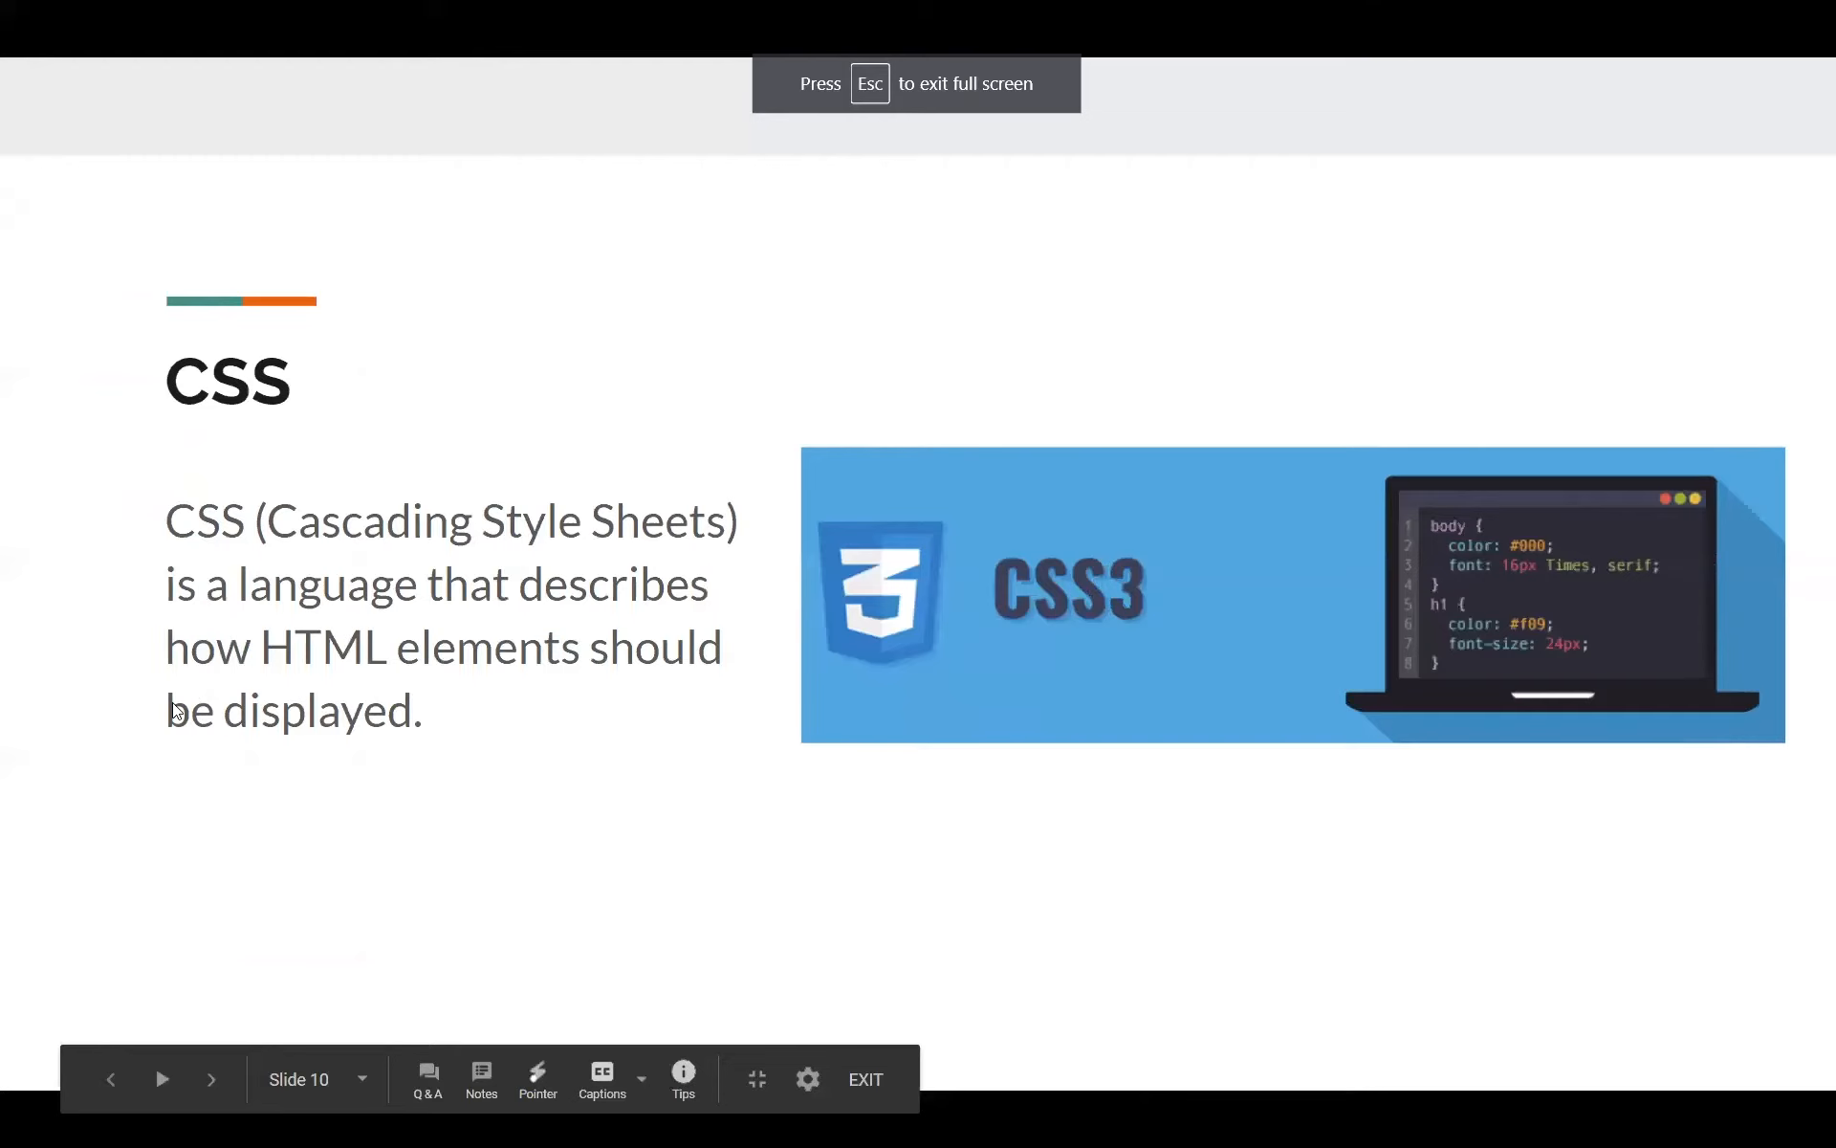
Advance the slideshow past CSS and RAM to the Biometrics slide
left_click(212, 1078)
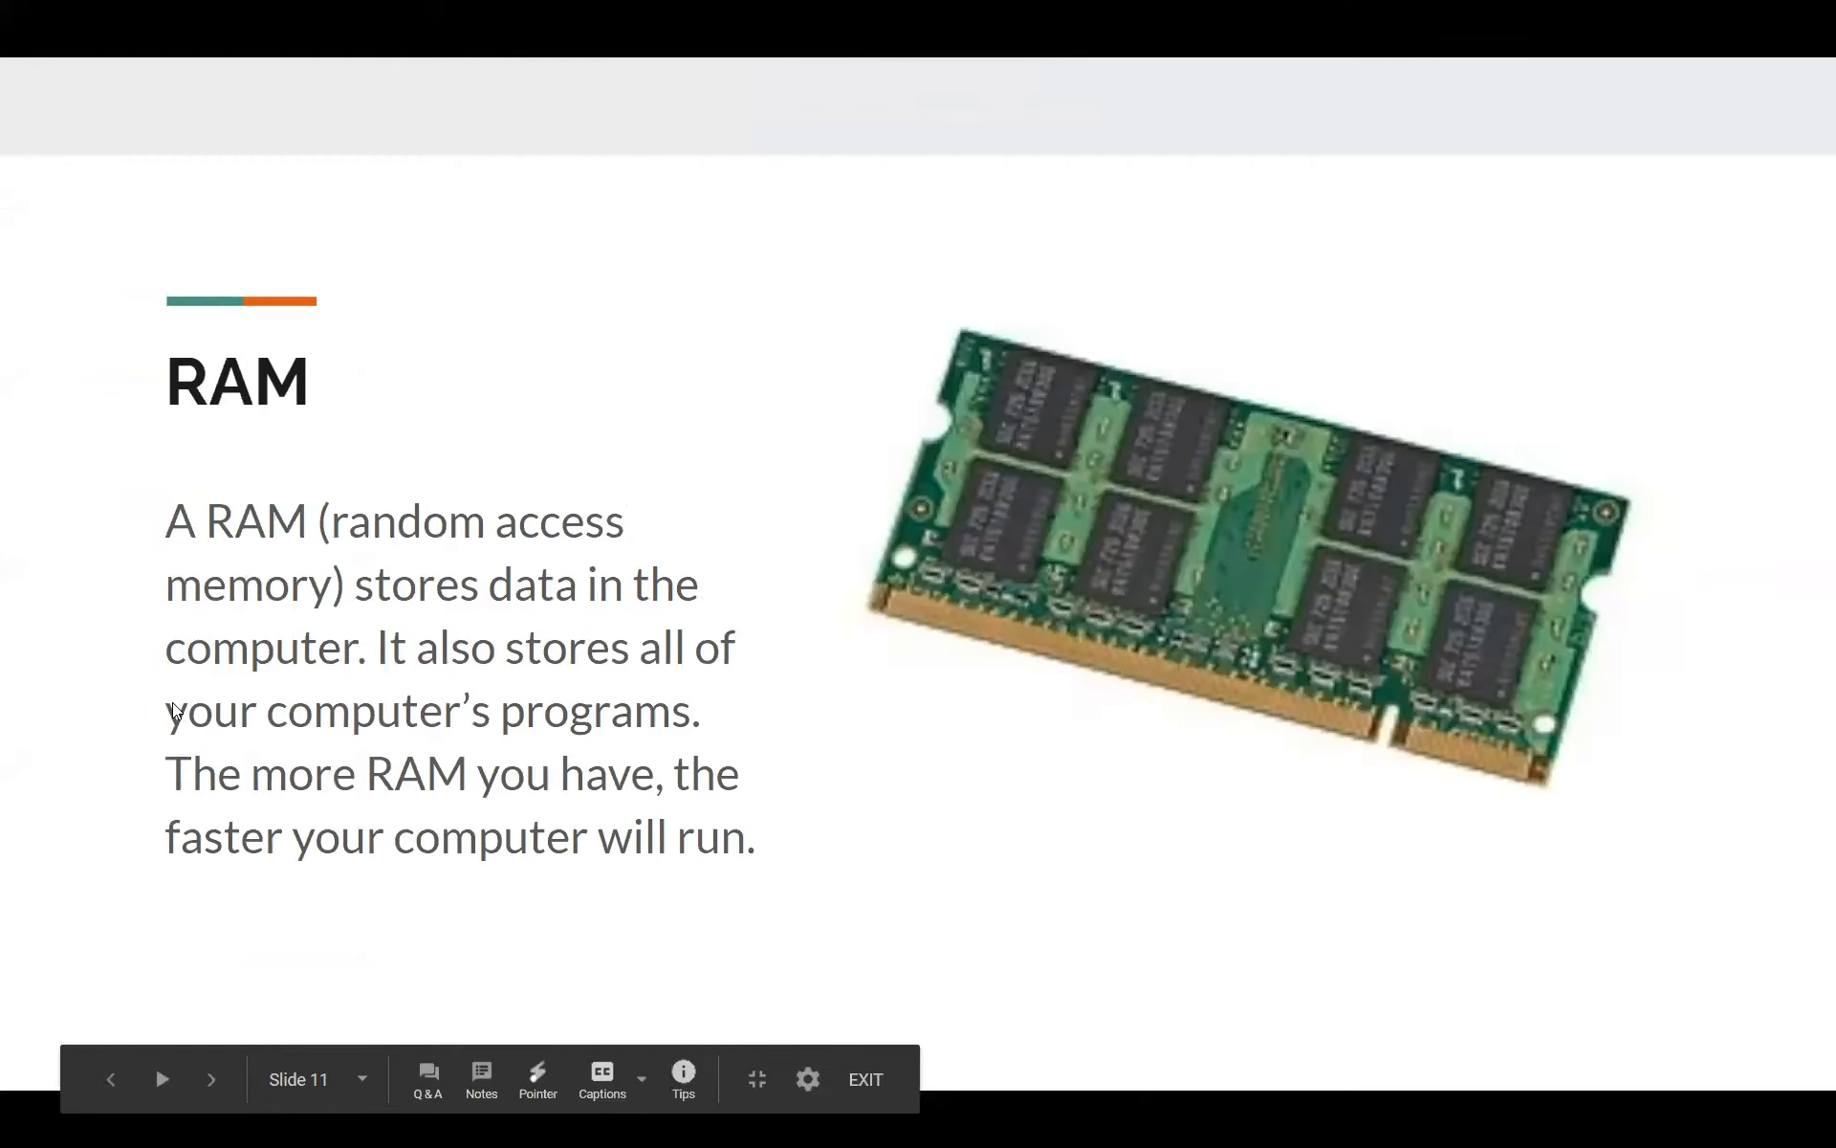
left_click(212, 1079)
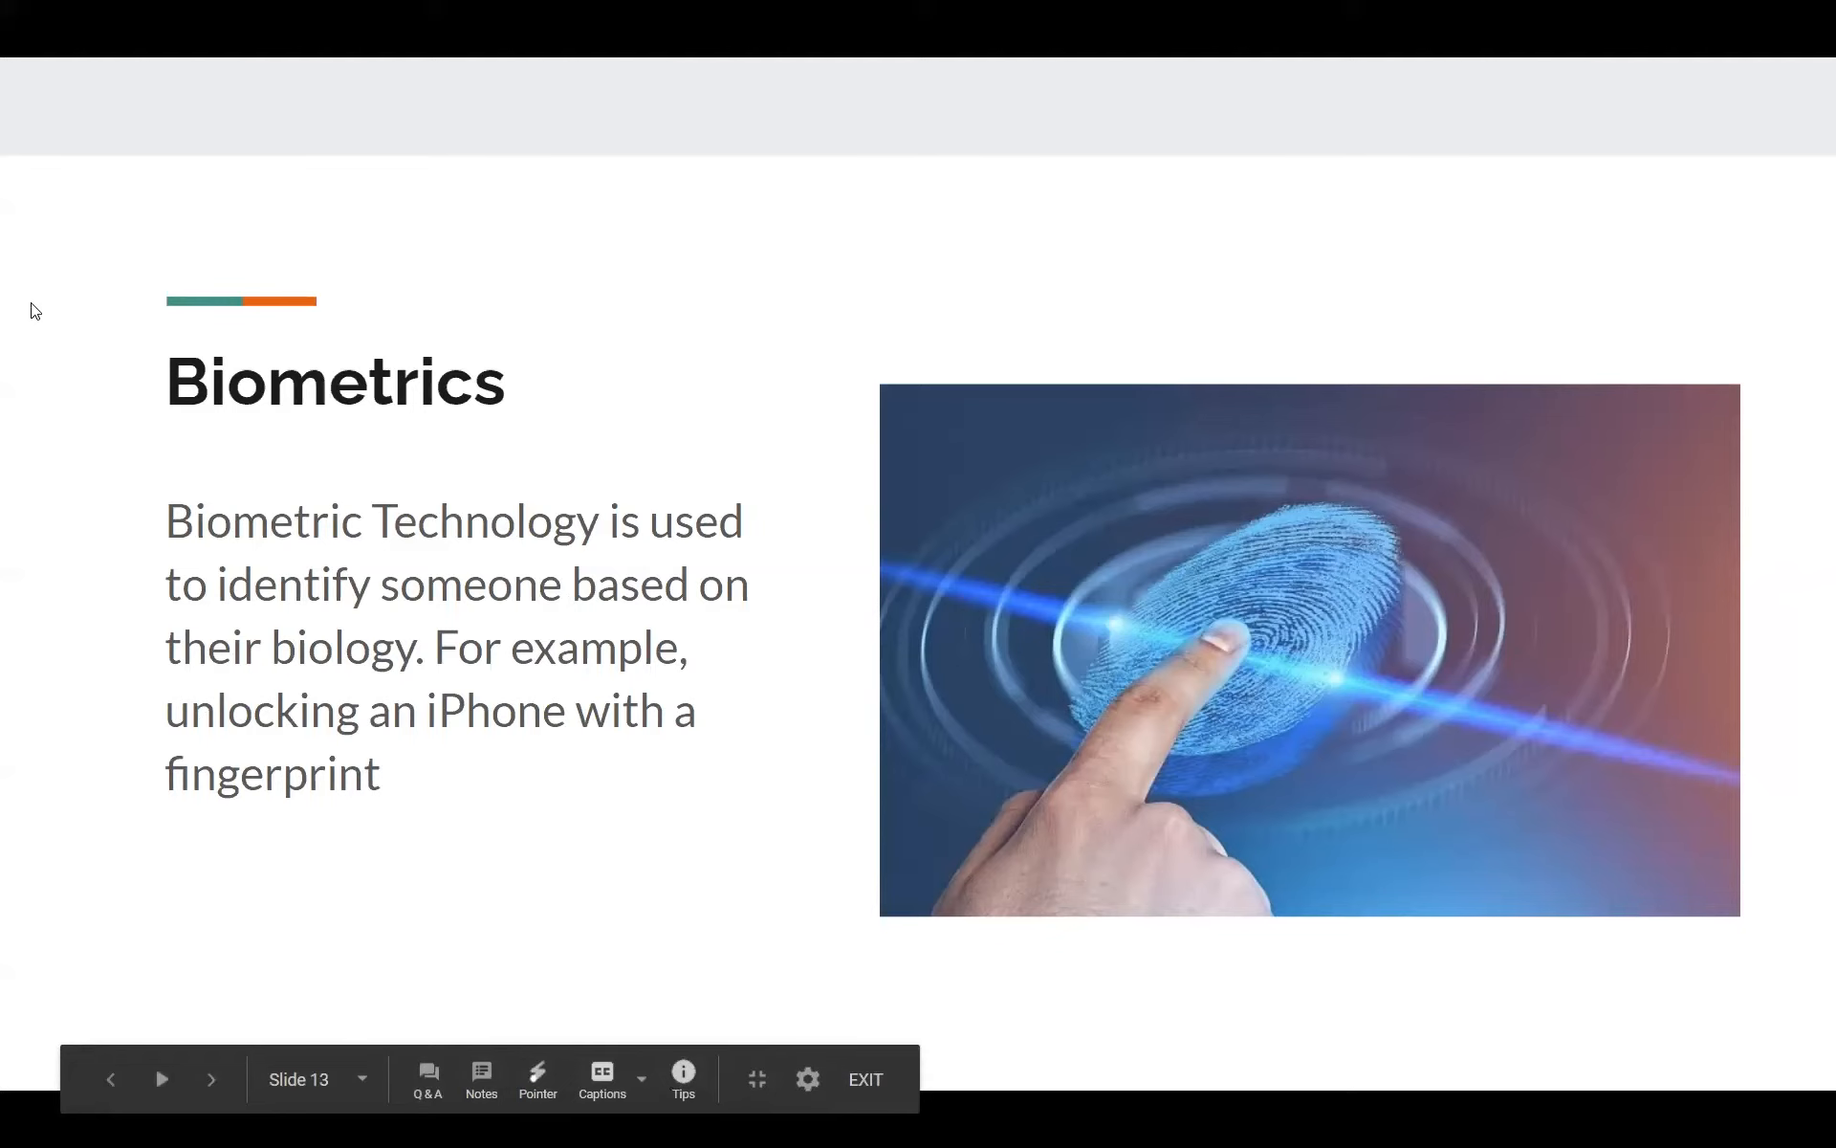
Advance from Biometrics to the Cloud Computing slide
left_click(211, 1078)
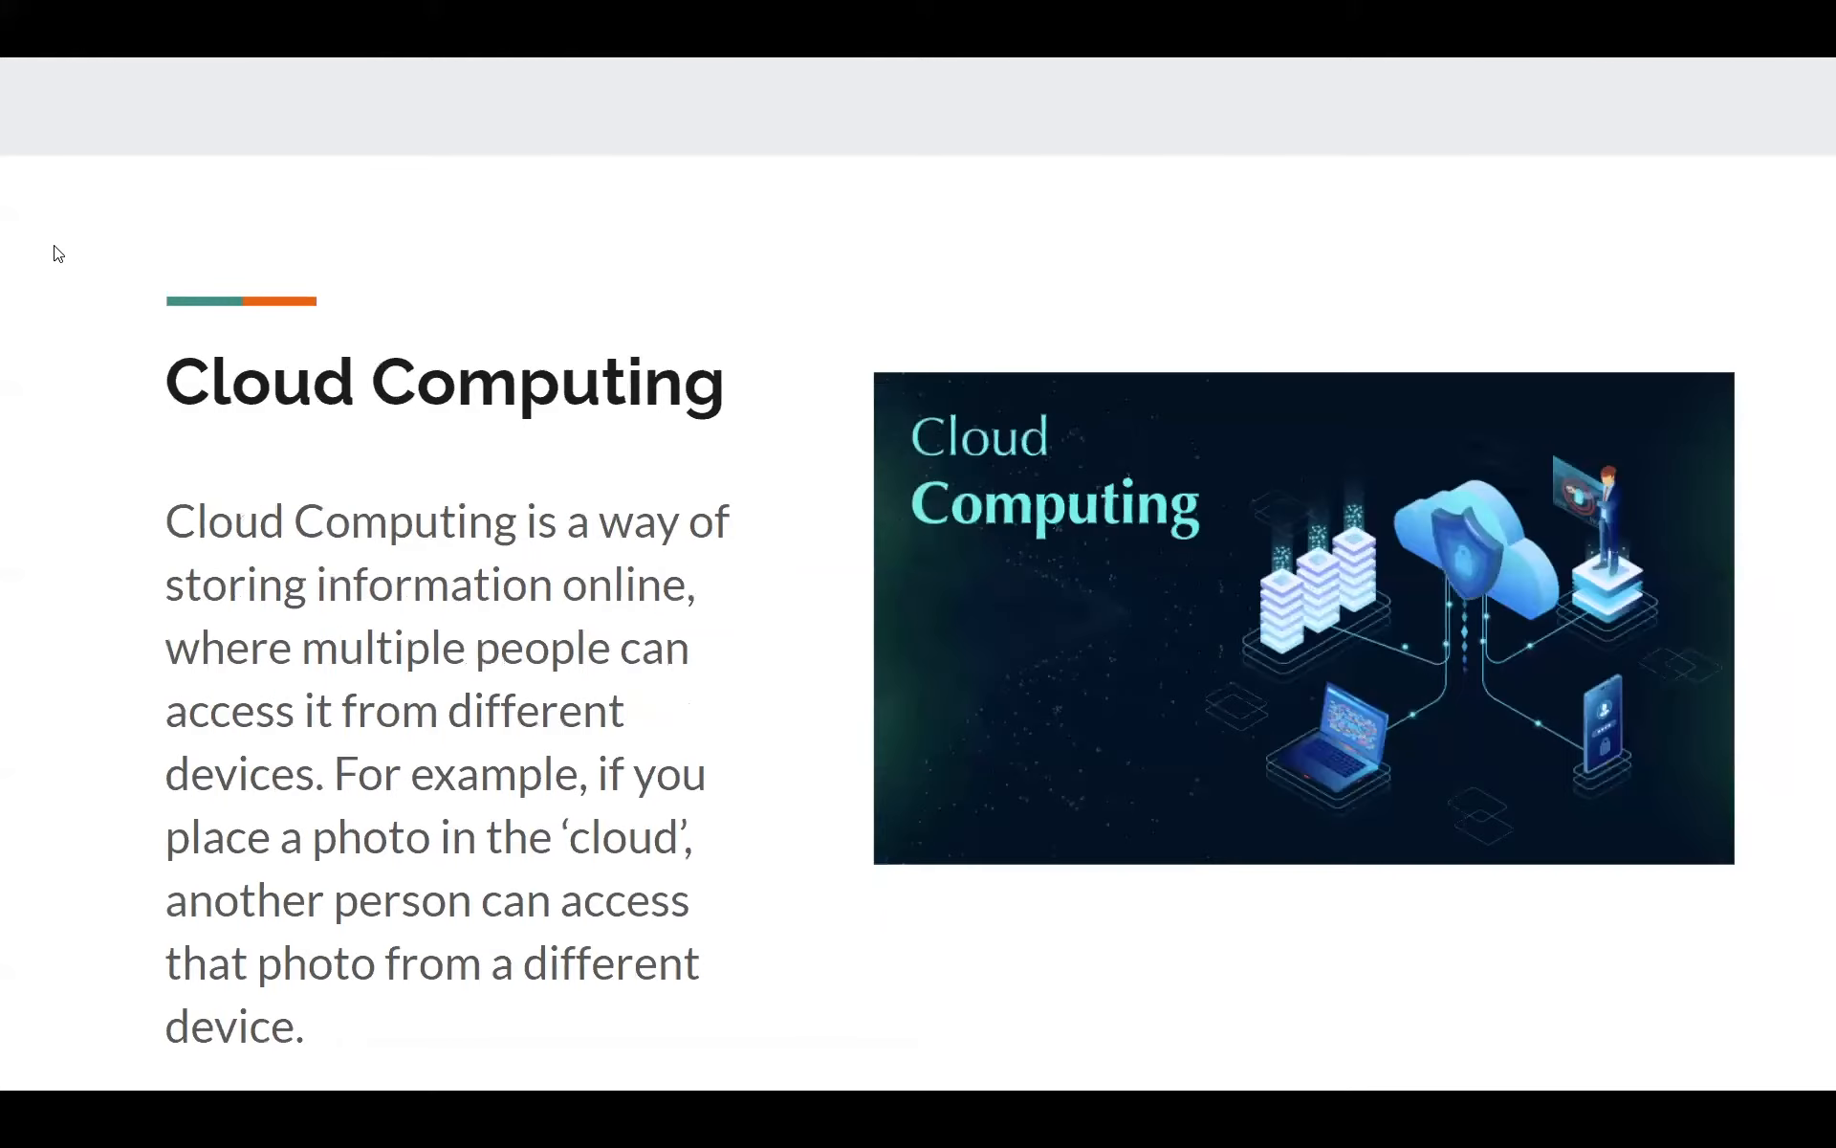
mouse_move(312, 191)
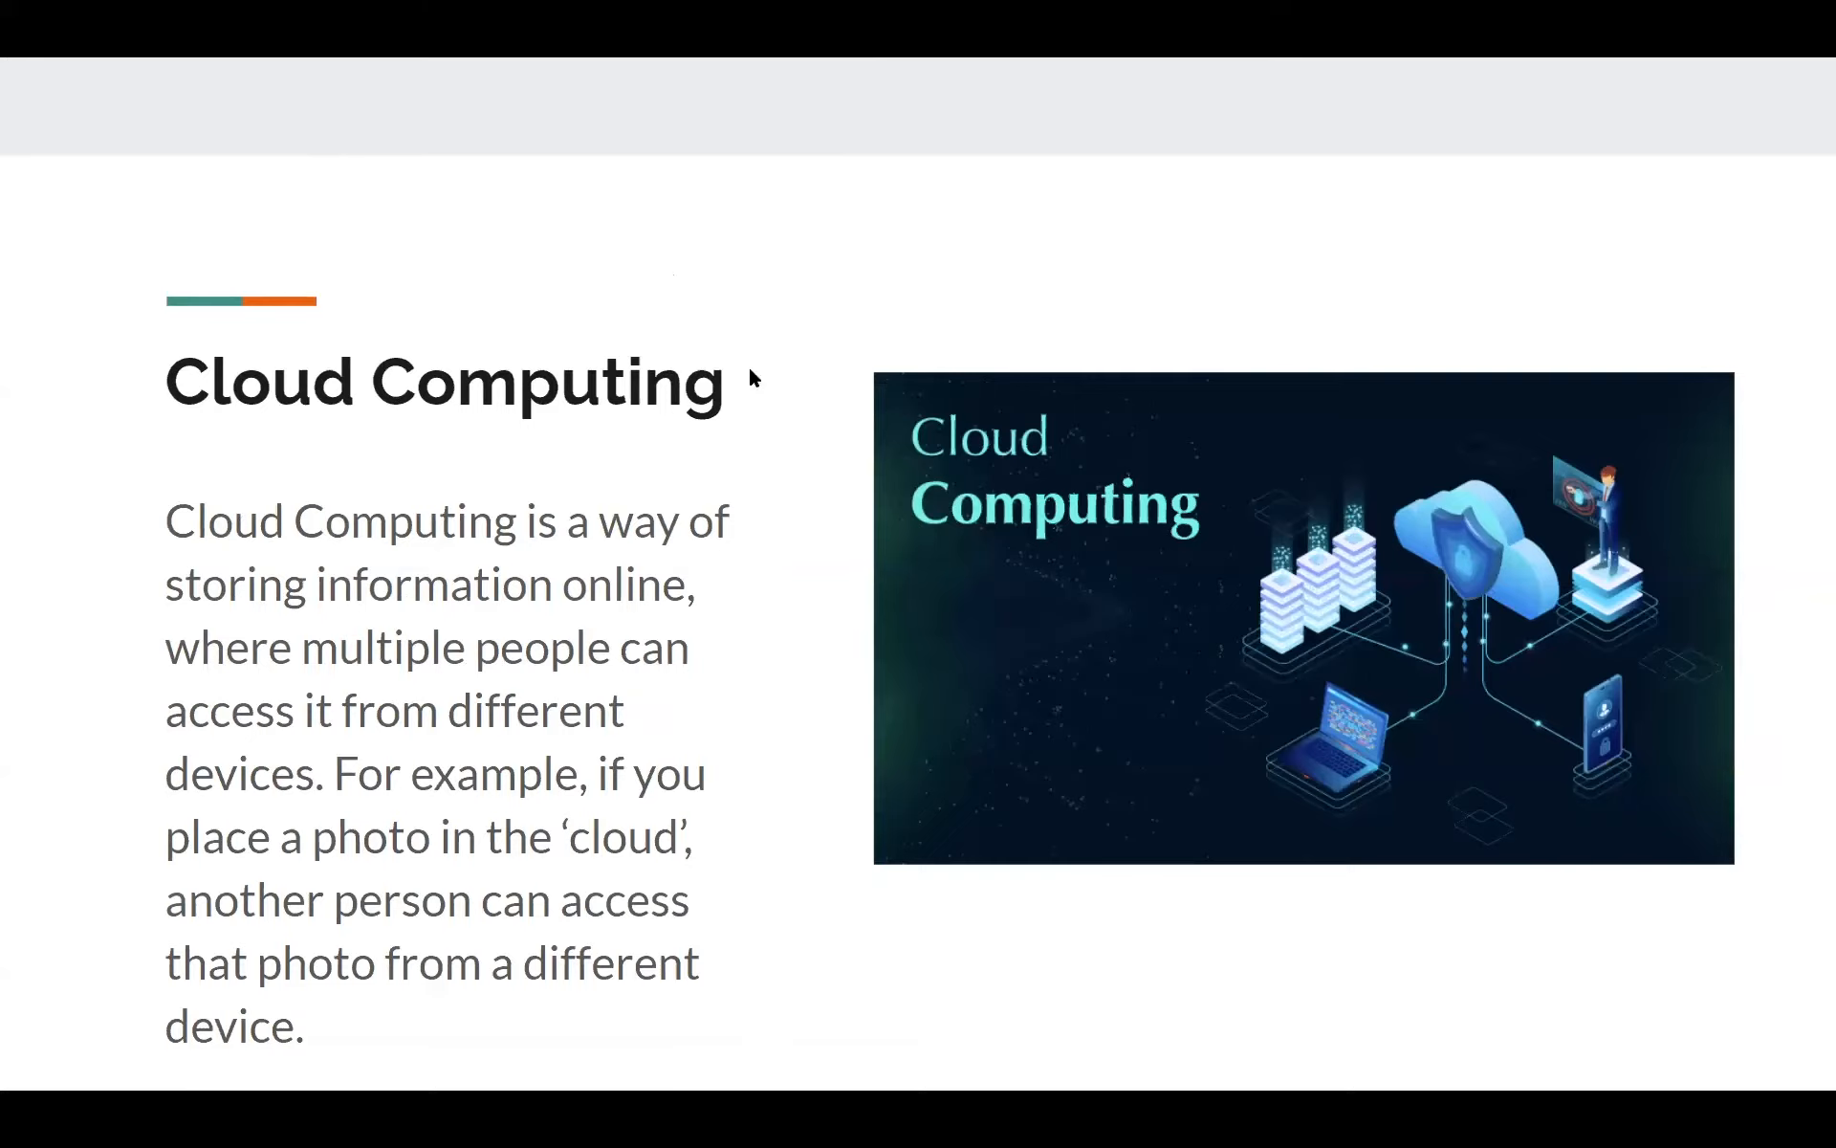
mouse_move(729, 447)
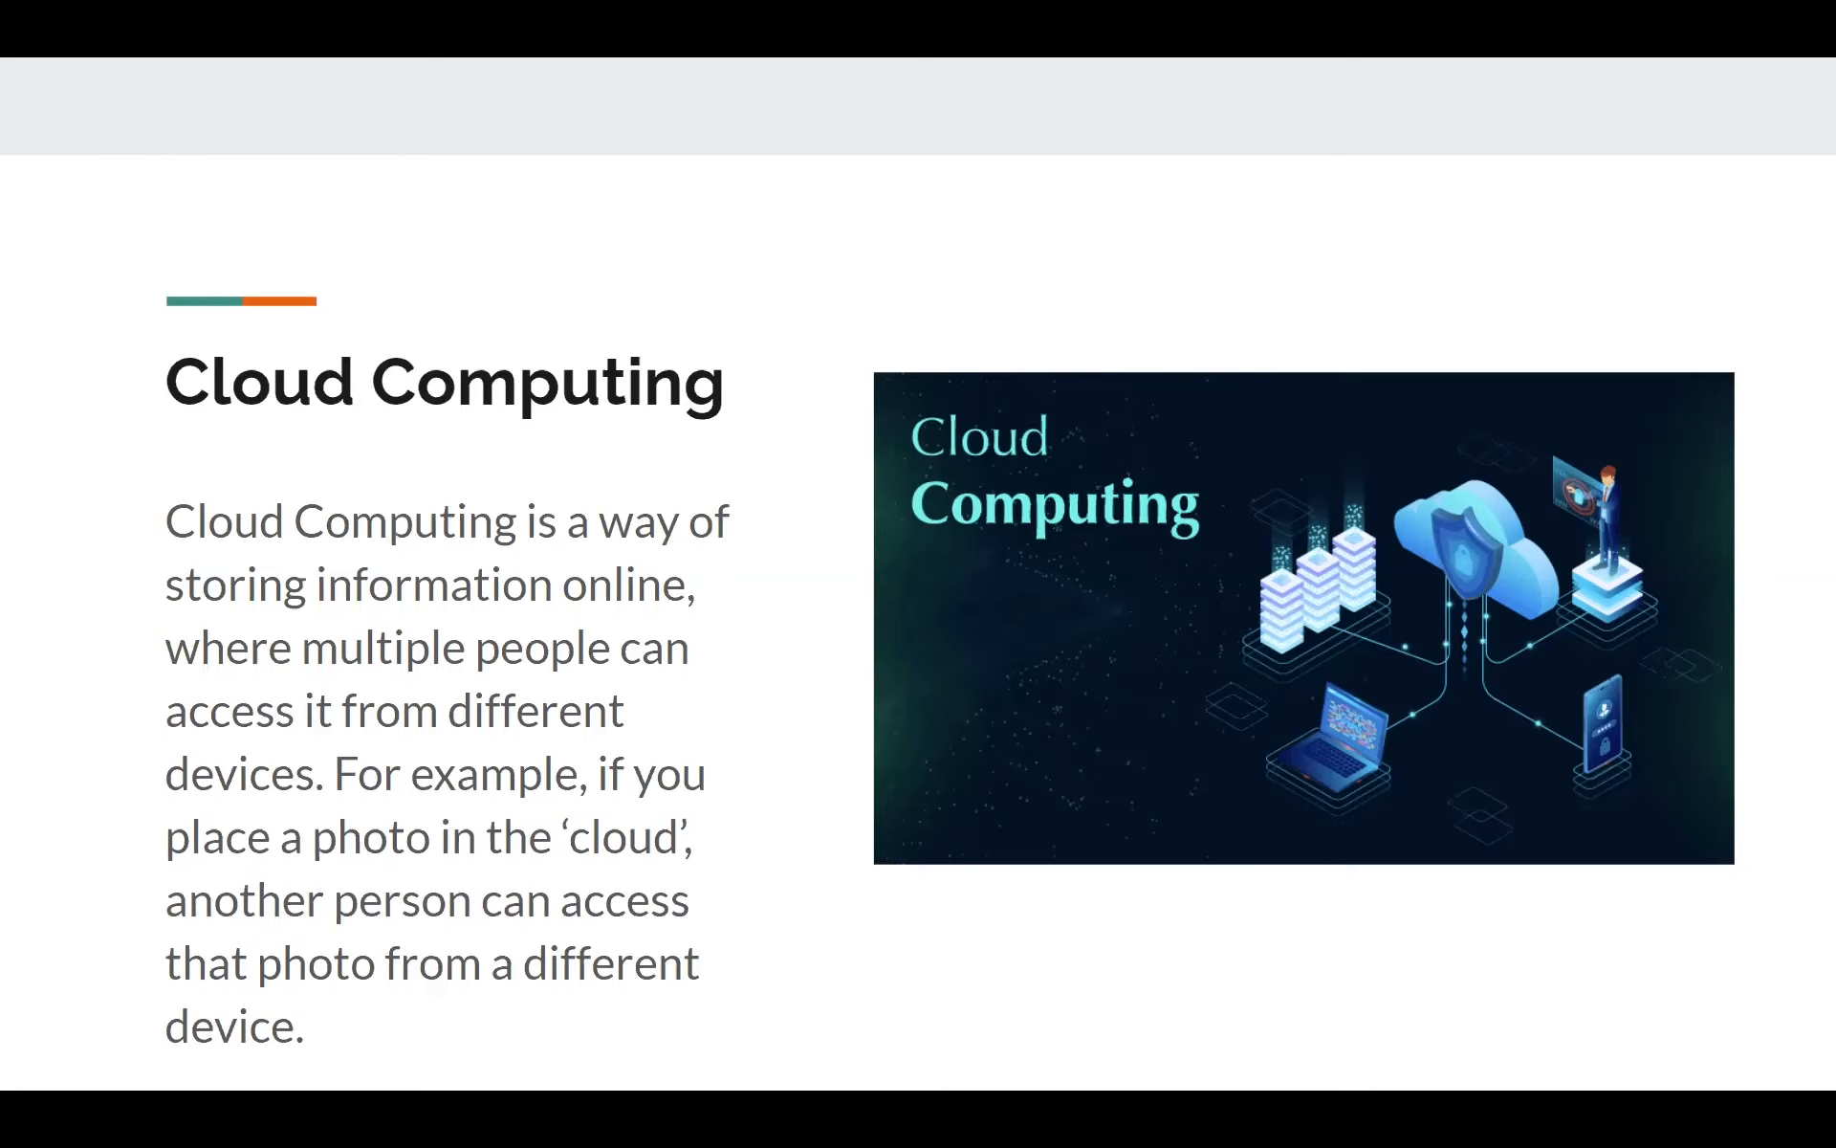
Advance past Cloud Computing to the Cookies slide
key("Right")
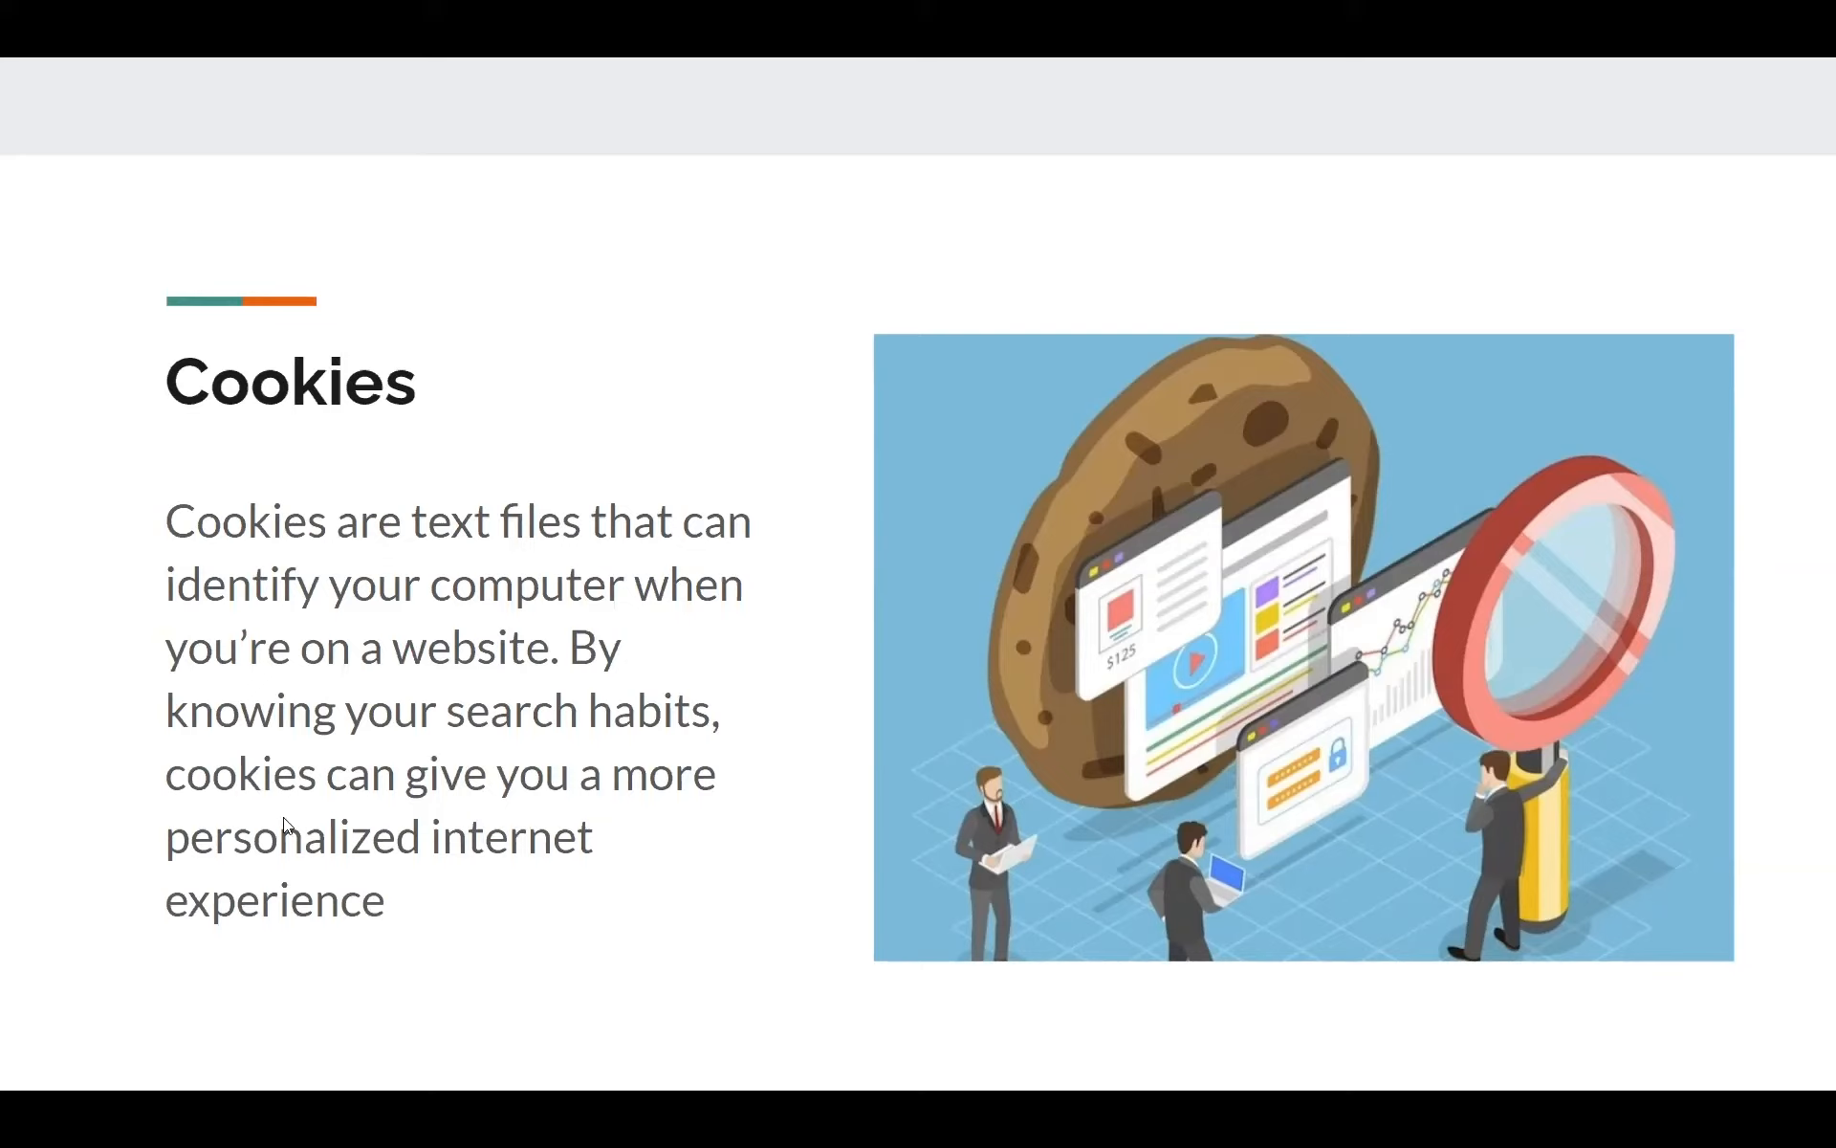
mouse_move(140, 847)
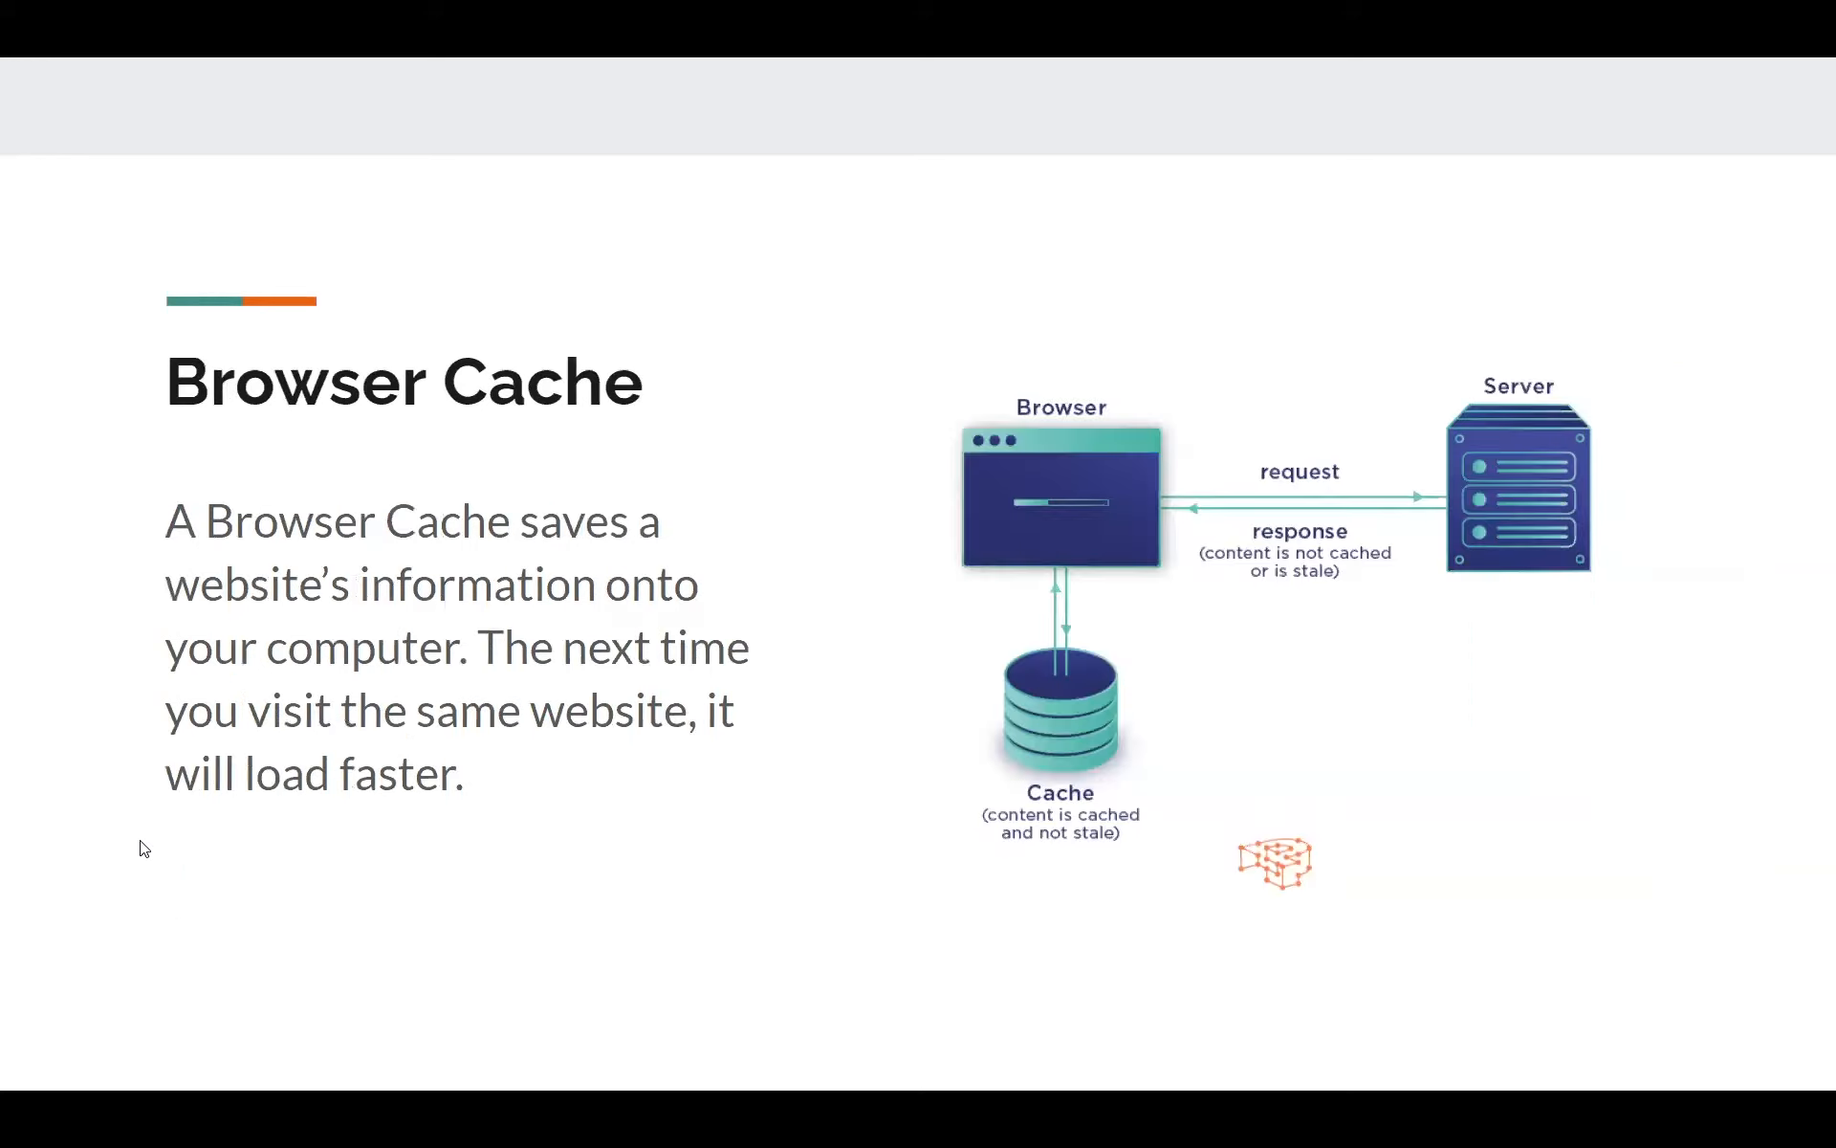
mouse_move(94, 346)
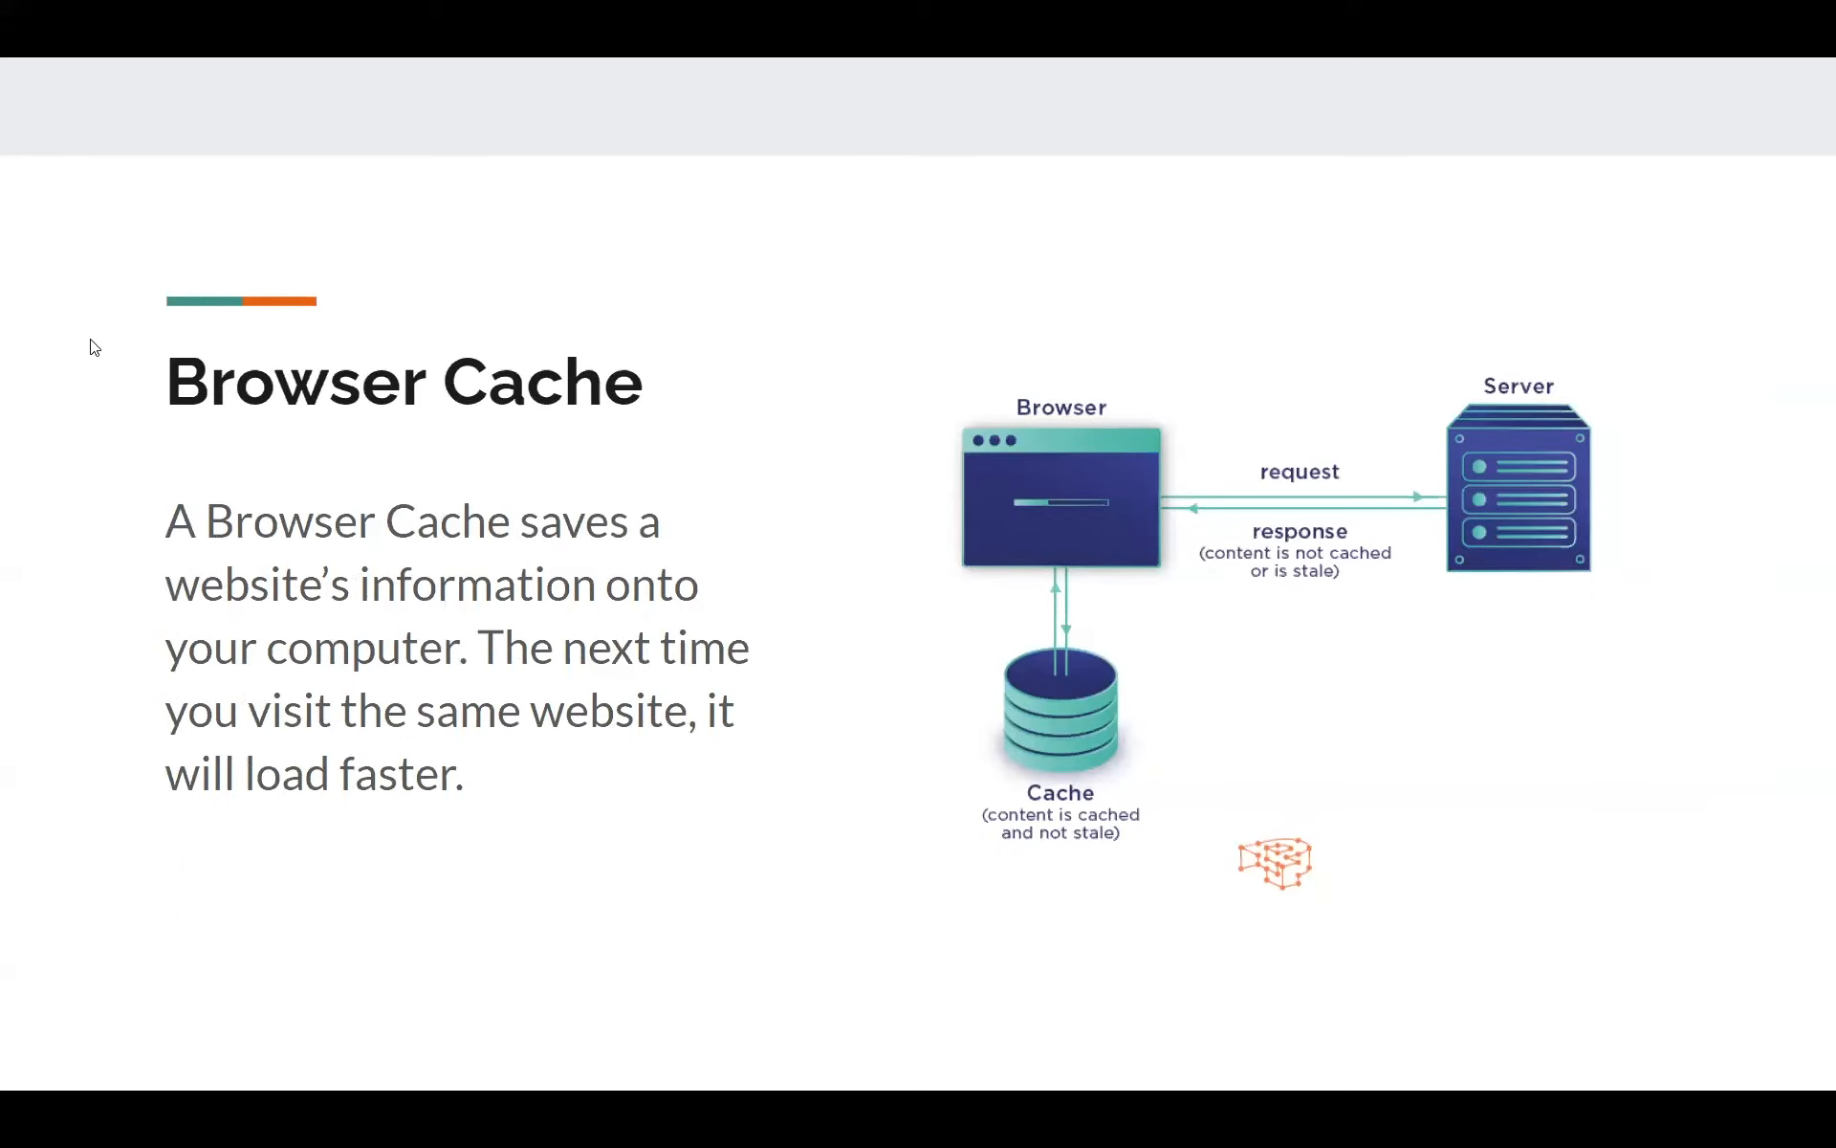
mouse_move(111, 249)
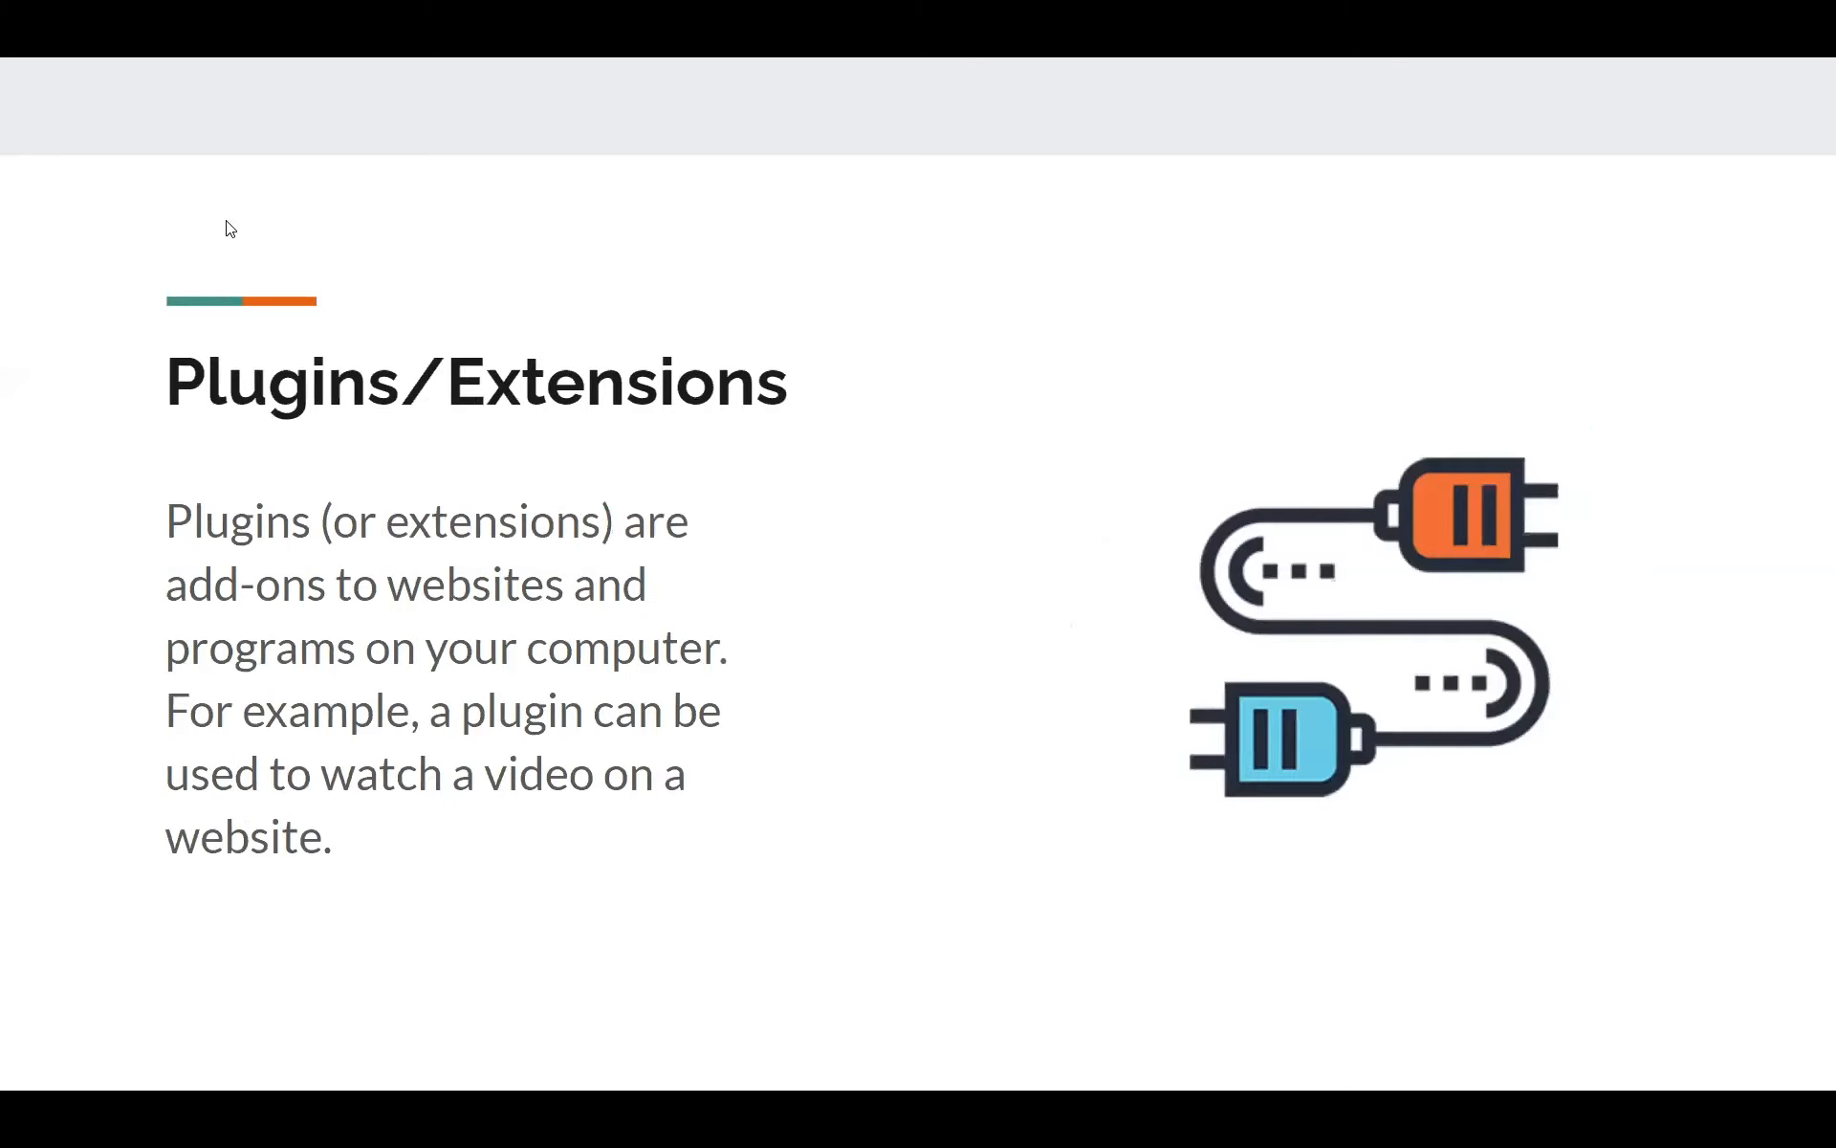
mouse_move(356, 226)
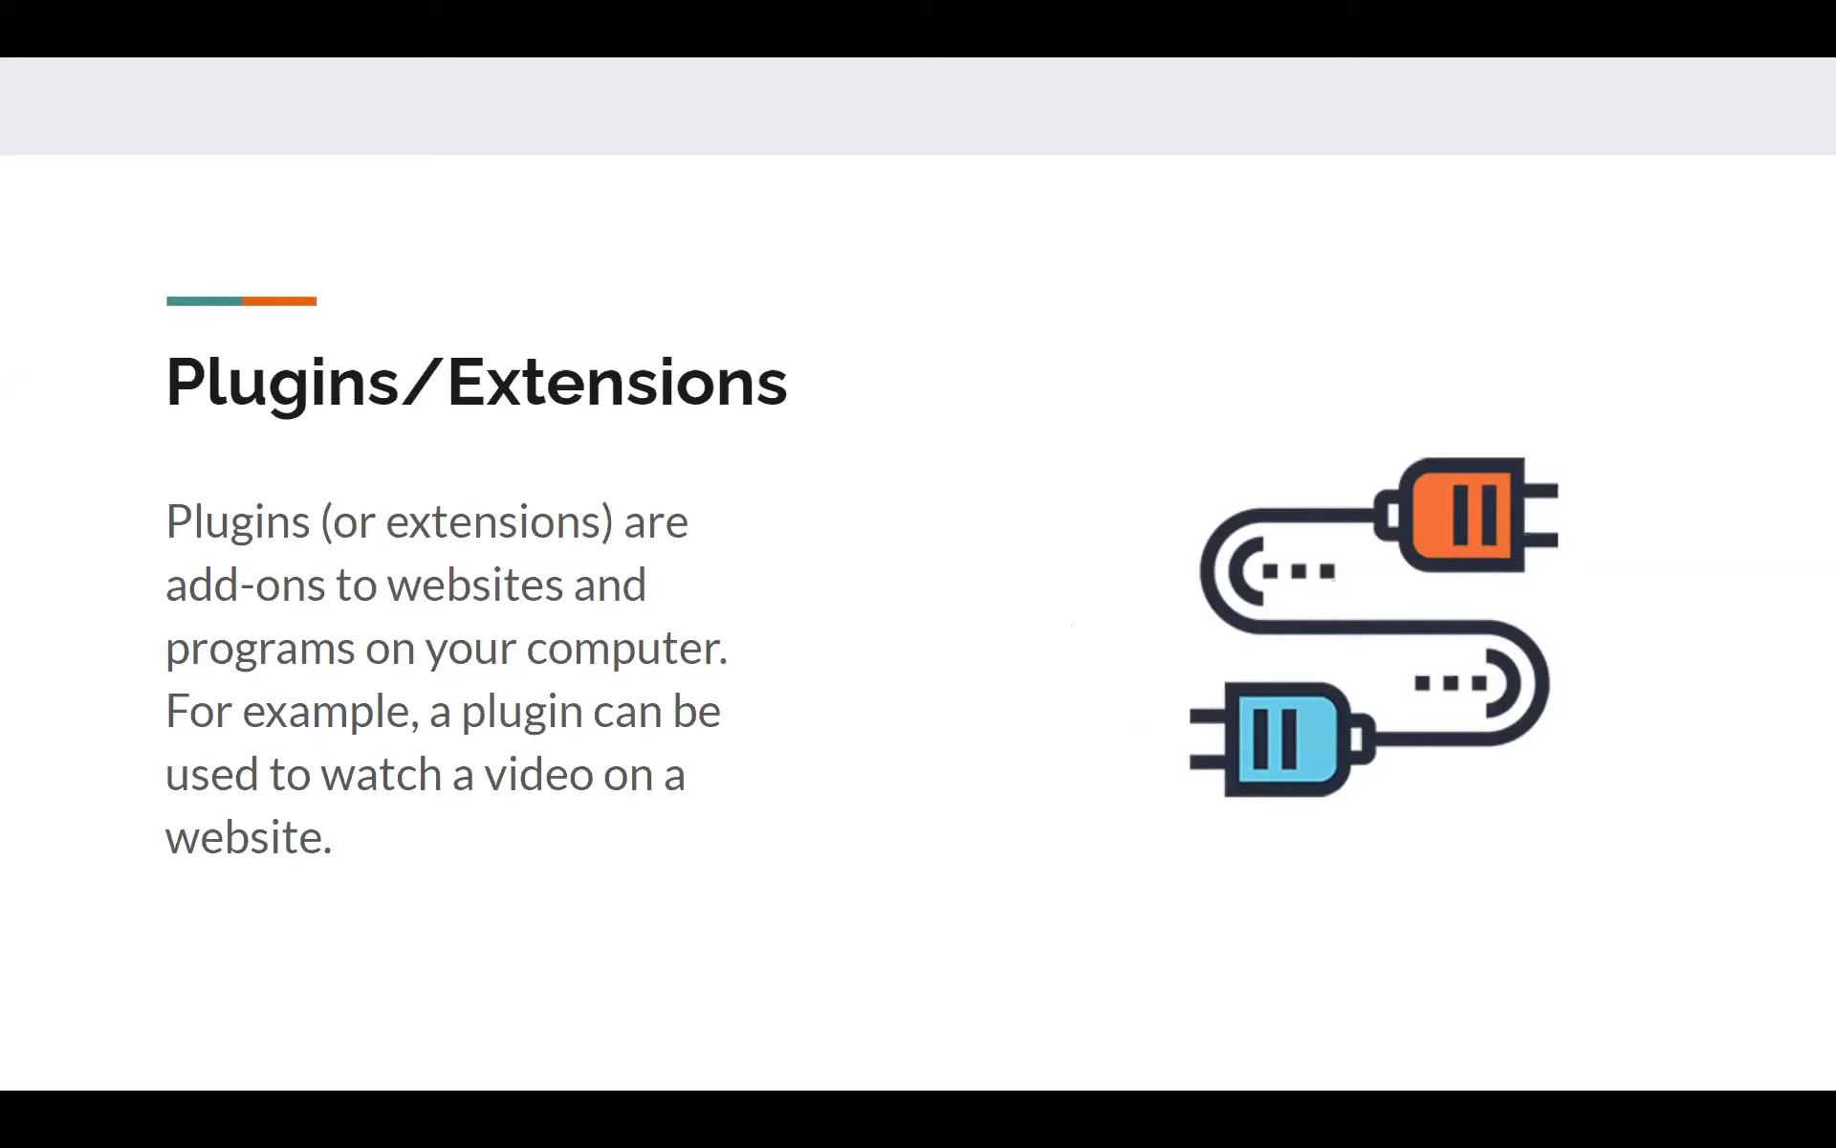
Exit full-screen presenting back to the editor on the Plugins/Extensions slide
key("Escape")
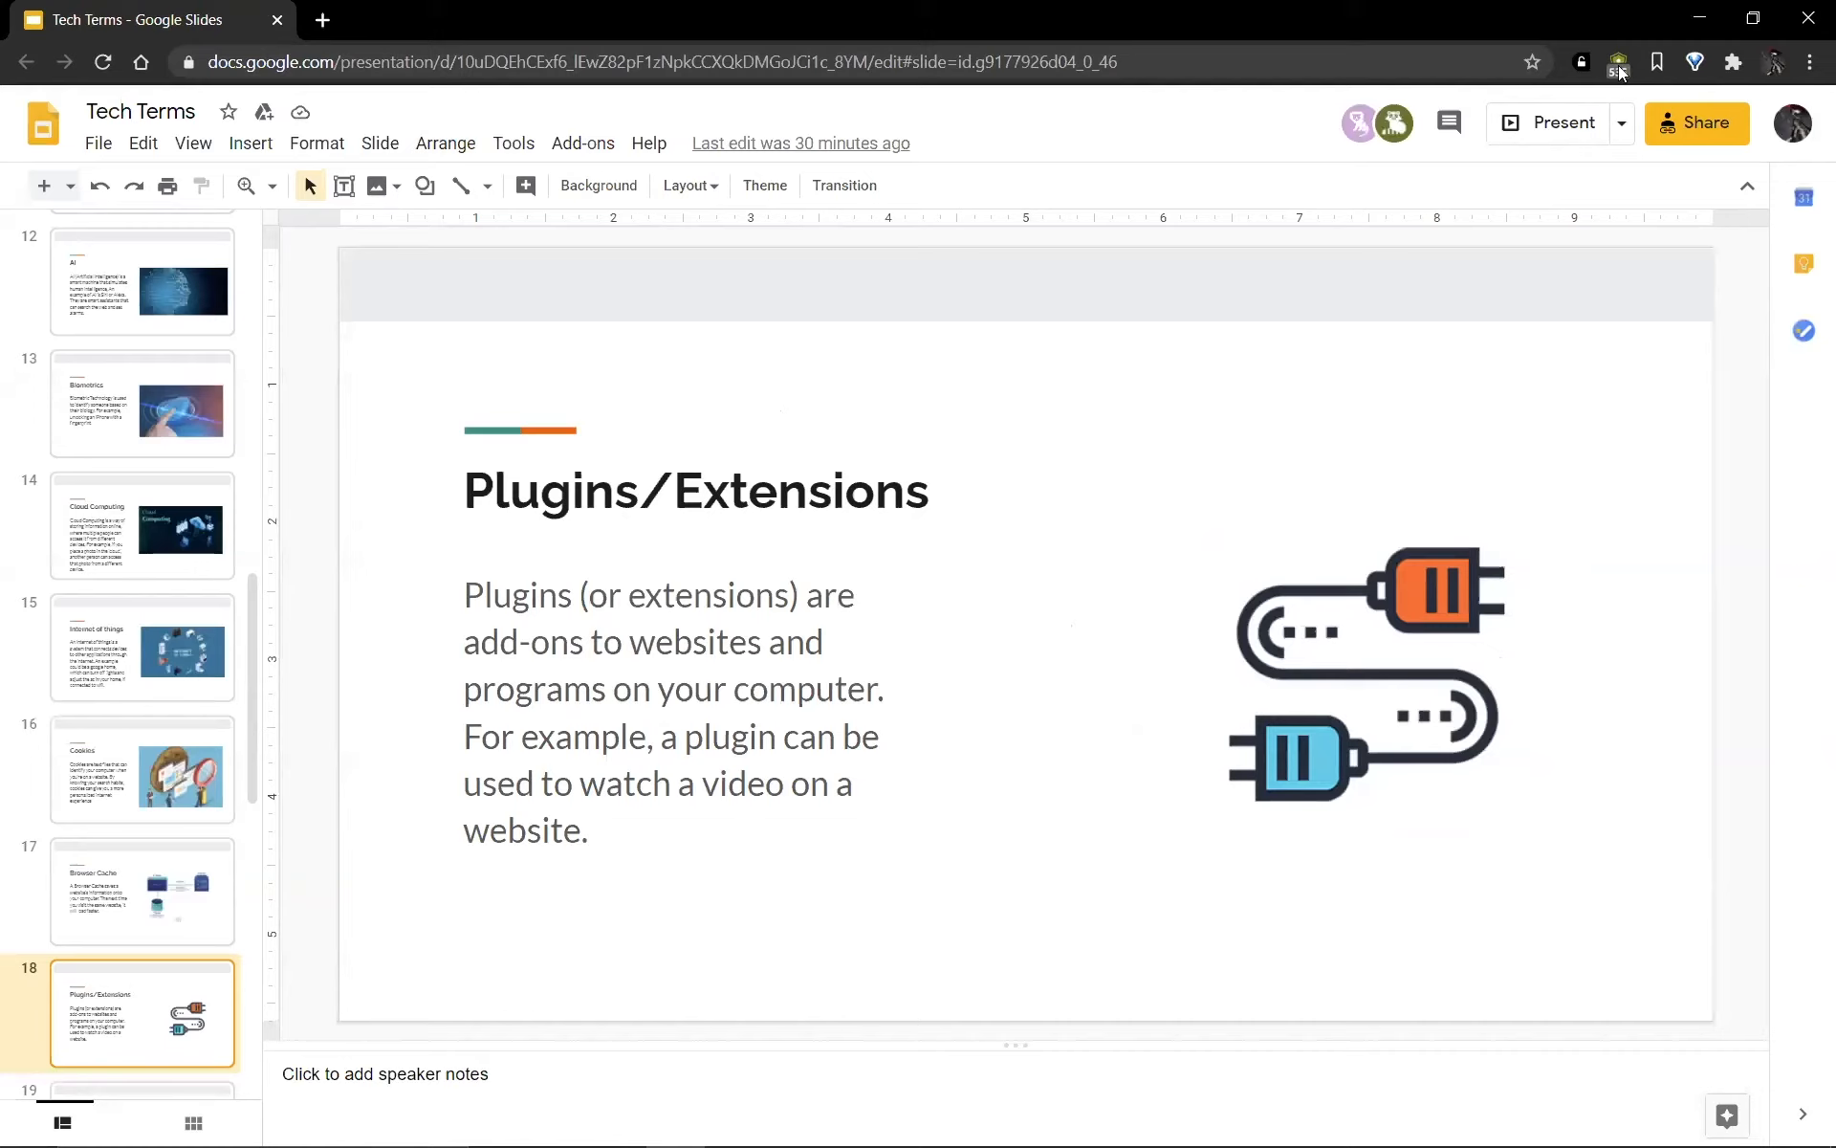
left_click(1620, 62)
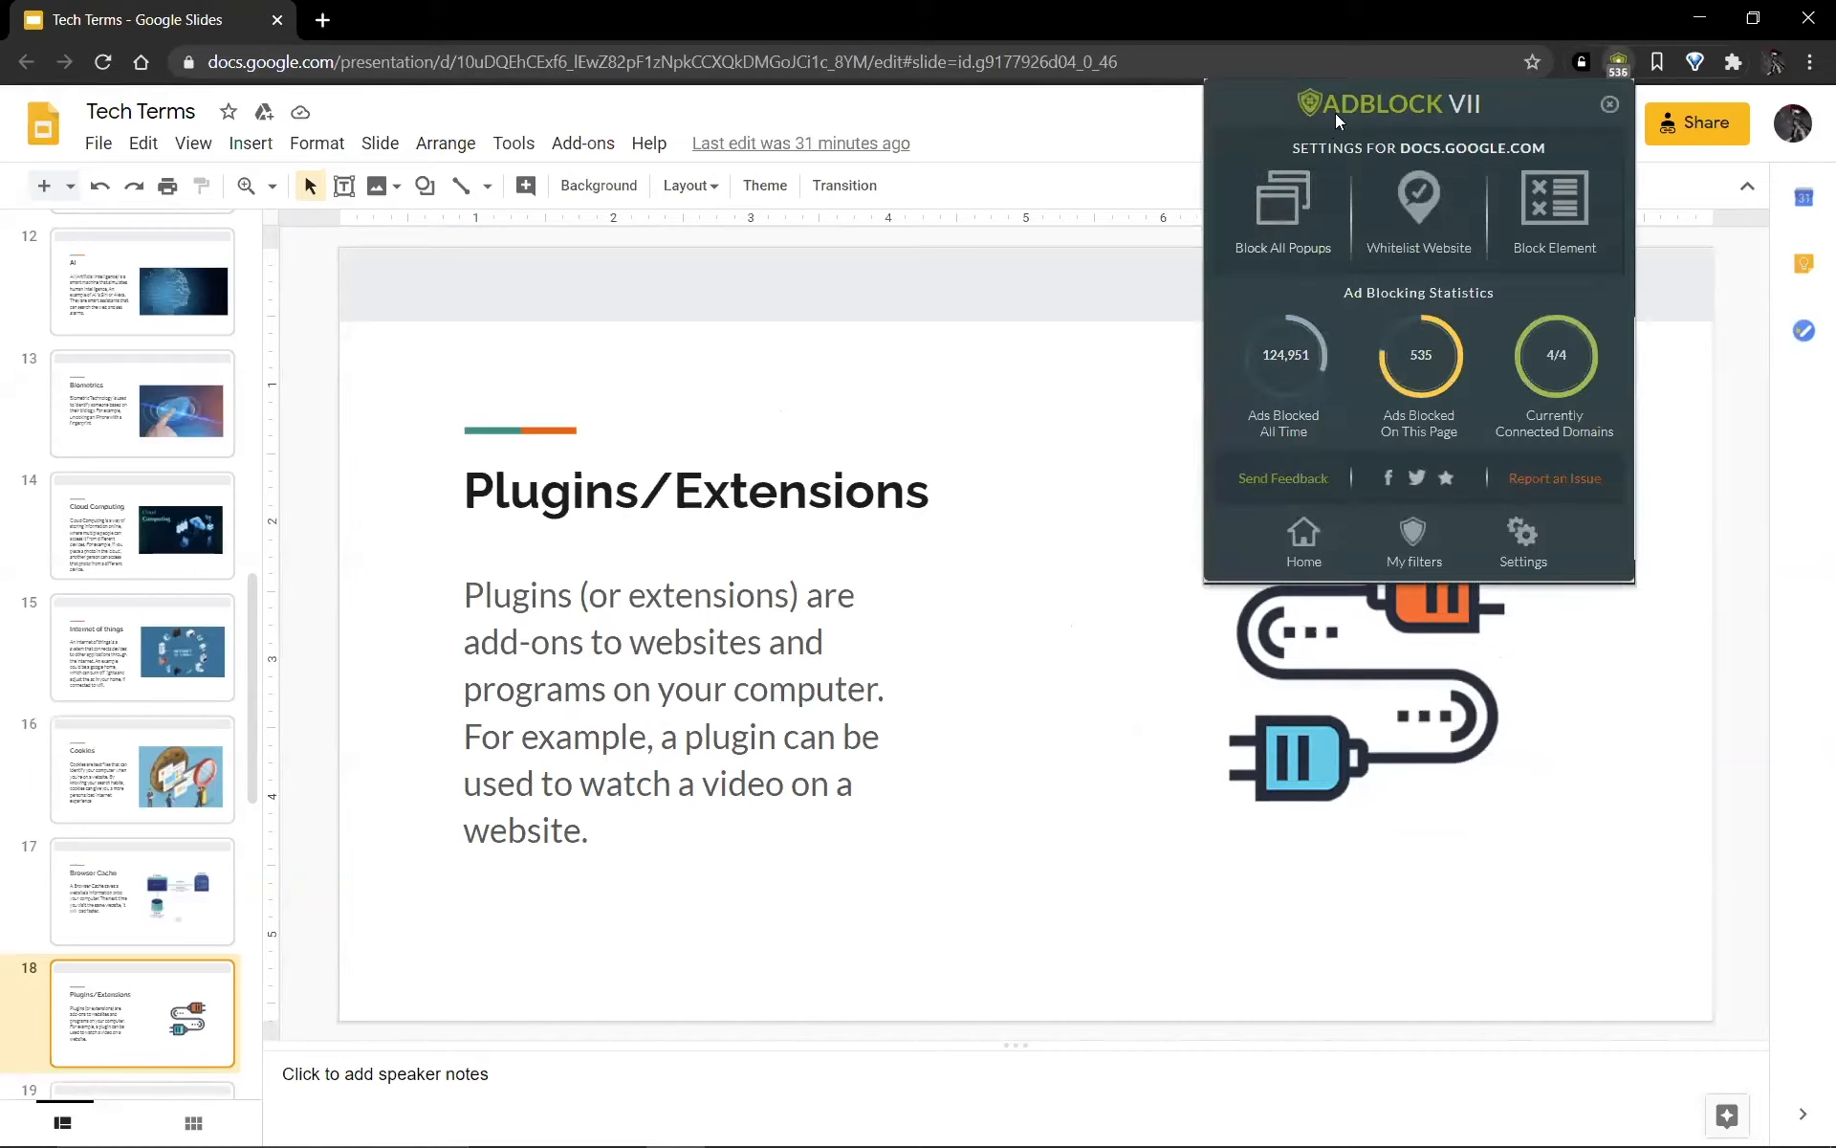
mouse_move(1237, 121)
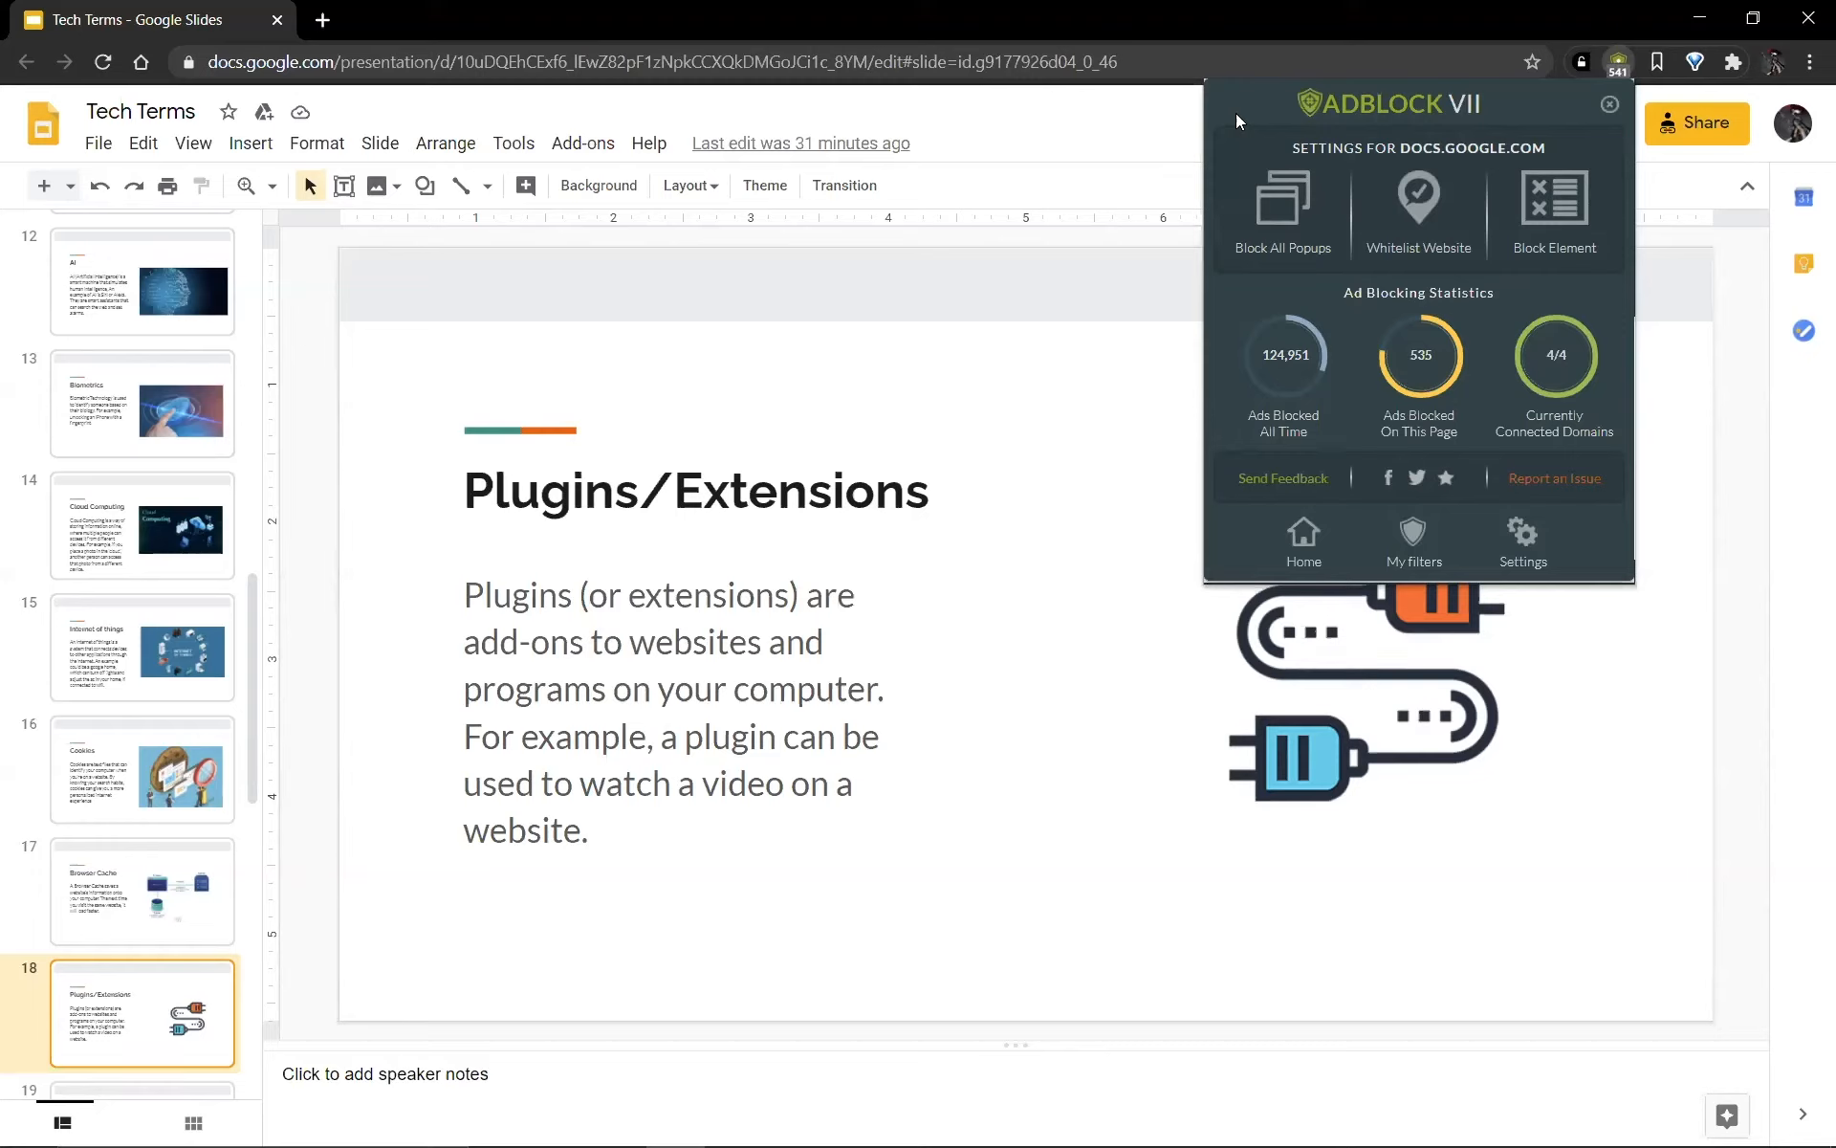
mouse_move(1230, 123)
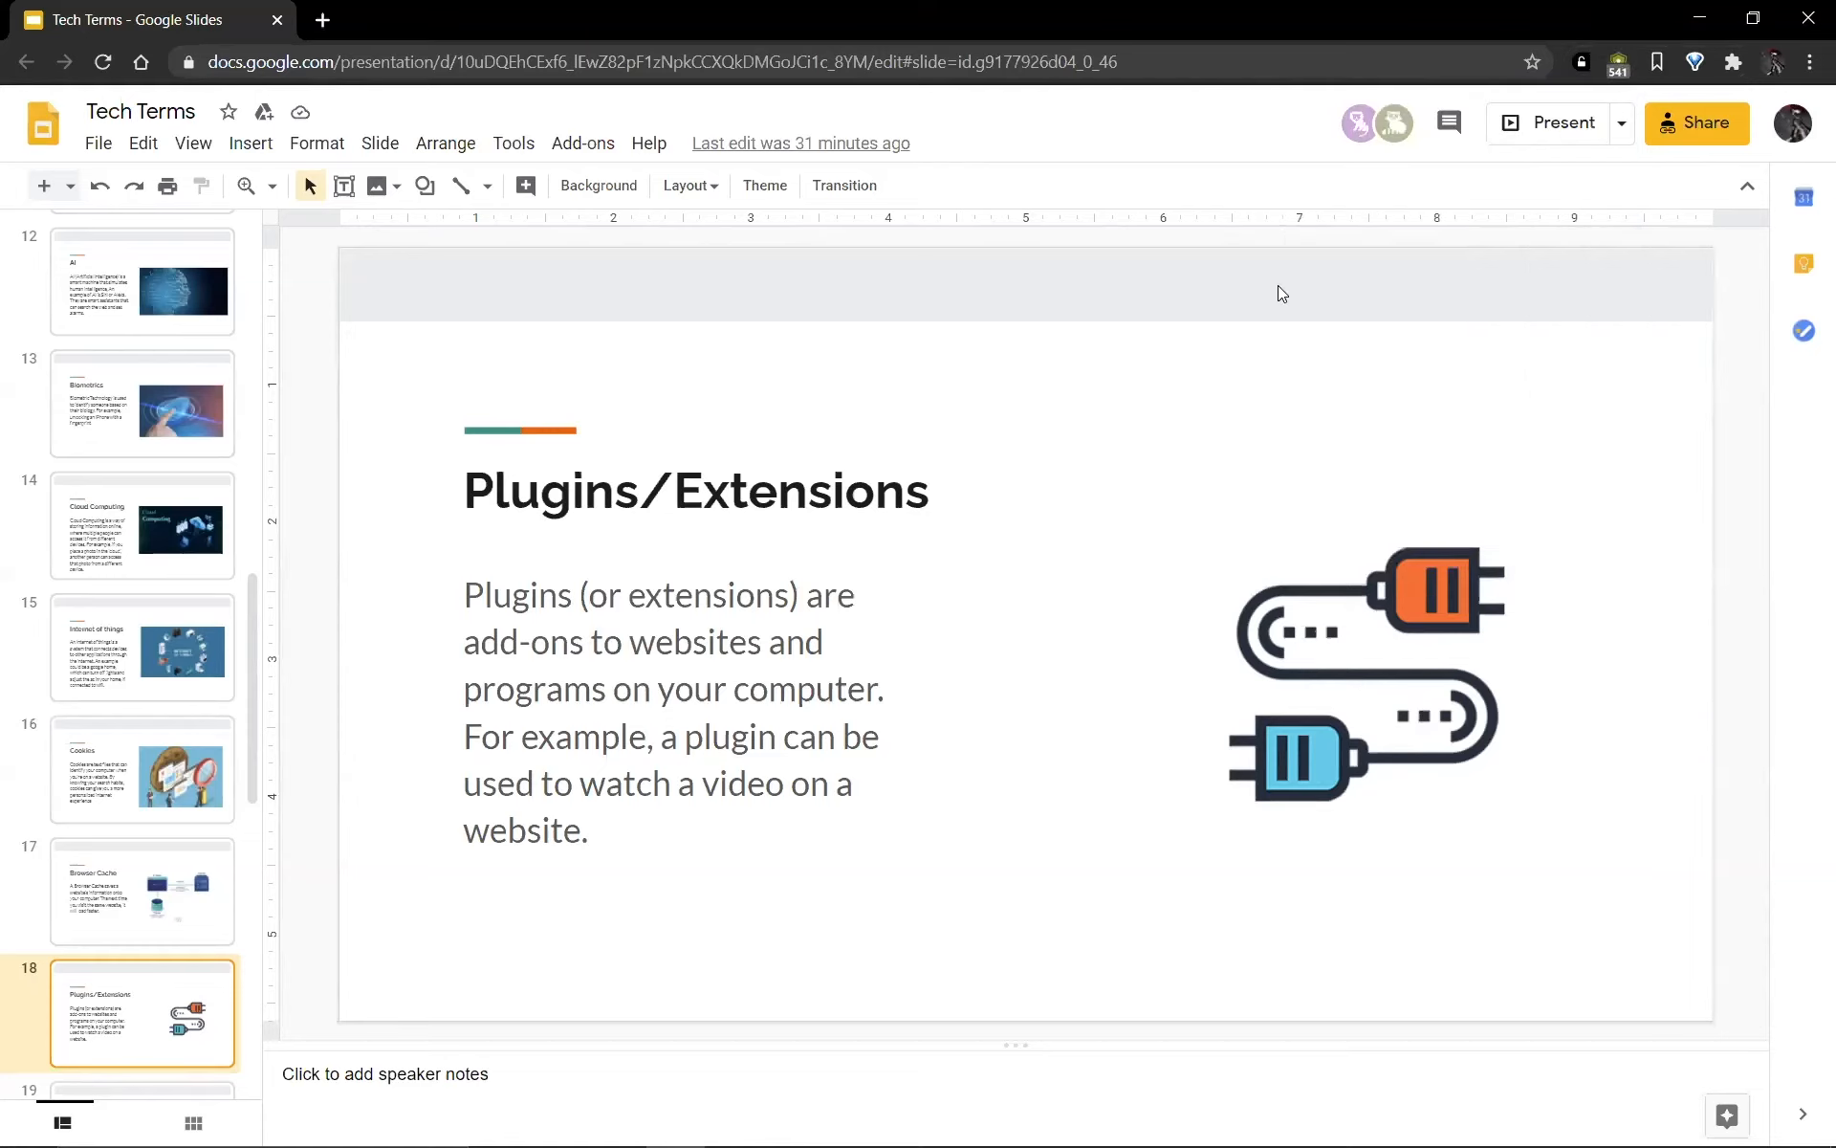
mouse_move(1545, 122)
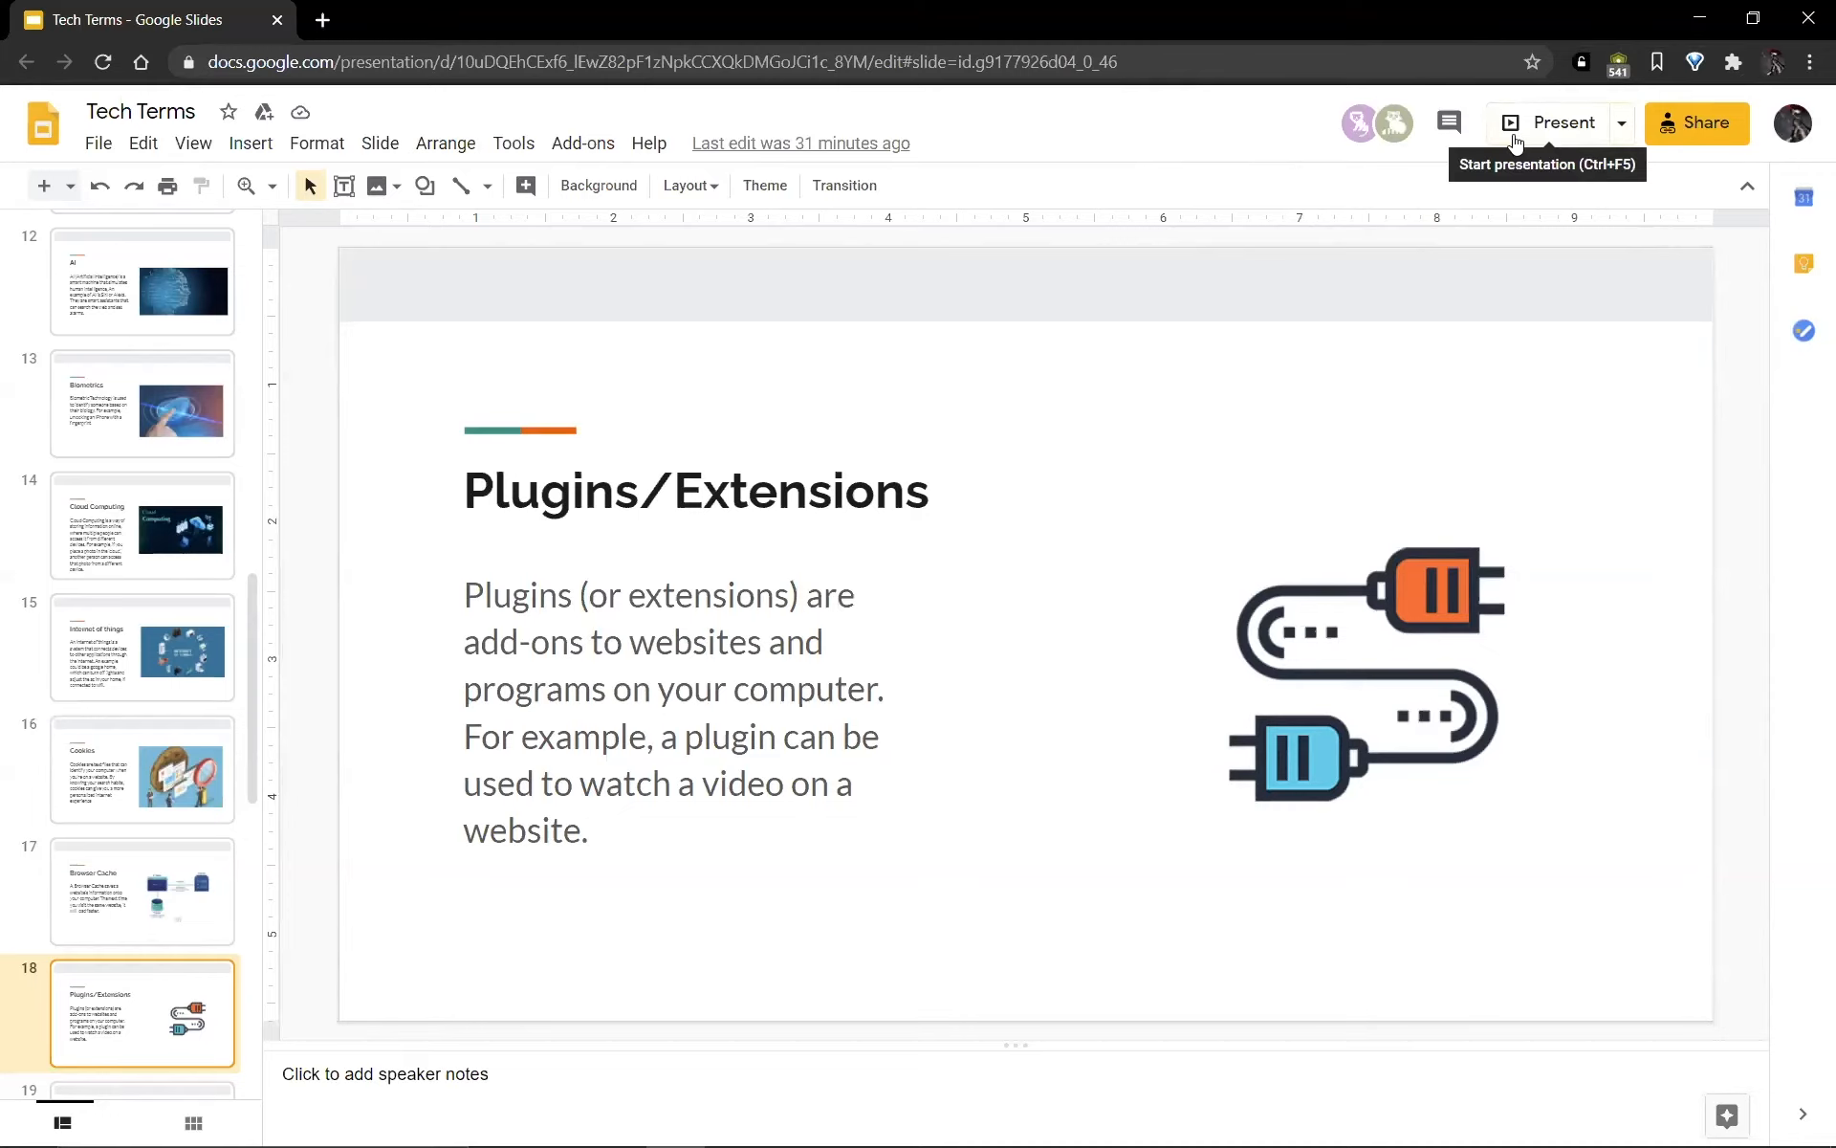
mouse_move(1288, 369)
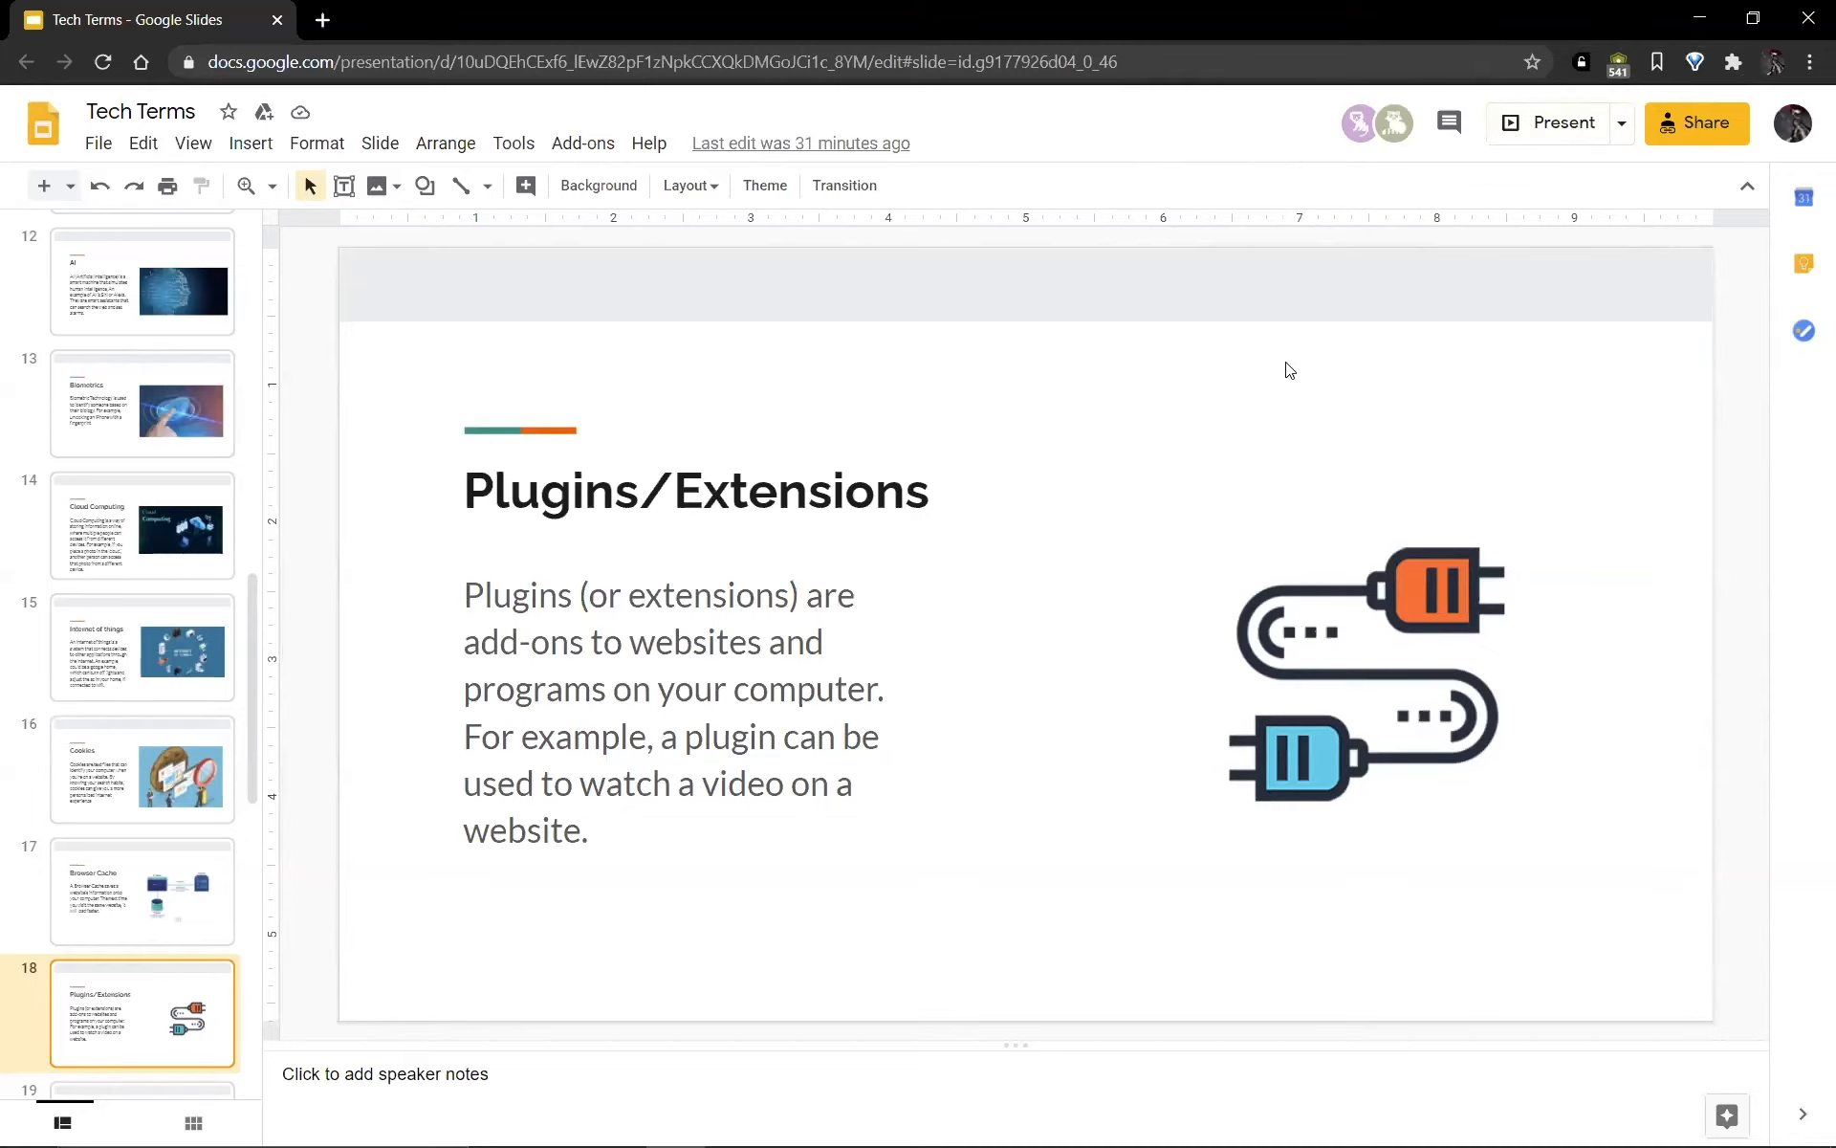
left_click(606, 19)
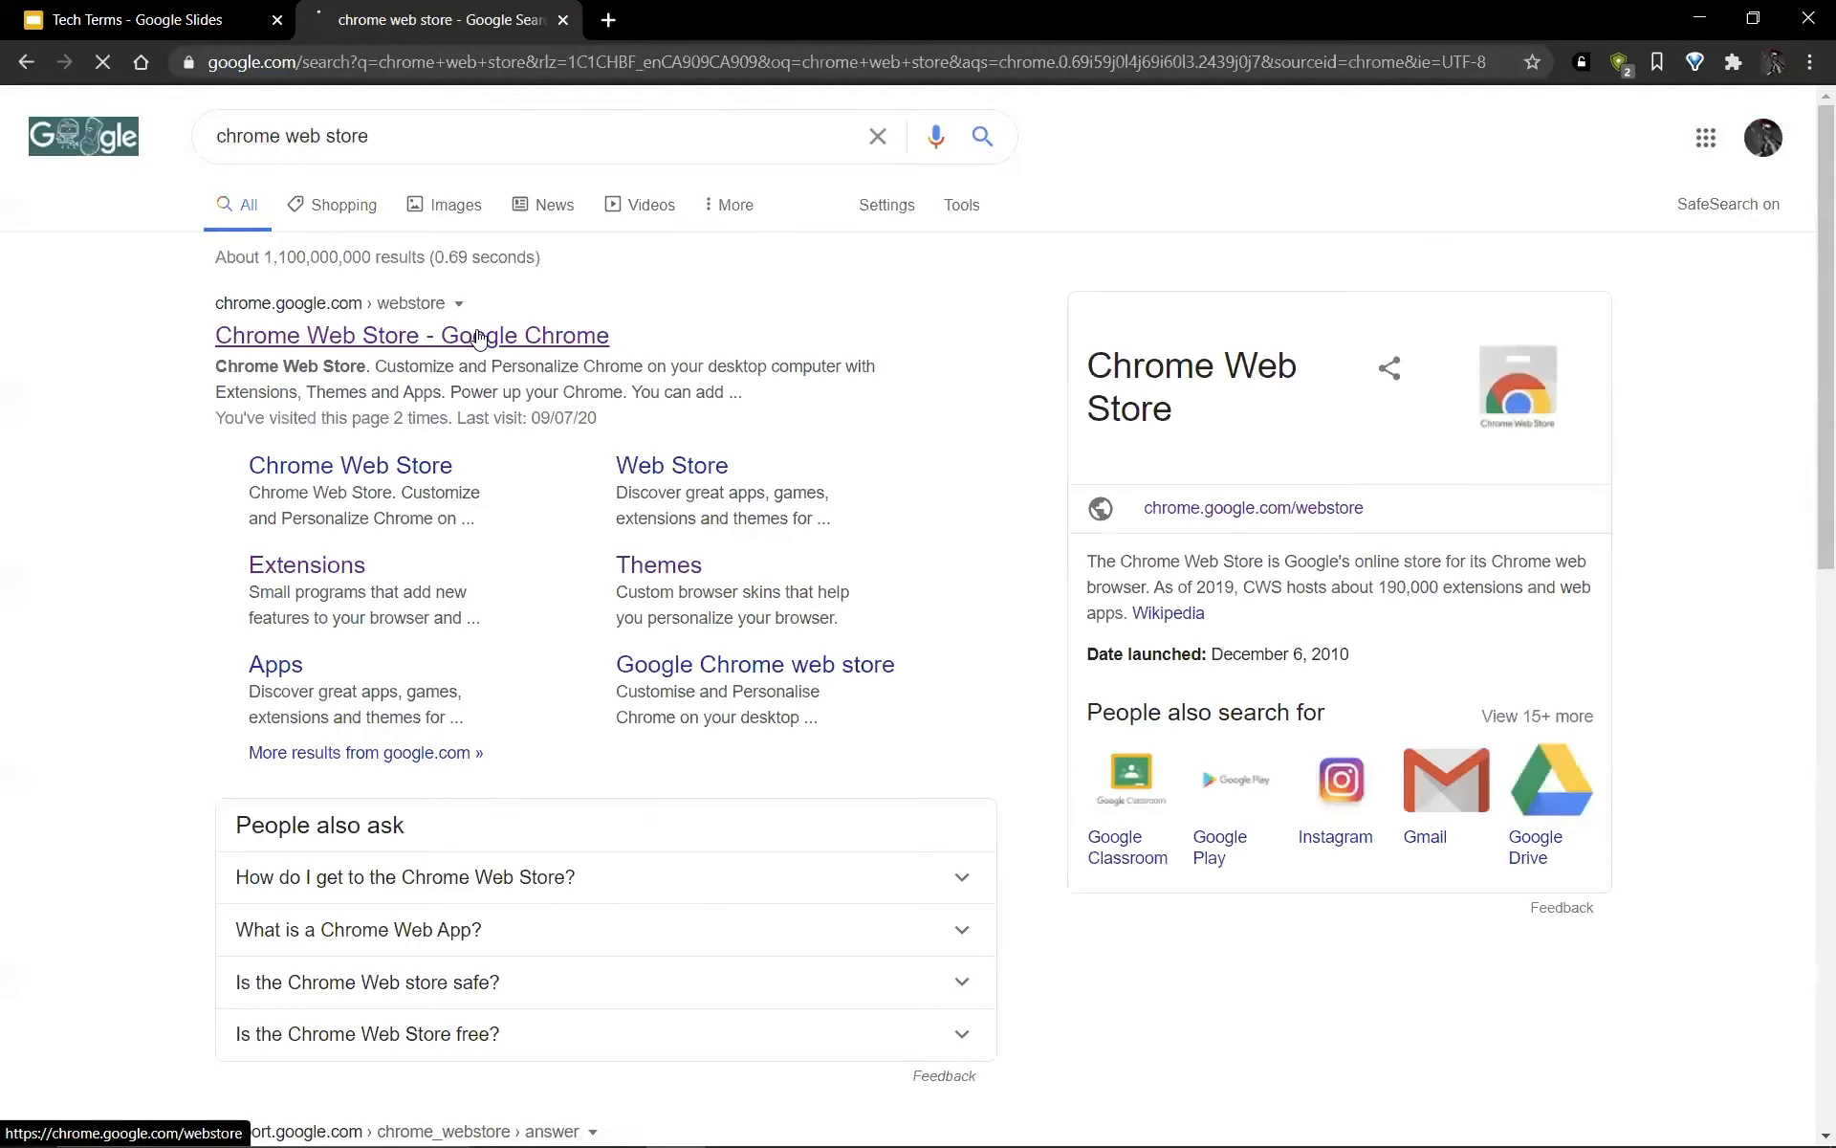
Open the Chrome Web Store extensions result, then return to the Tech Terms deck
left_click(411, 337)
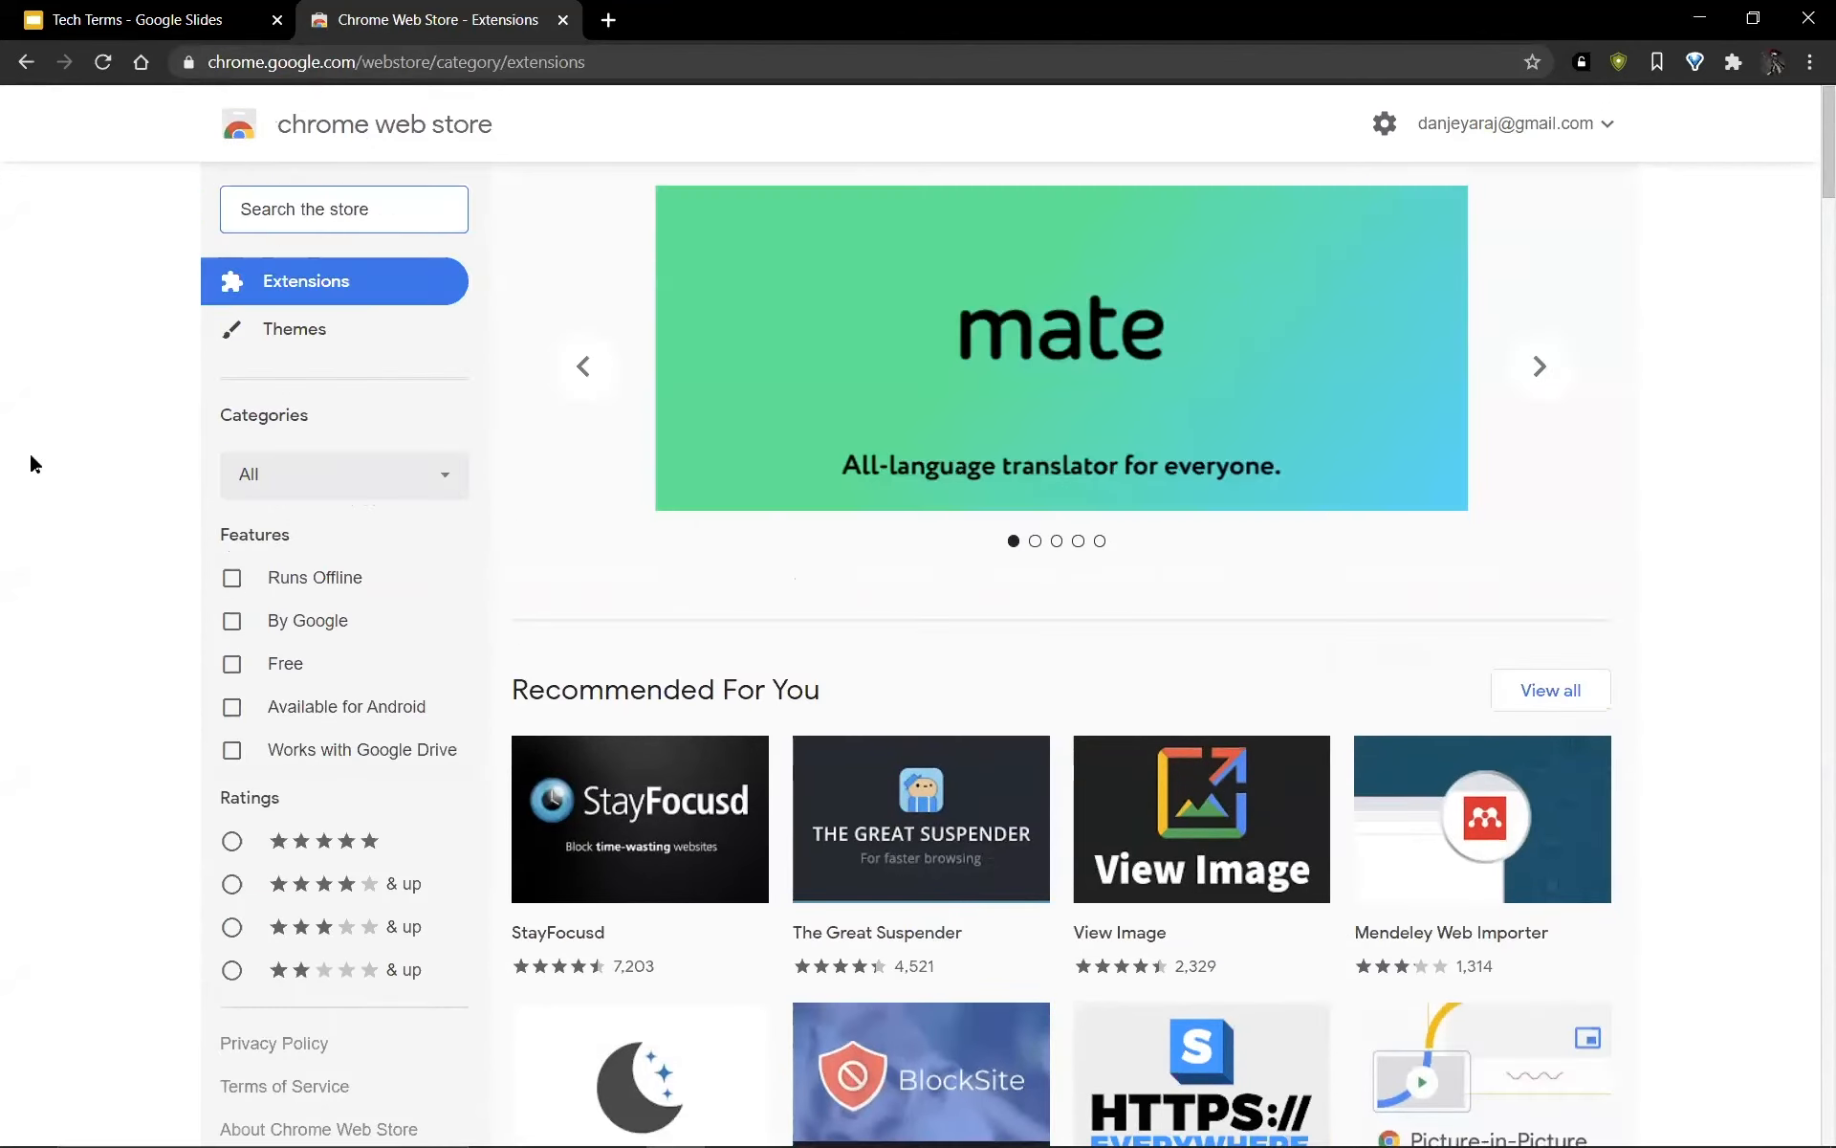
left_click(128, 19)
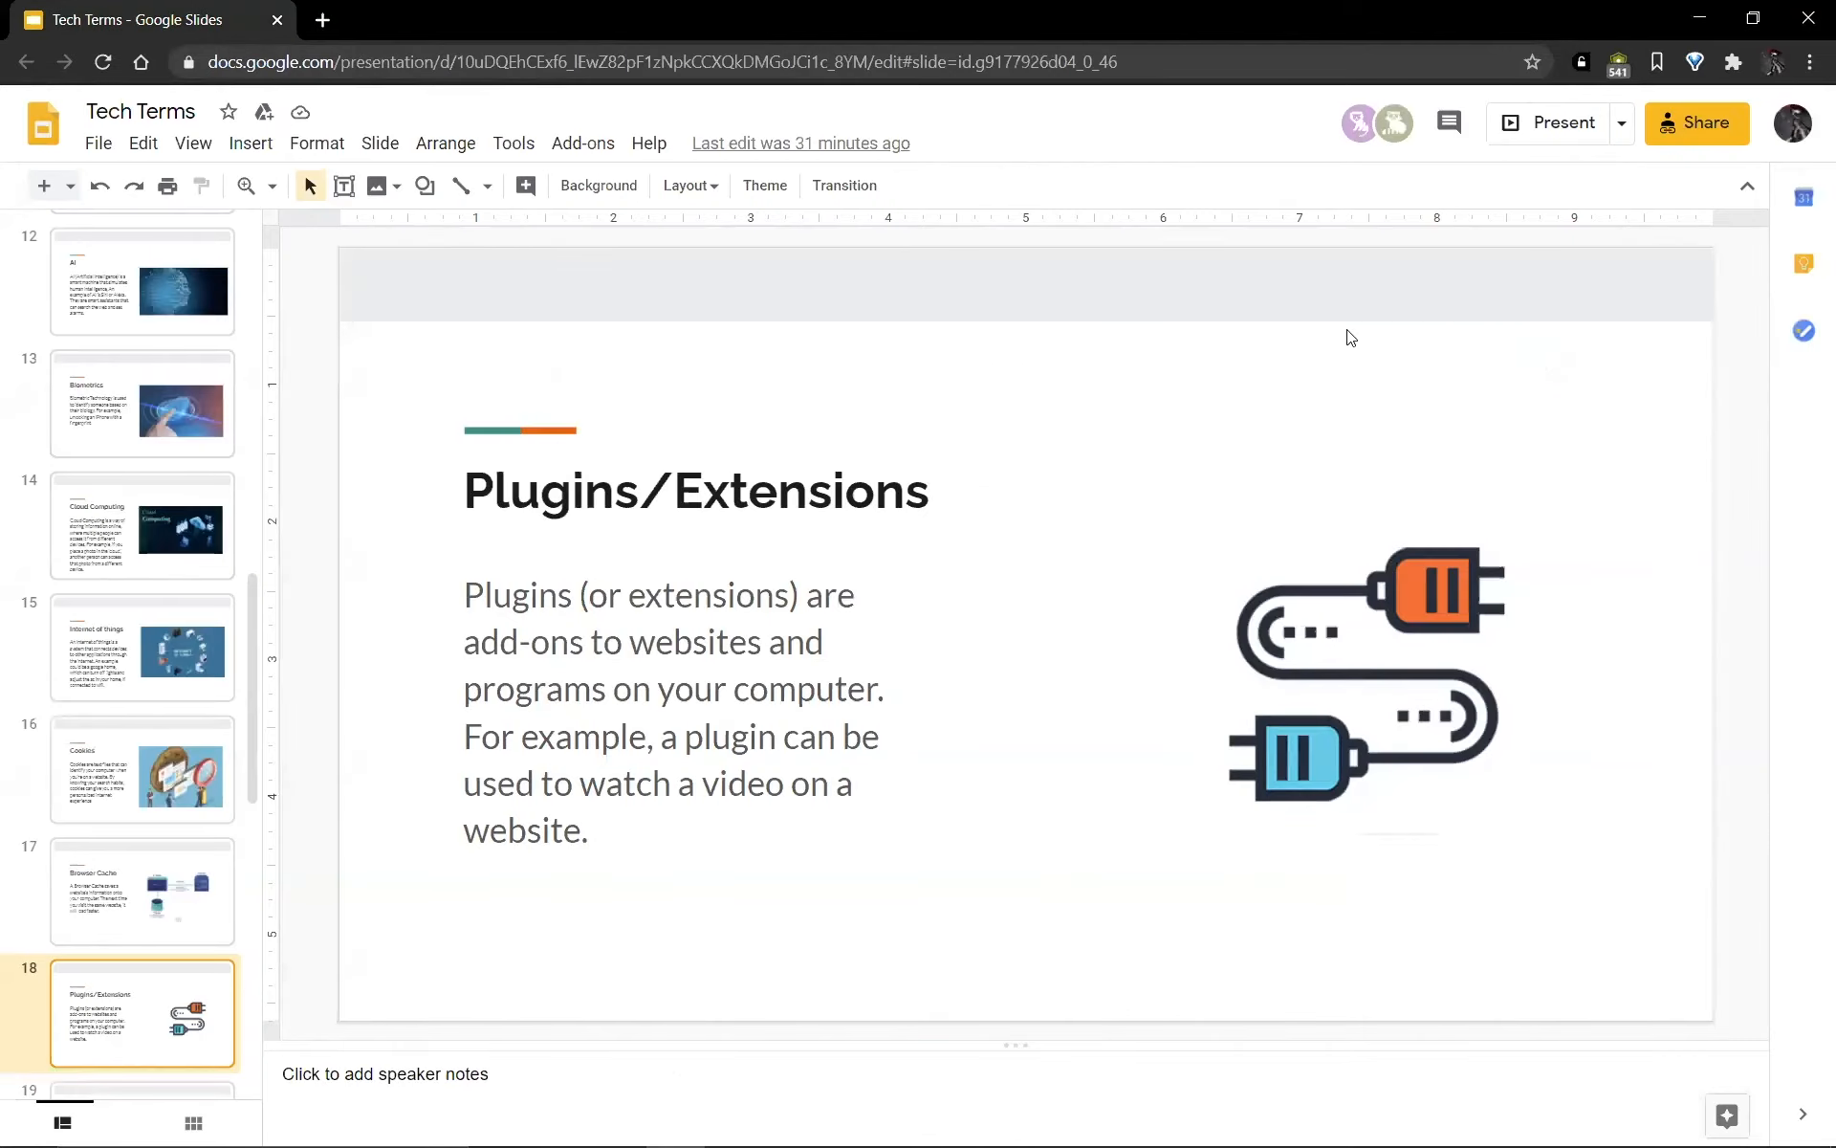
Resume presenting through the SEO slide, then open a blank new browser tab
left_click(1559, 123)
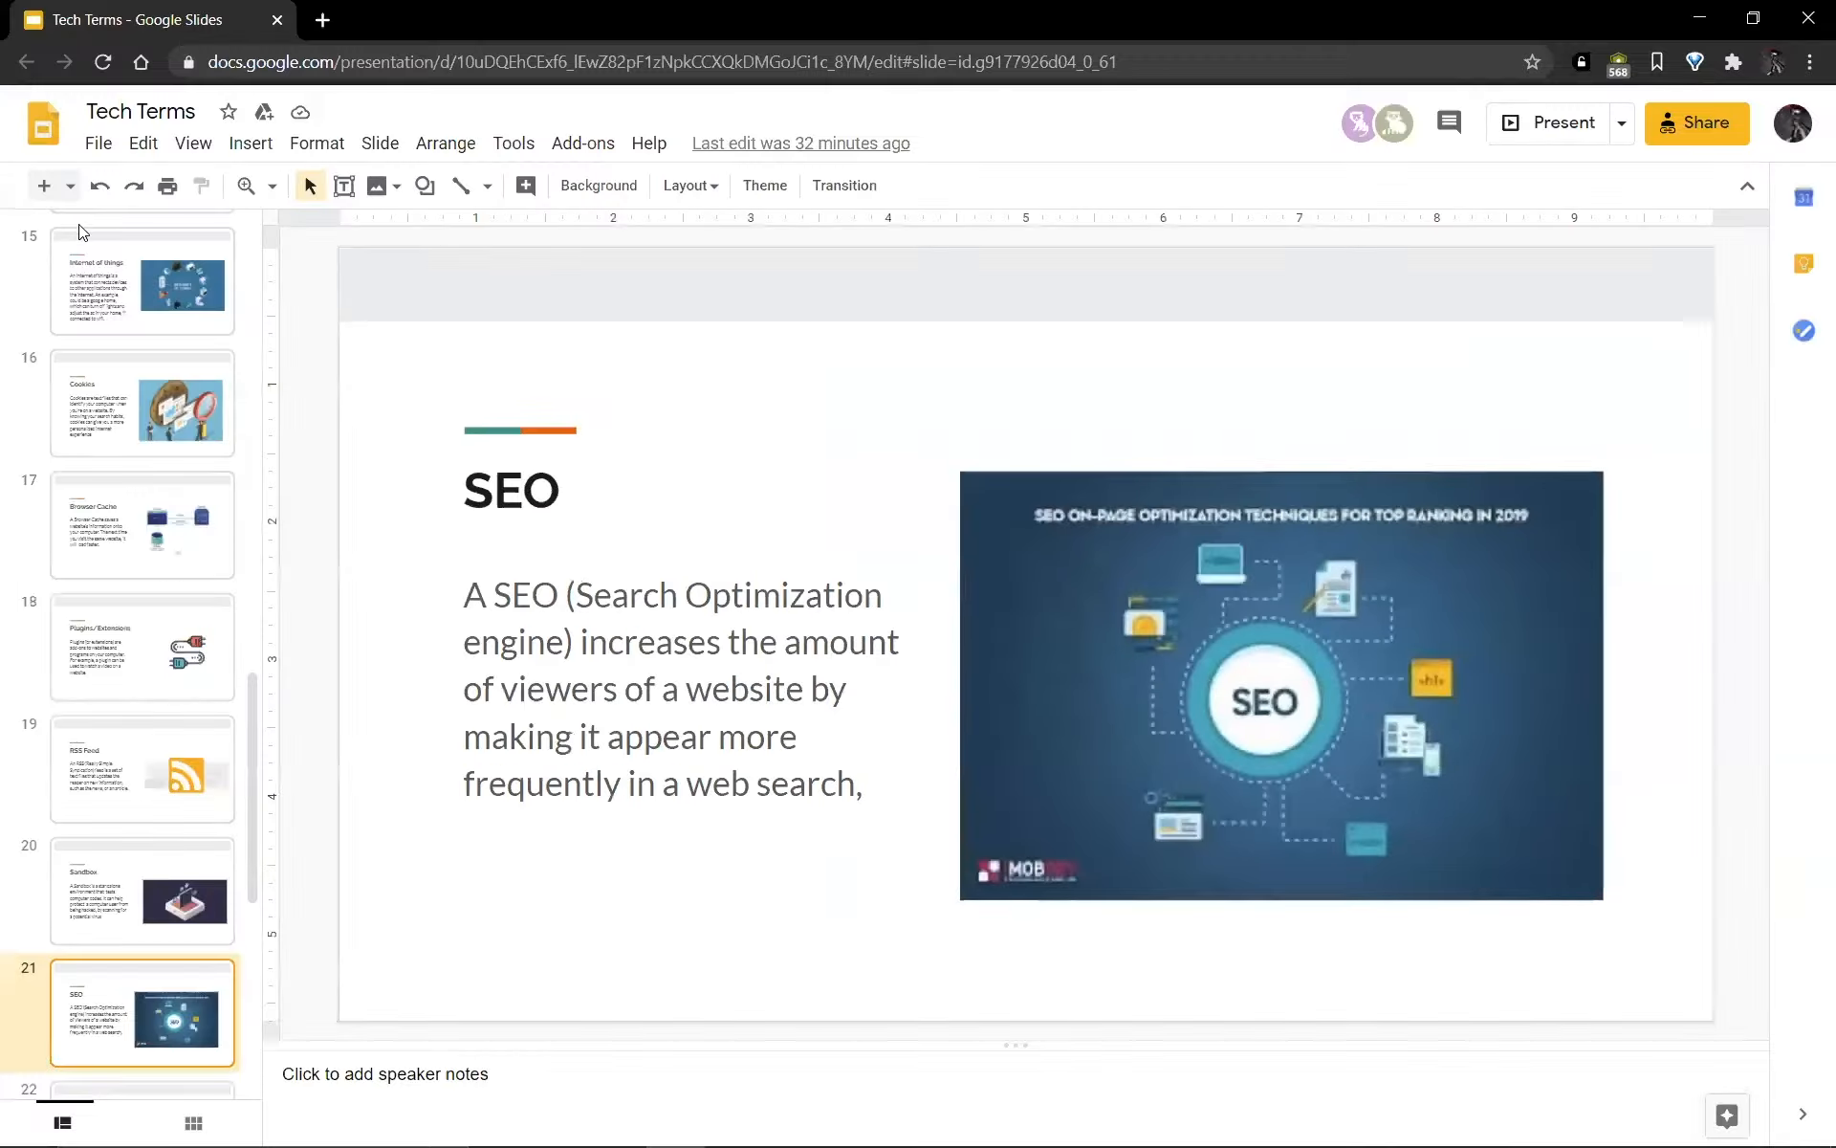
left_click(606, 19)
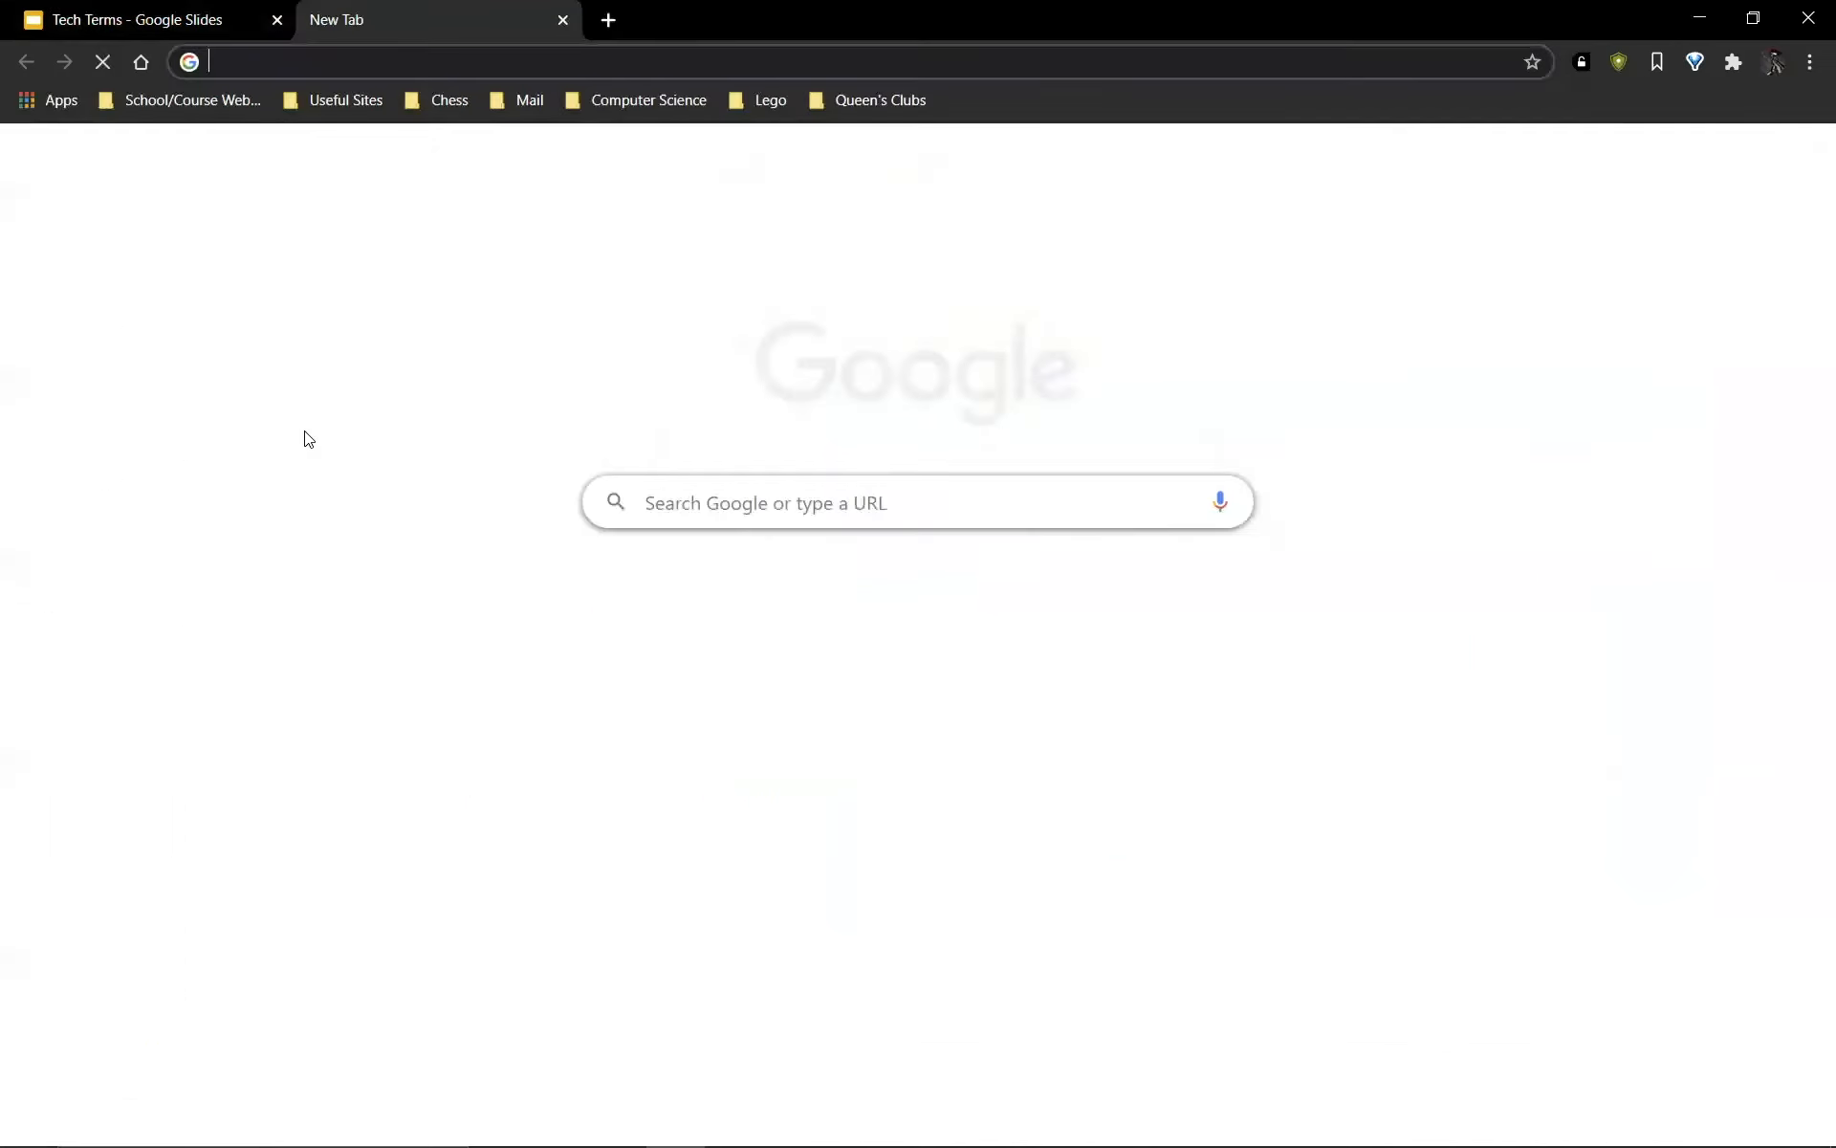
Search Google for 'albert einstein', browse the results, and return to the Tech Terms deck
type("albert")
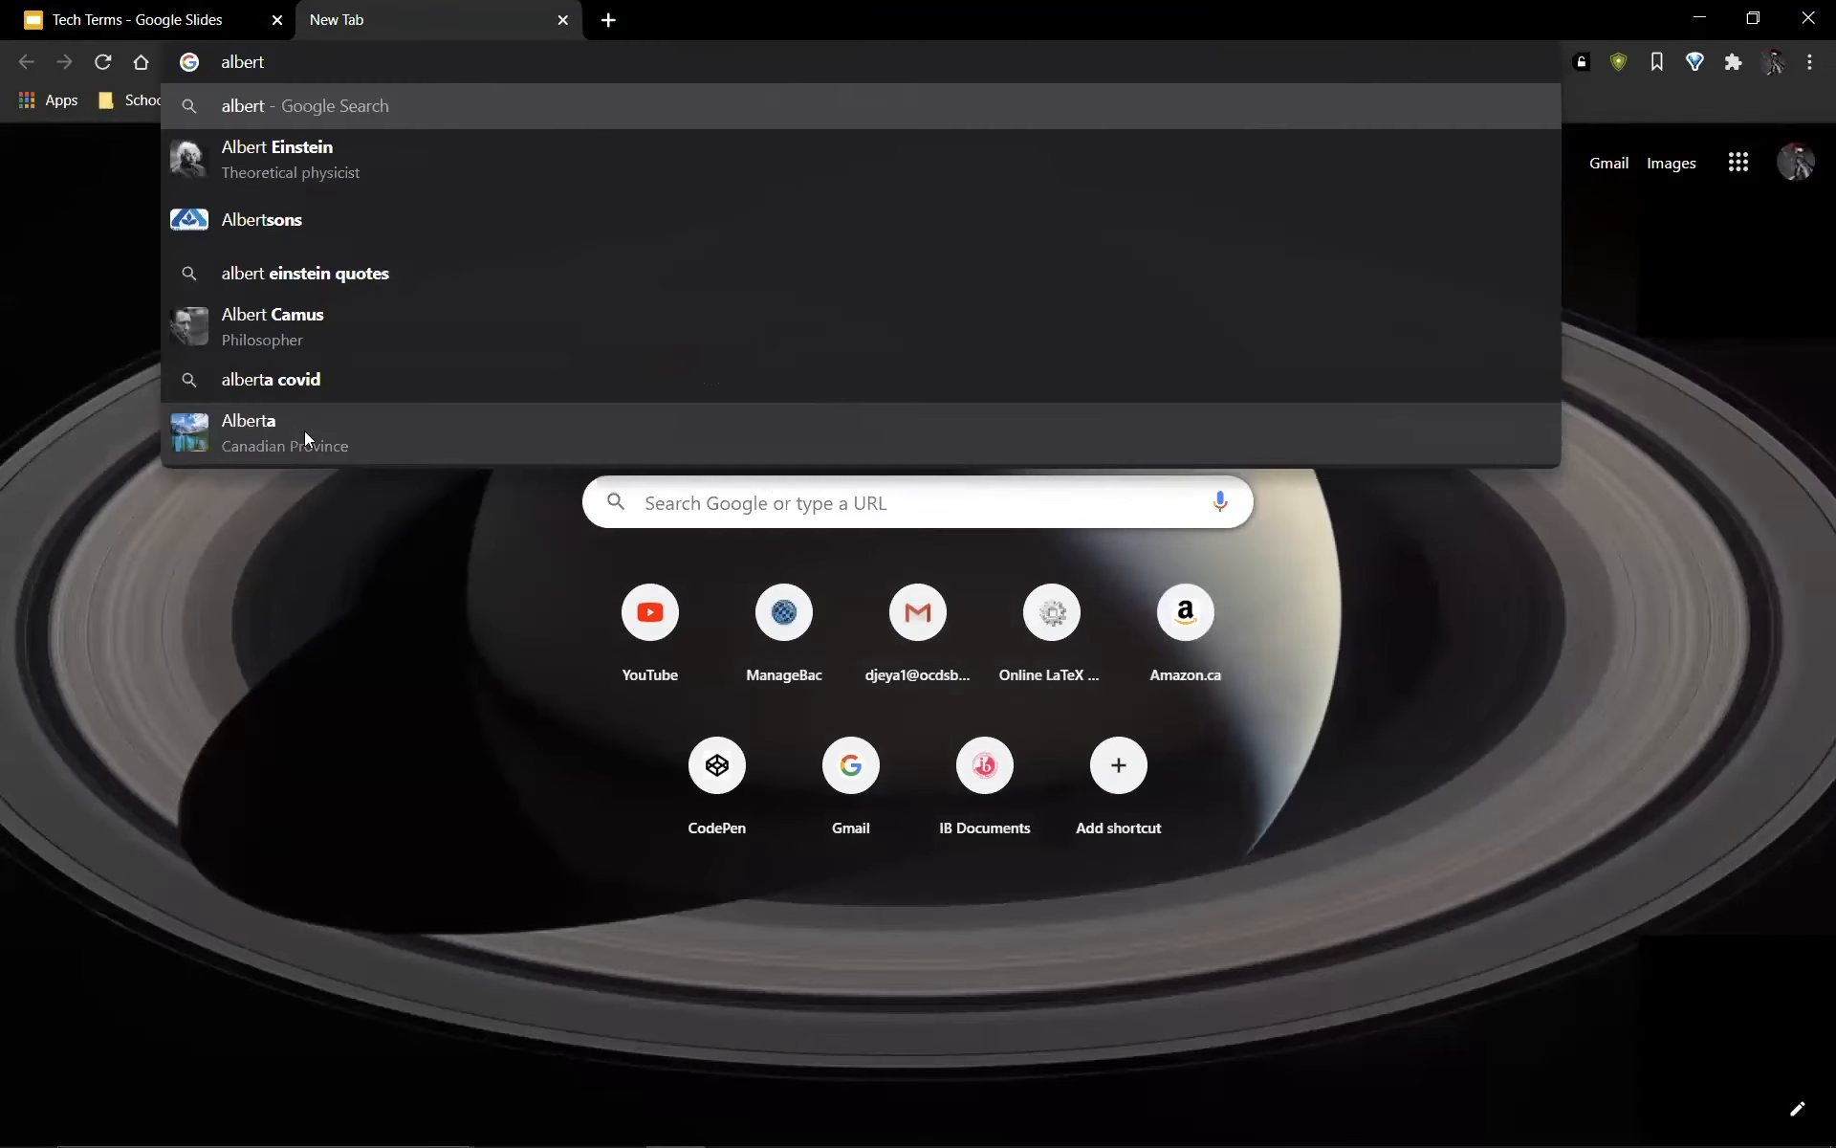
left_click(277, 159)
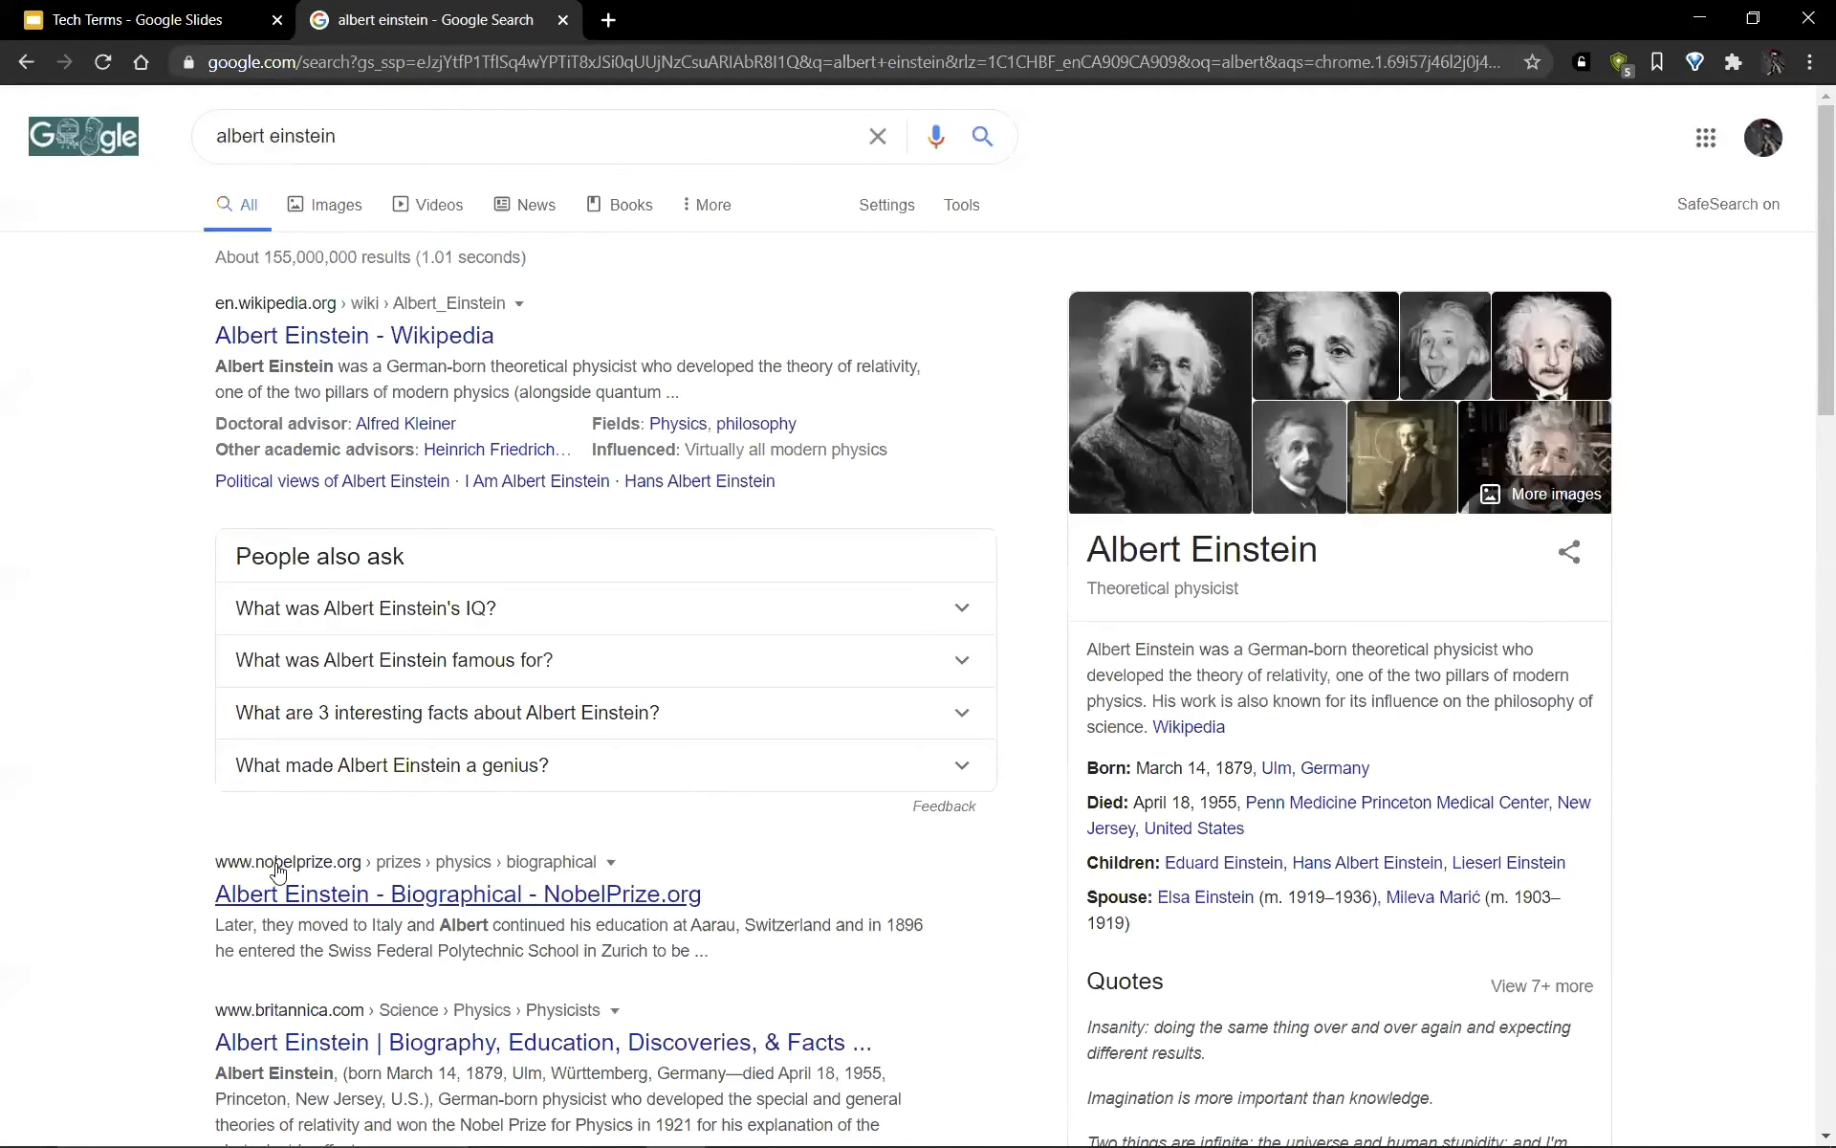
mouse_move(164, 669)
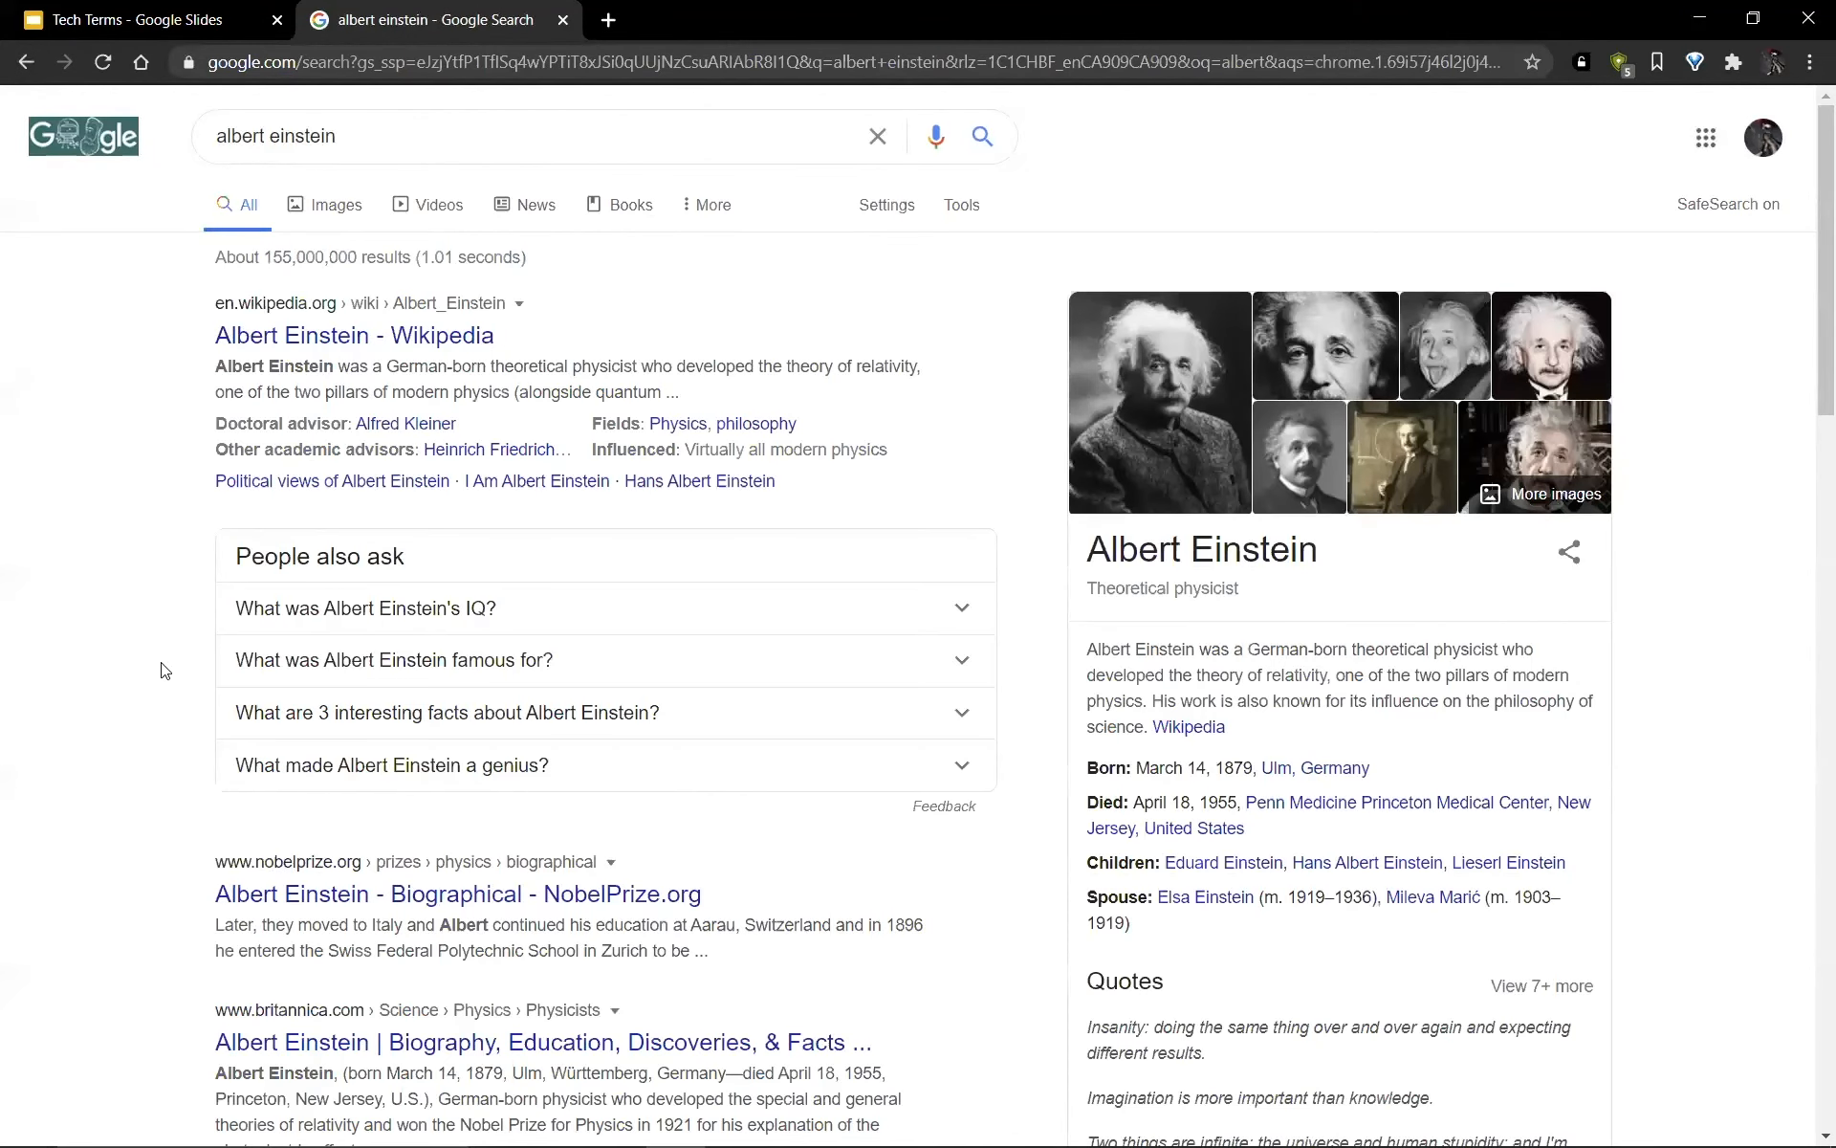
scroll("down", 3)
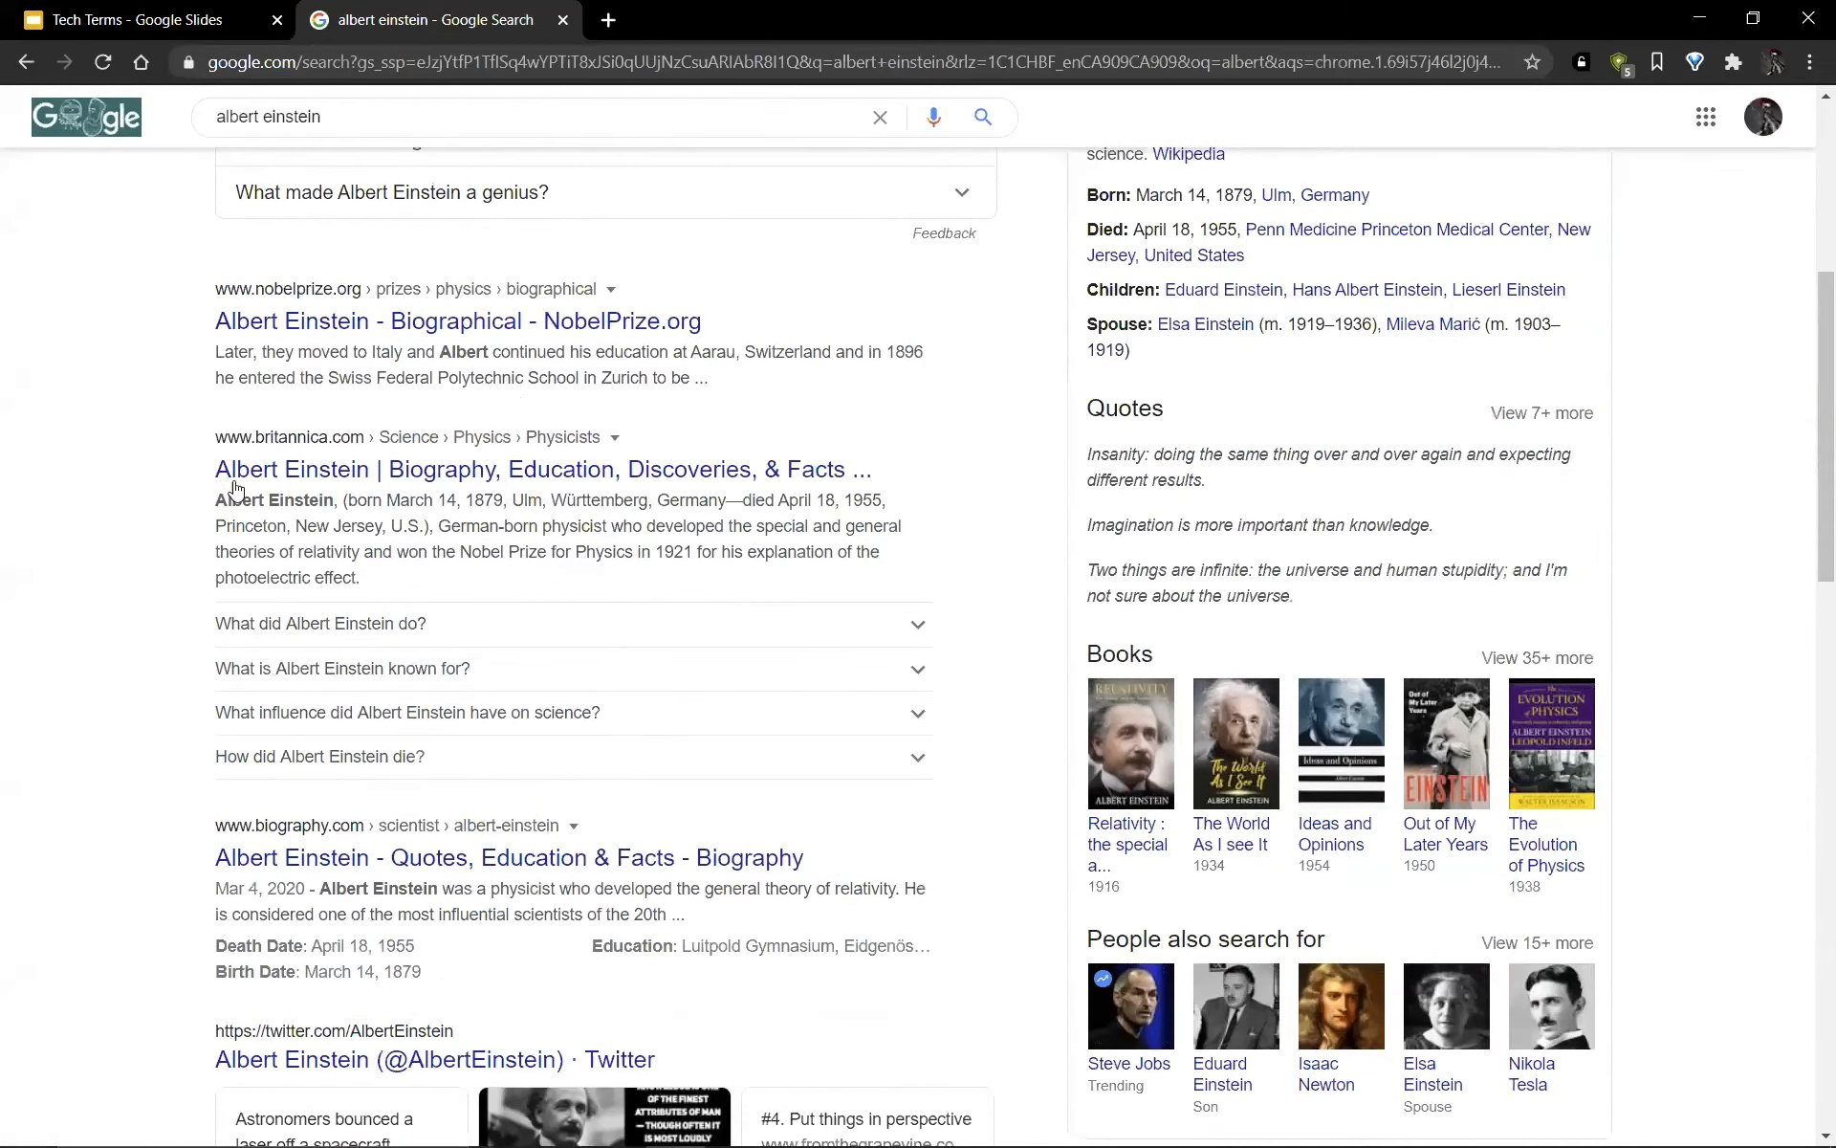
scroll("down", 3)
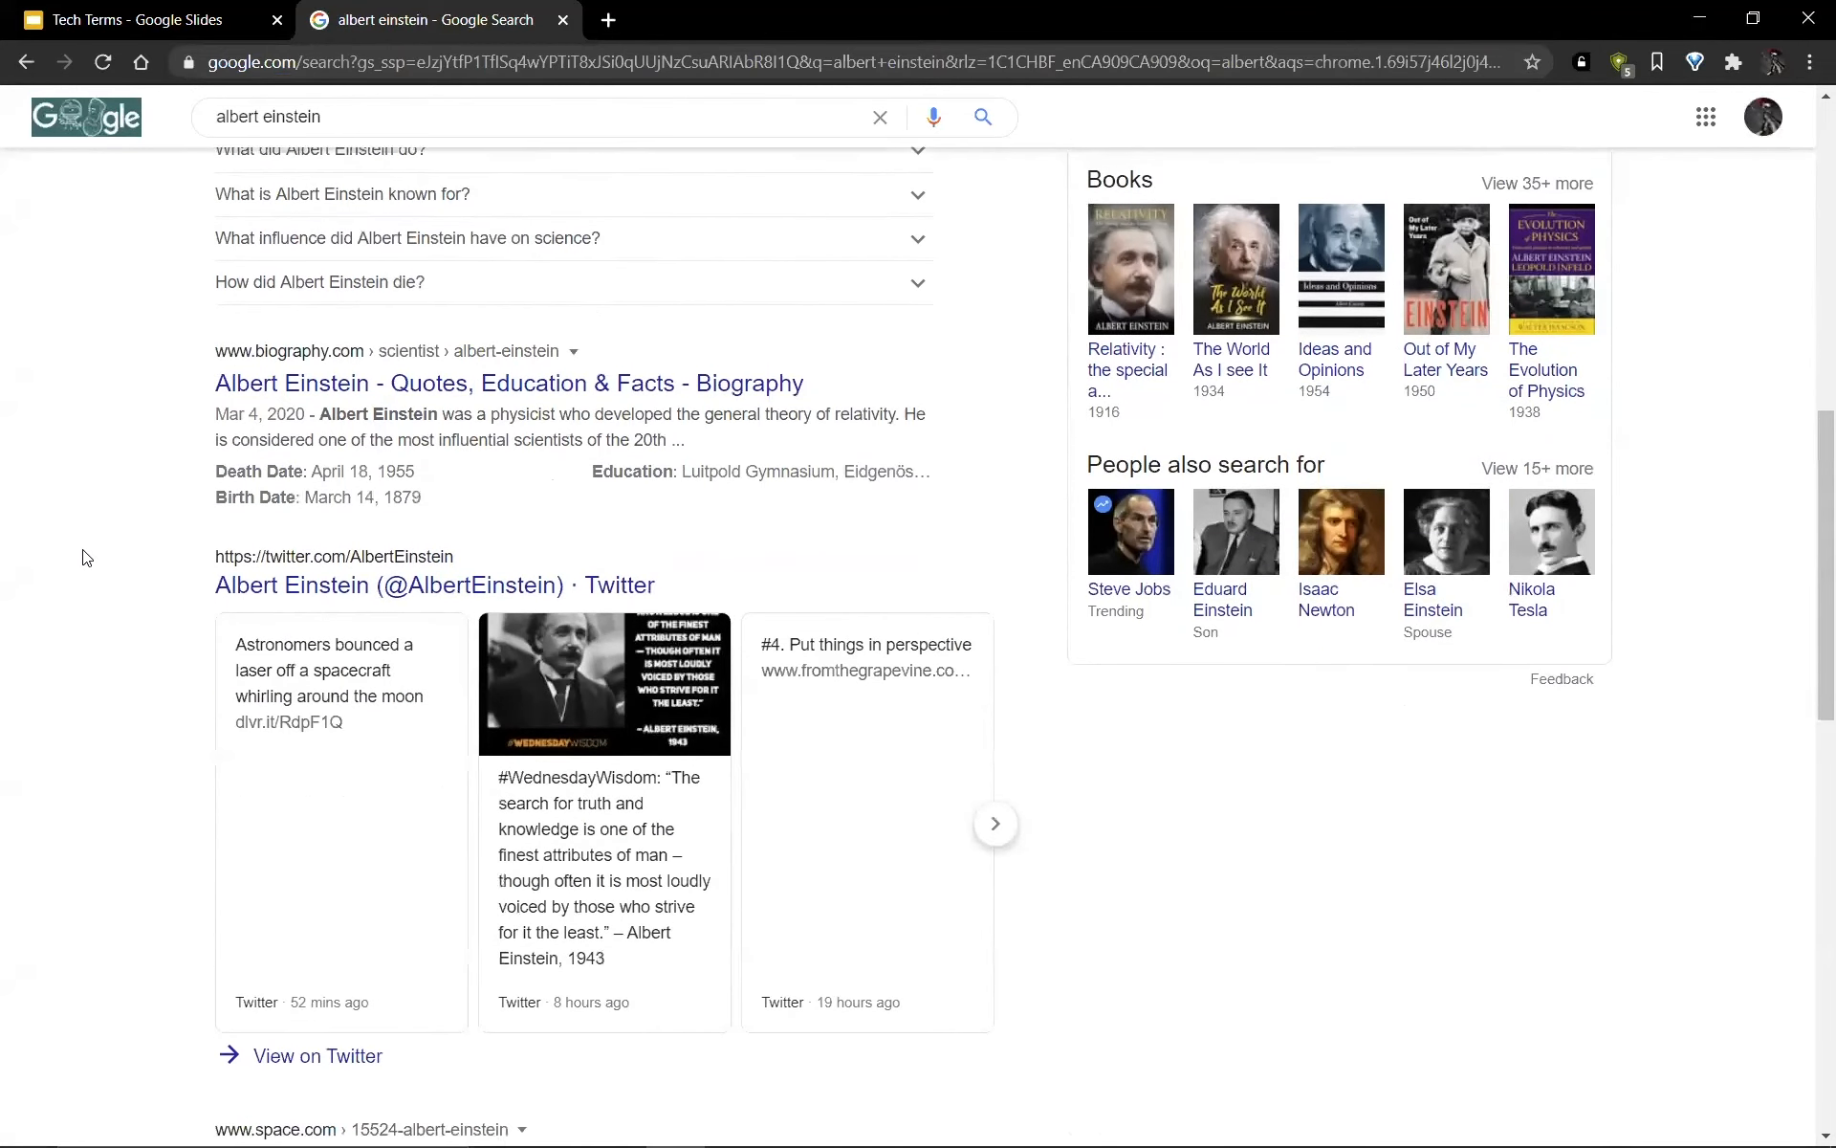
scroll("down", 3)
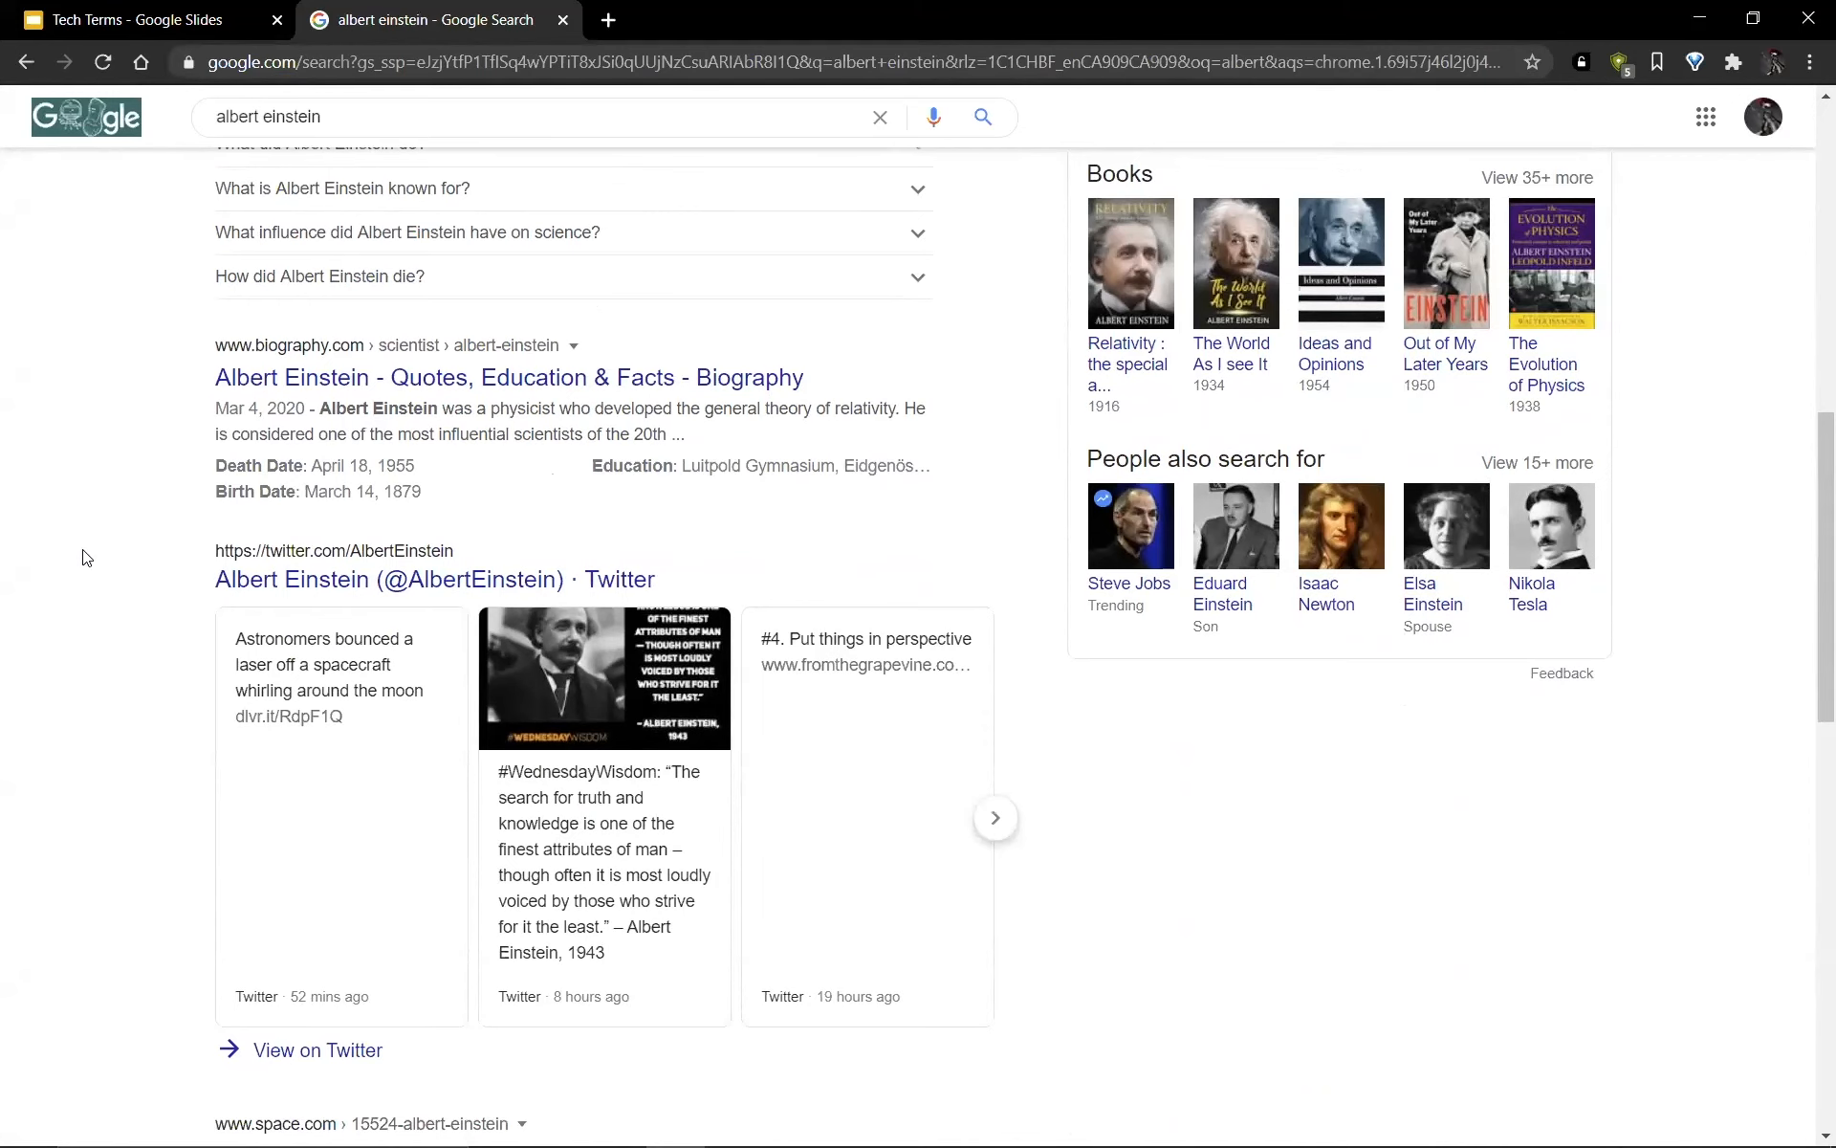
left_click(129, 19)
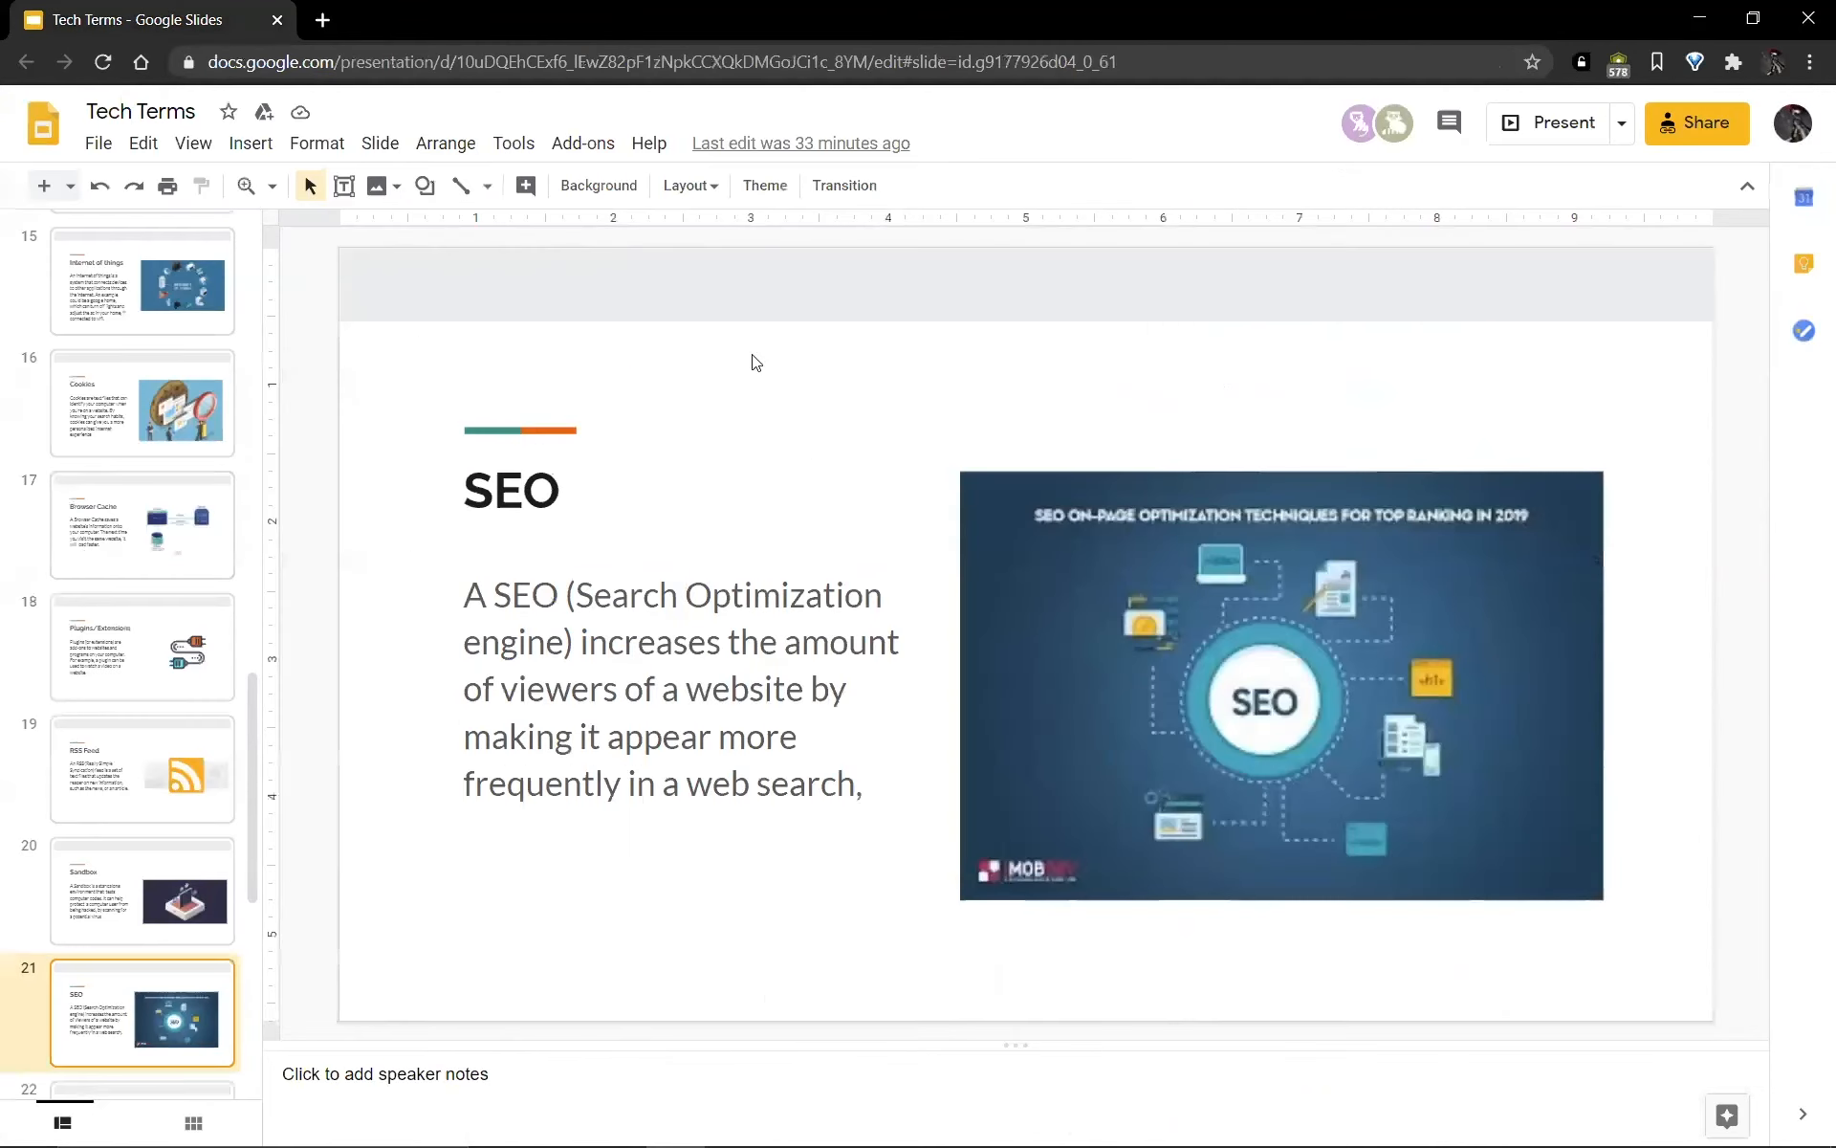
Start presenting the Tech Terms deck full screen and advance to the URL slide
left_click(1559, 122)
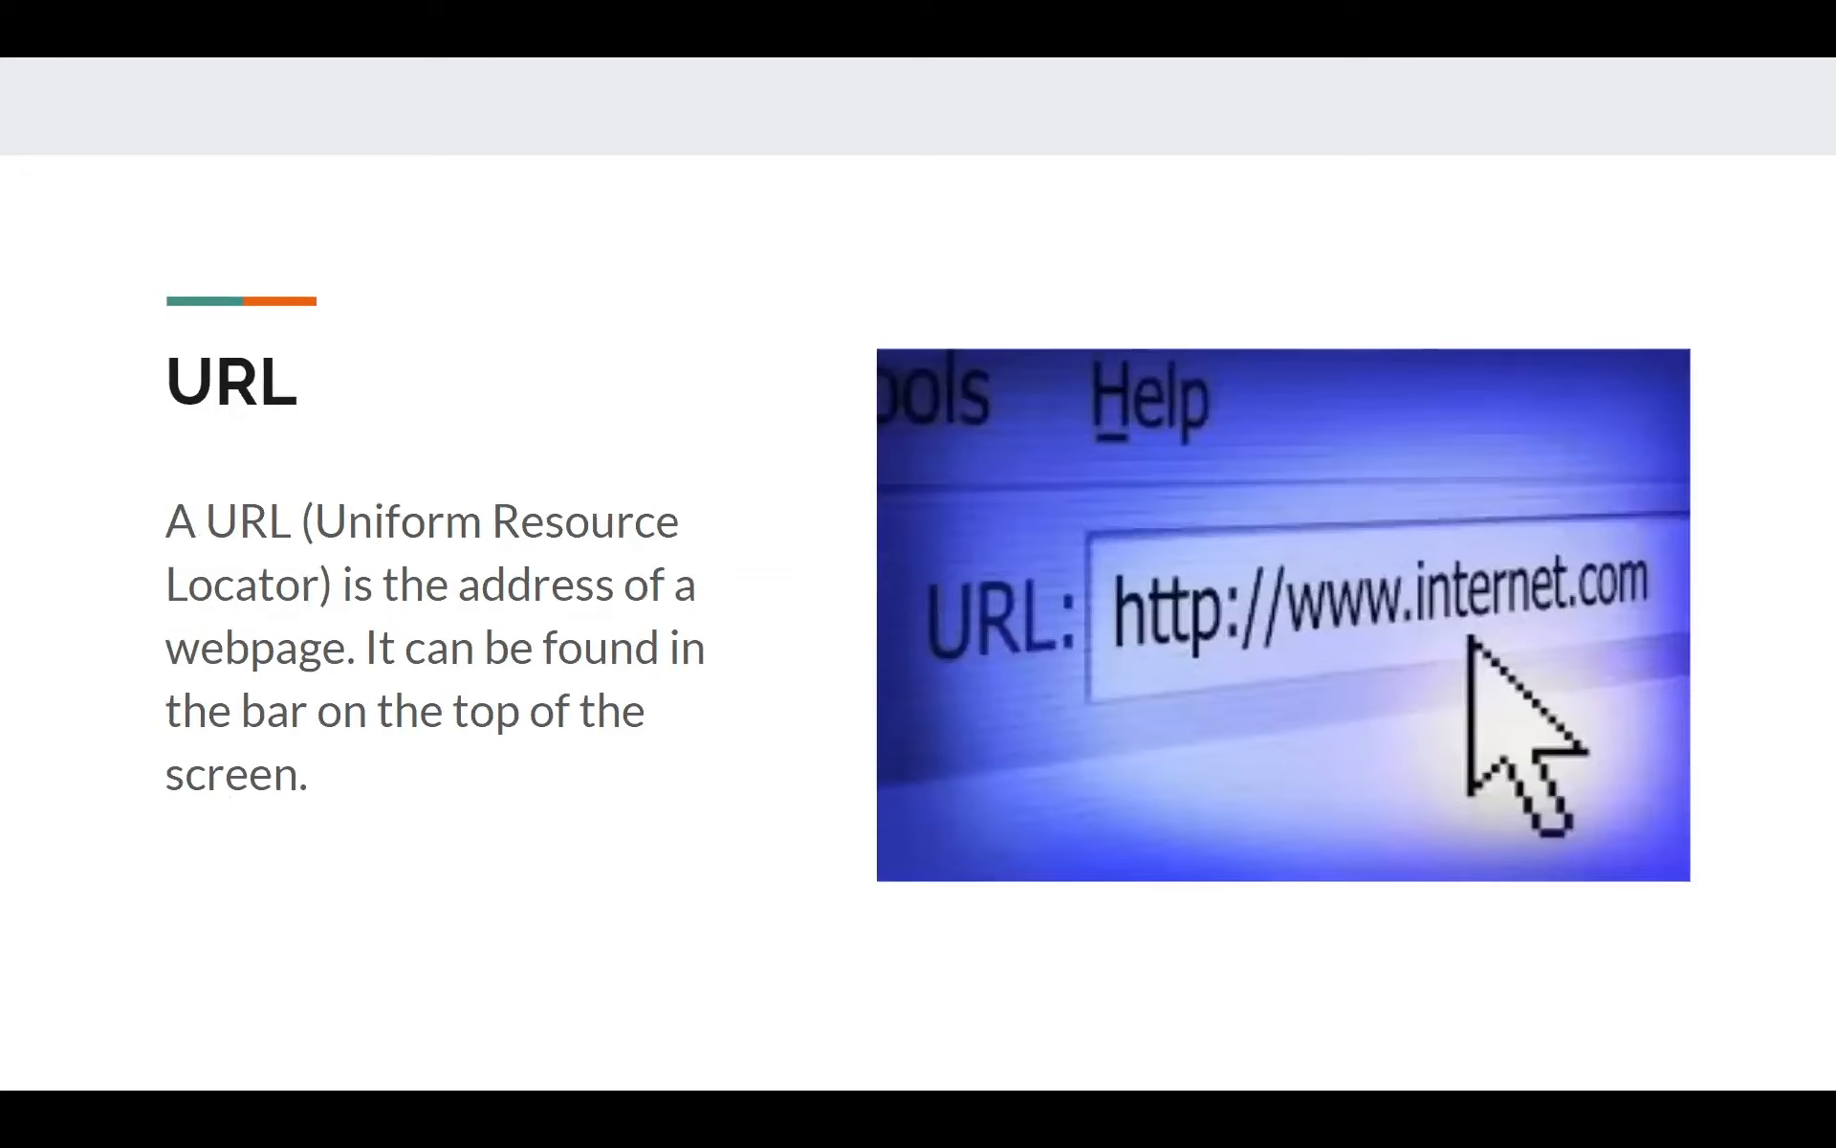
mouse_move(331, 276)
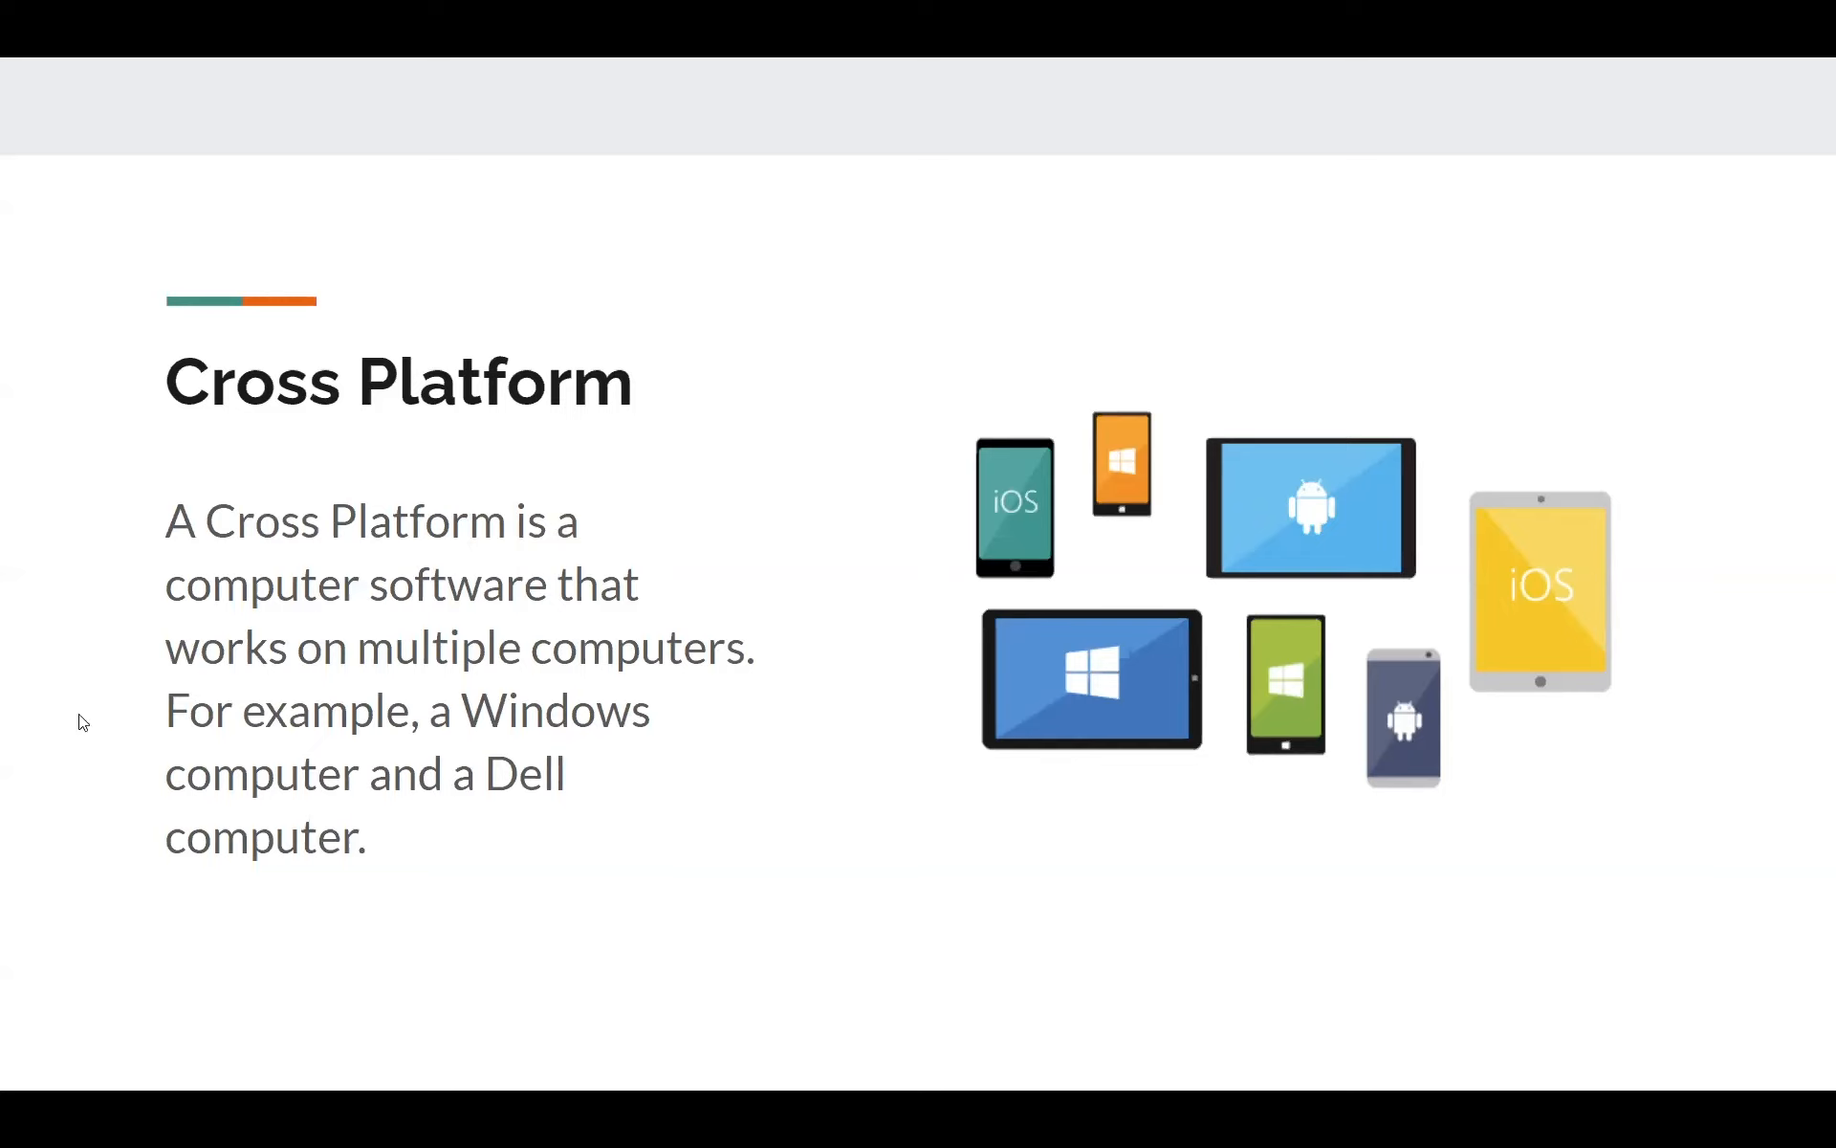
mouse_move(991, 792)
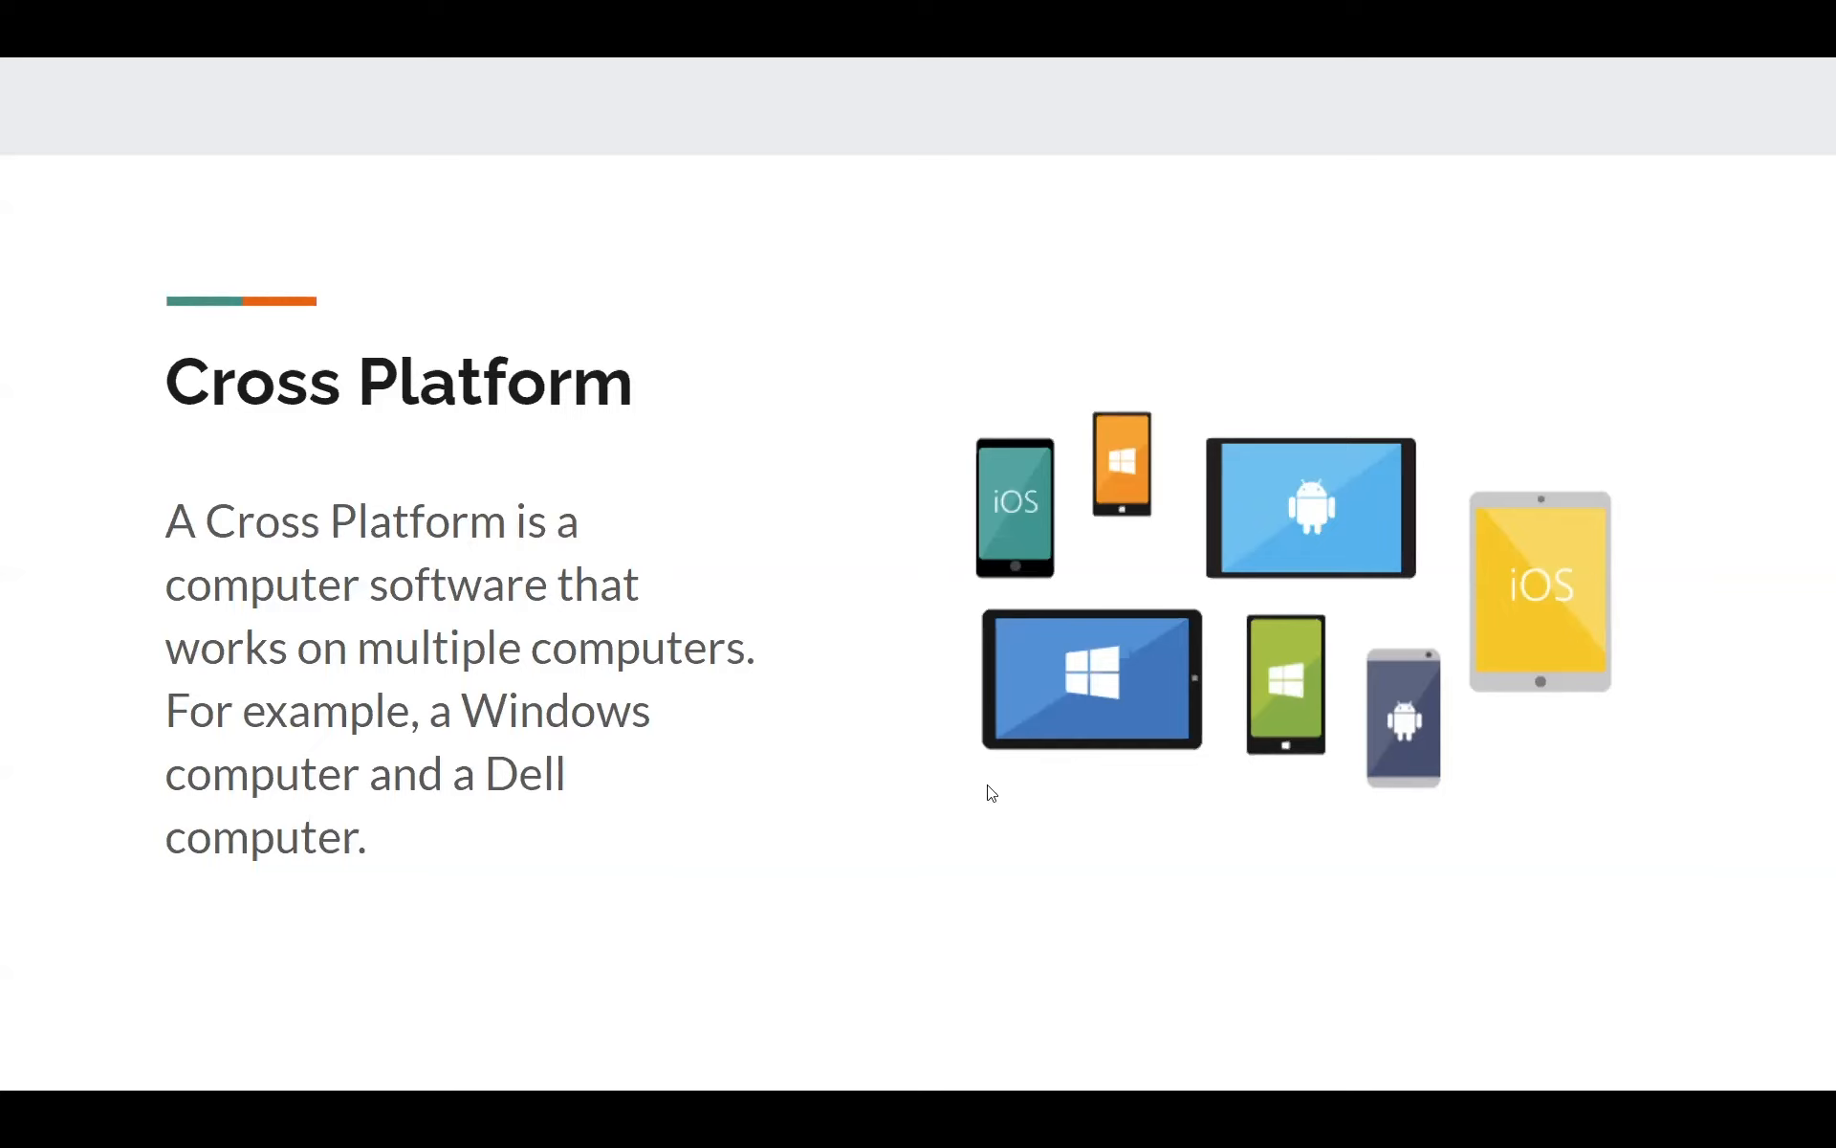
mouse_move(394, 333)
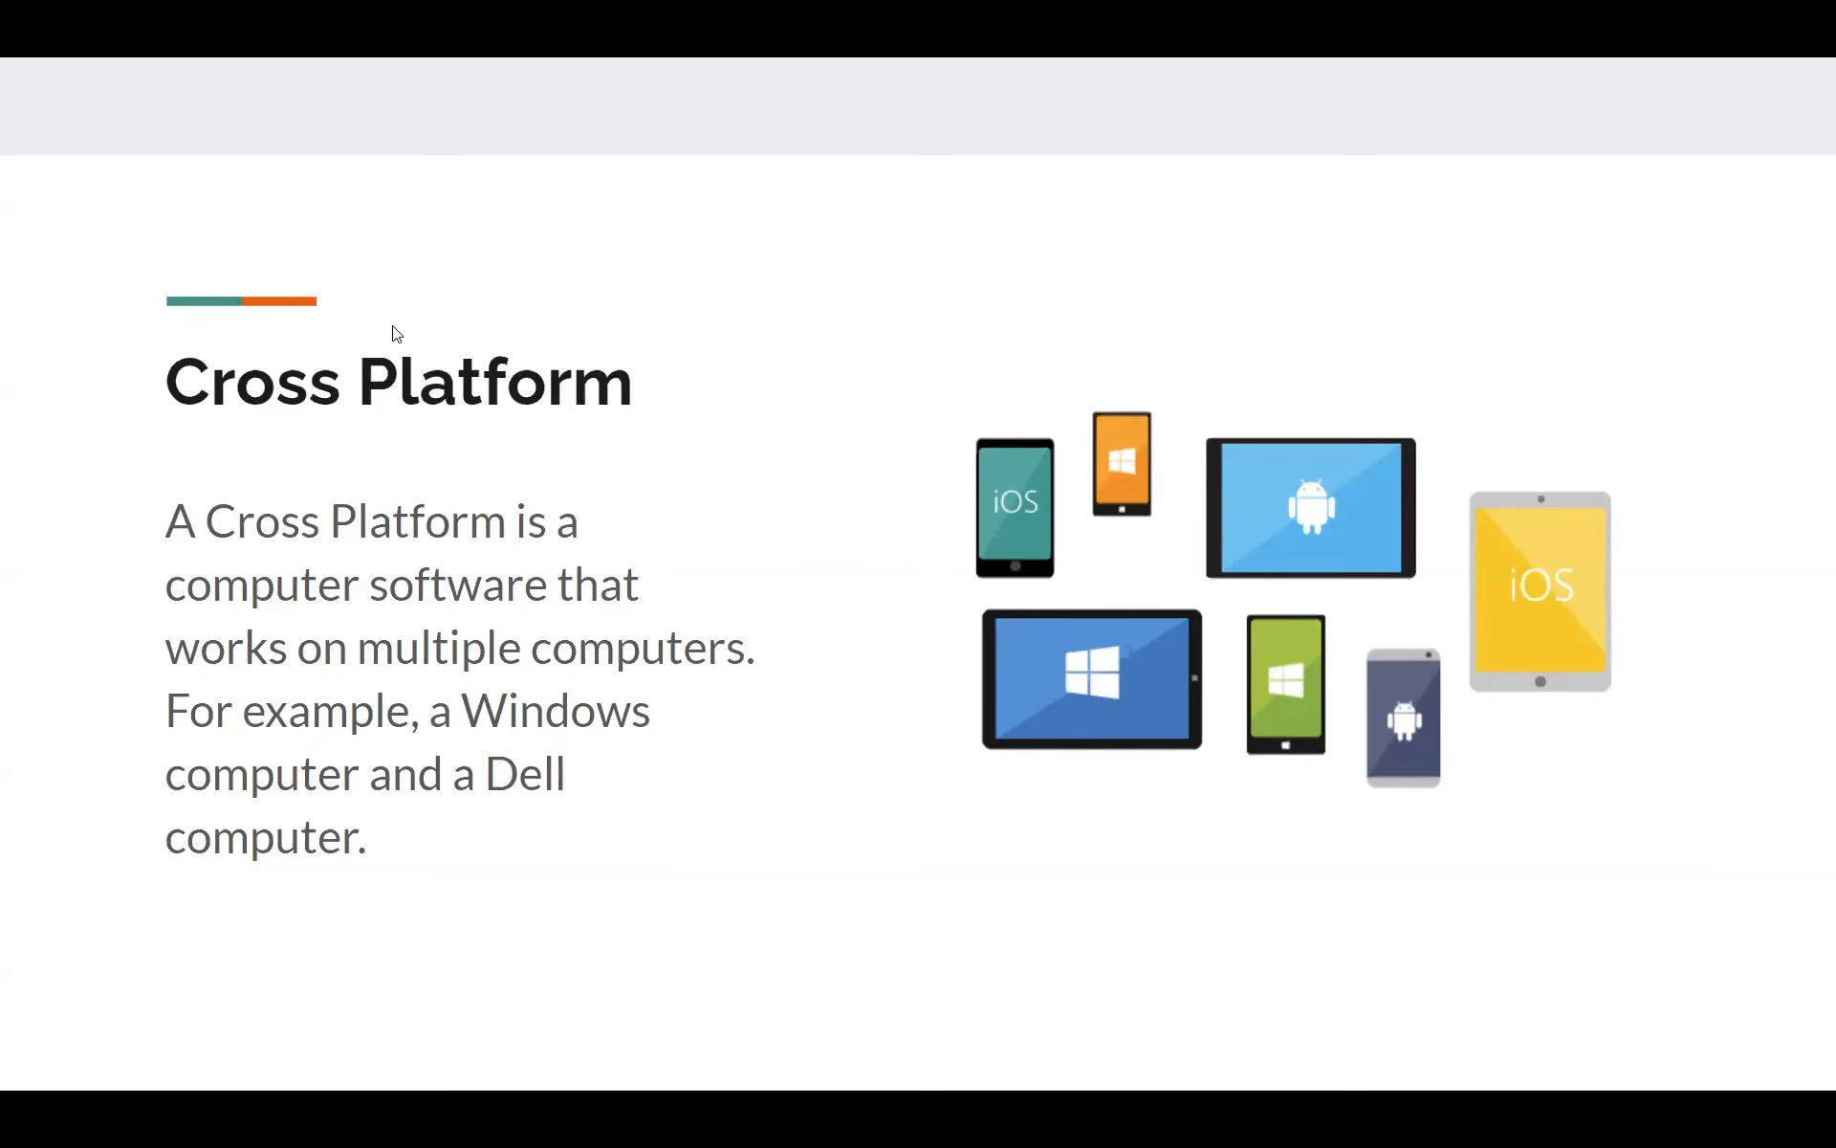
mouse_move(132, 448)
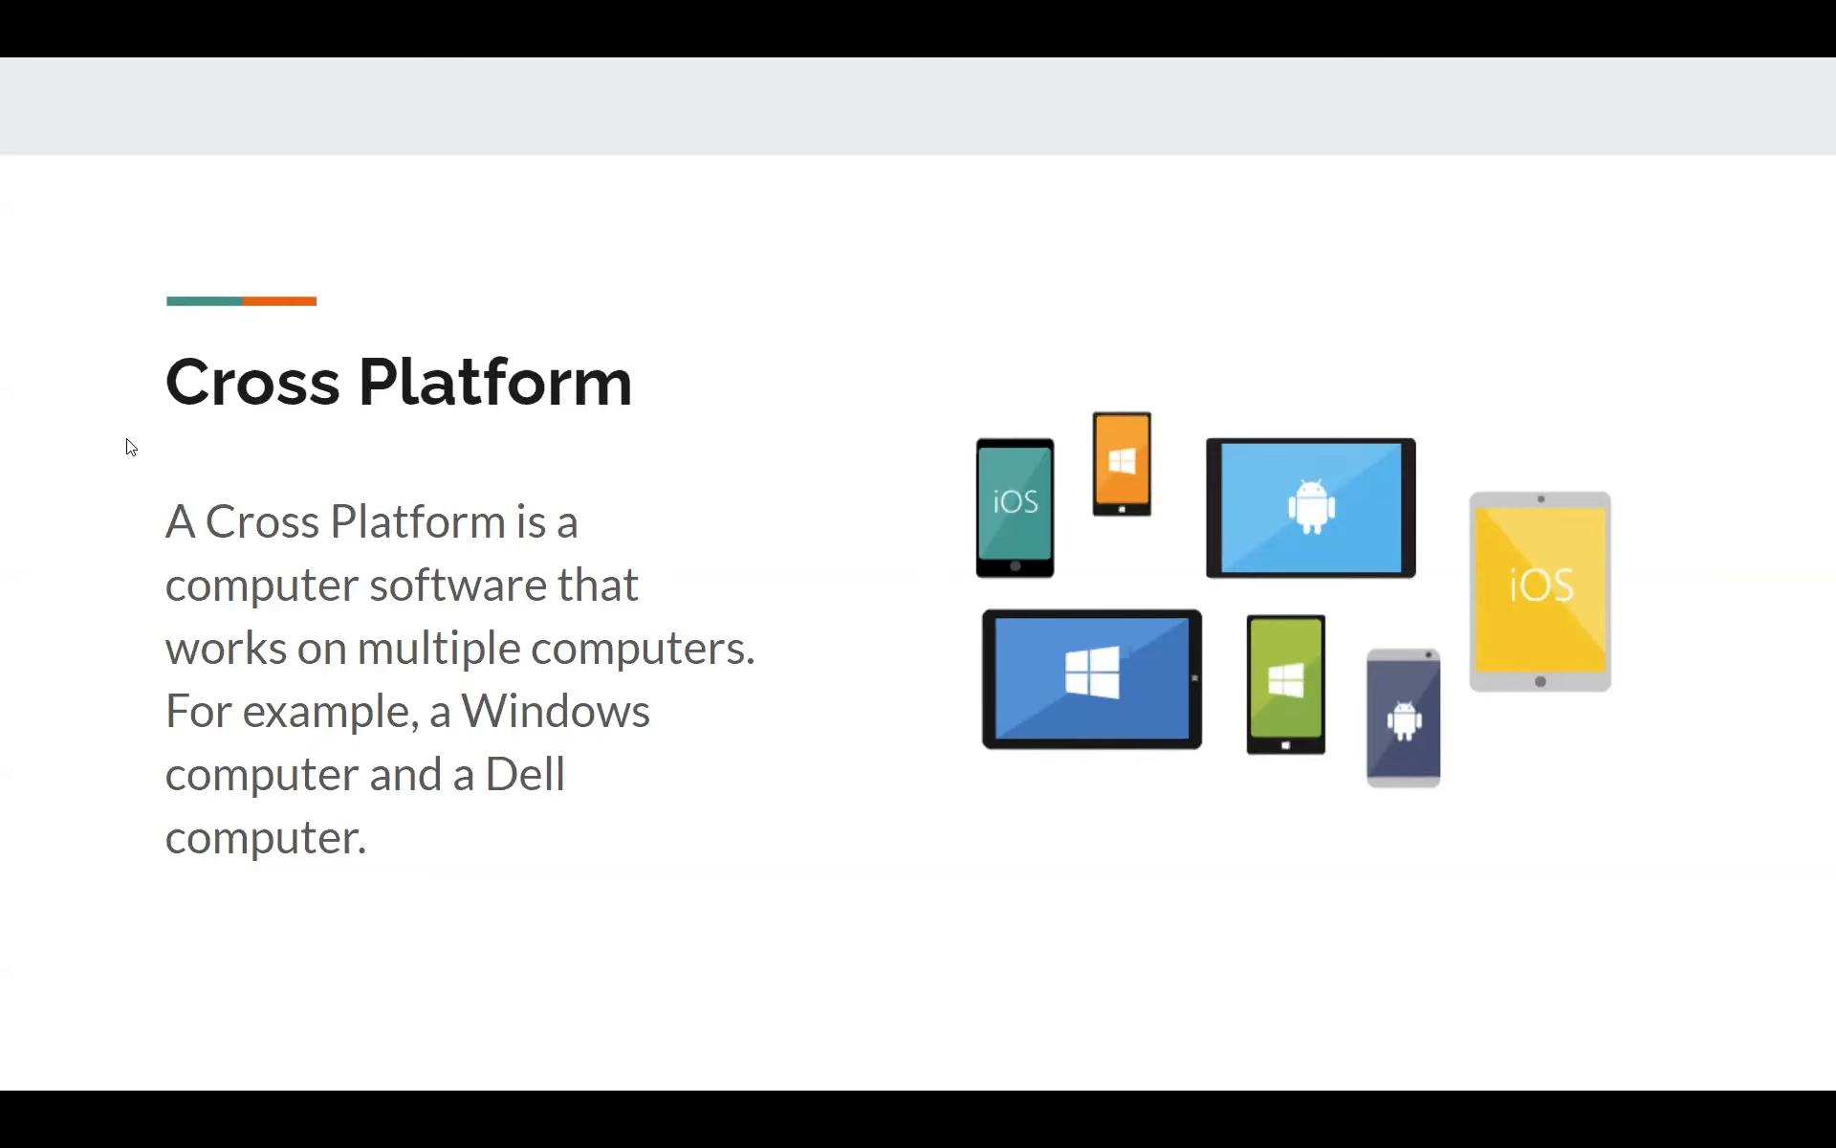
mouse_move(193, 448)
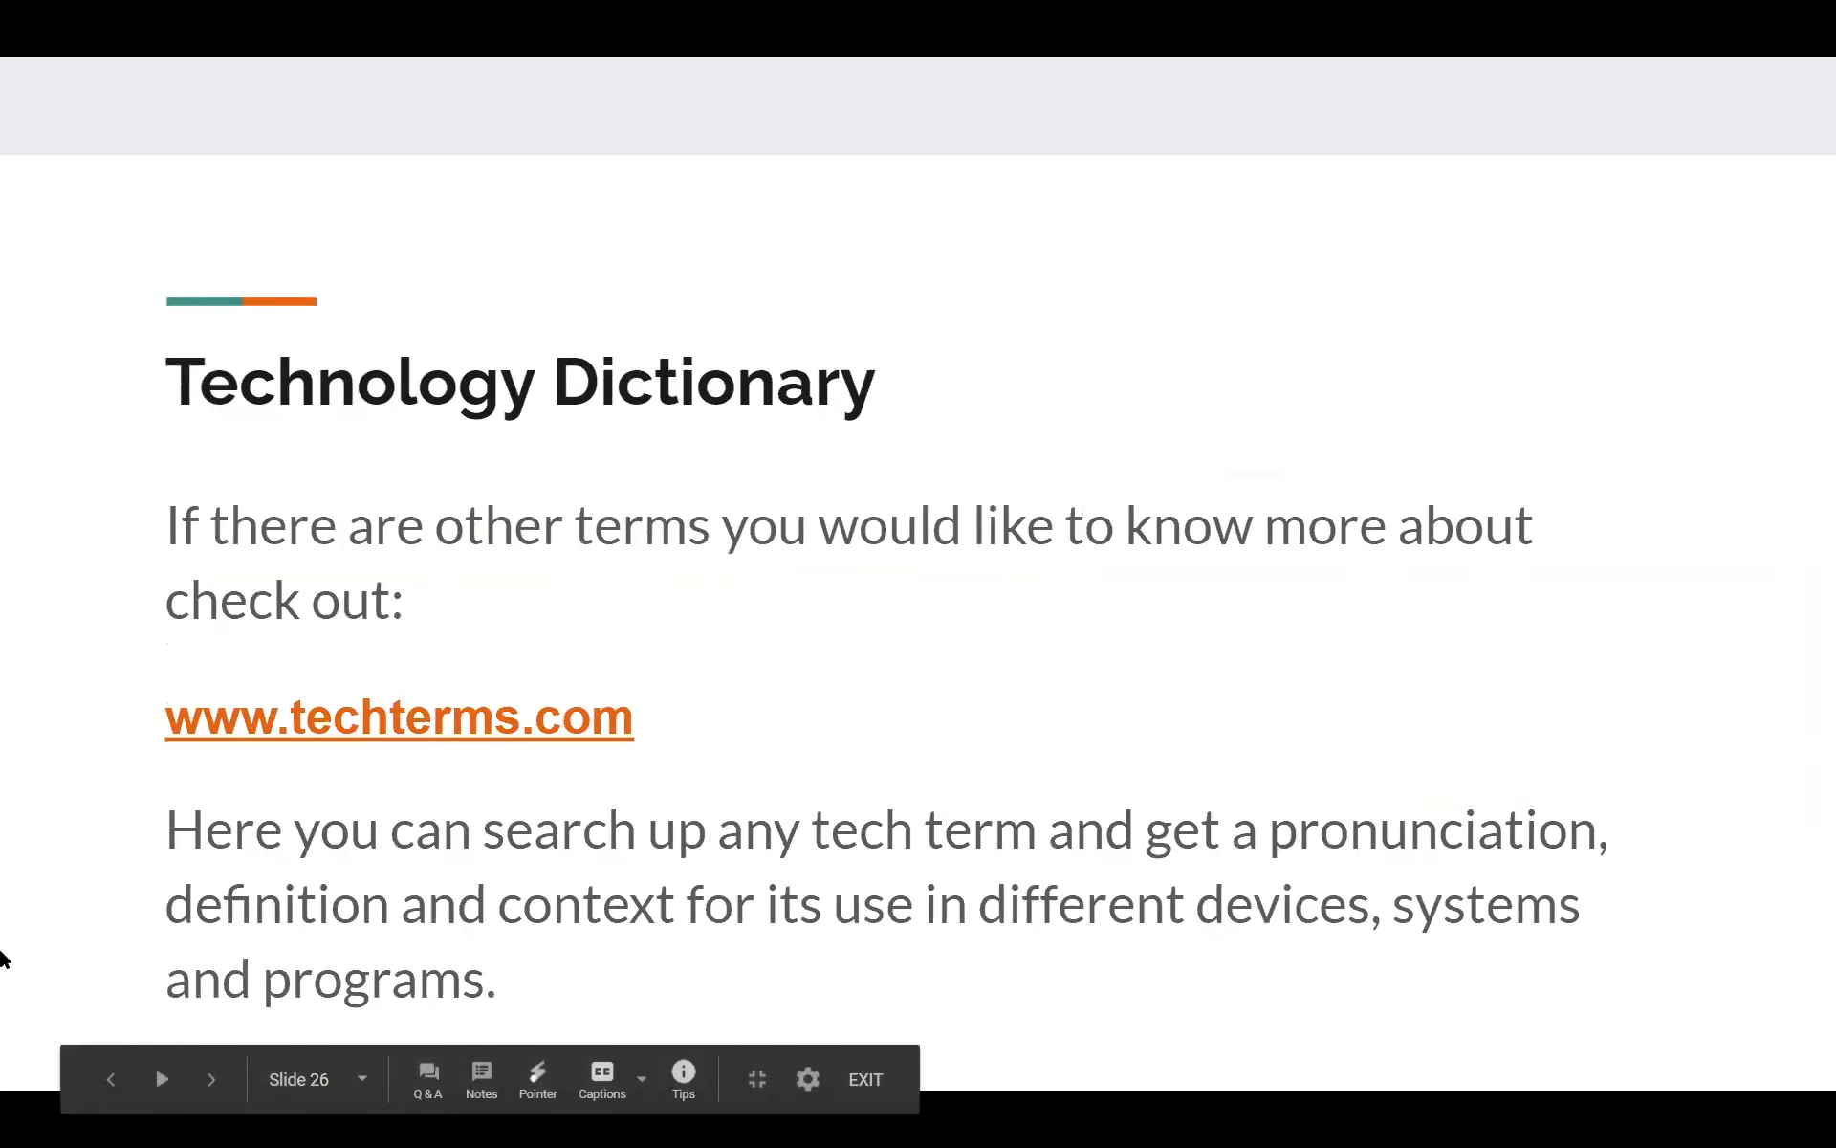
mouse_move(94, 1039)
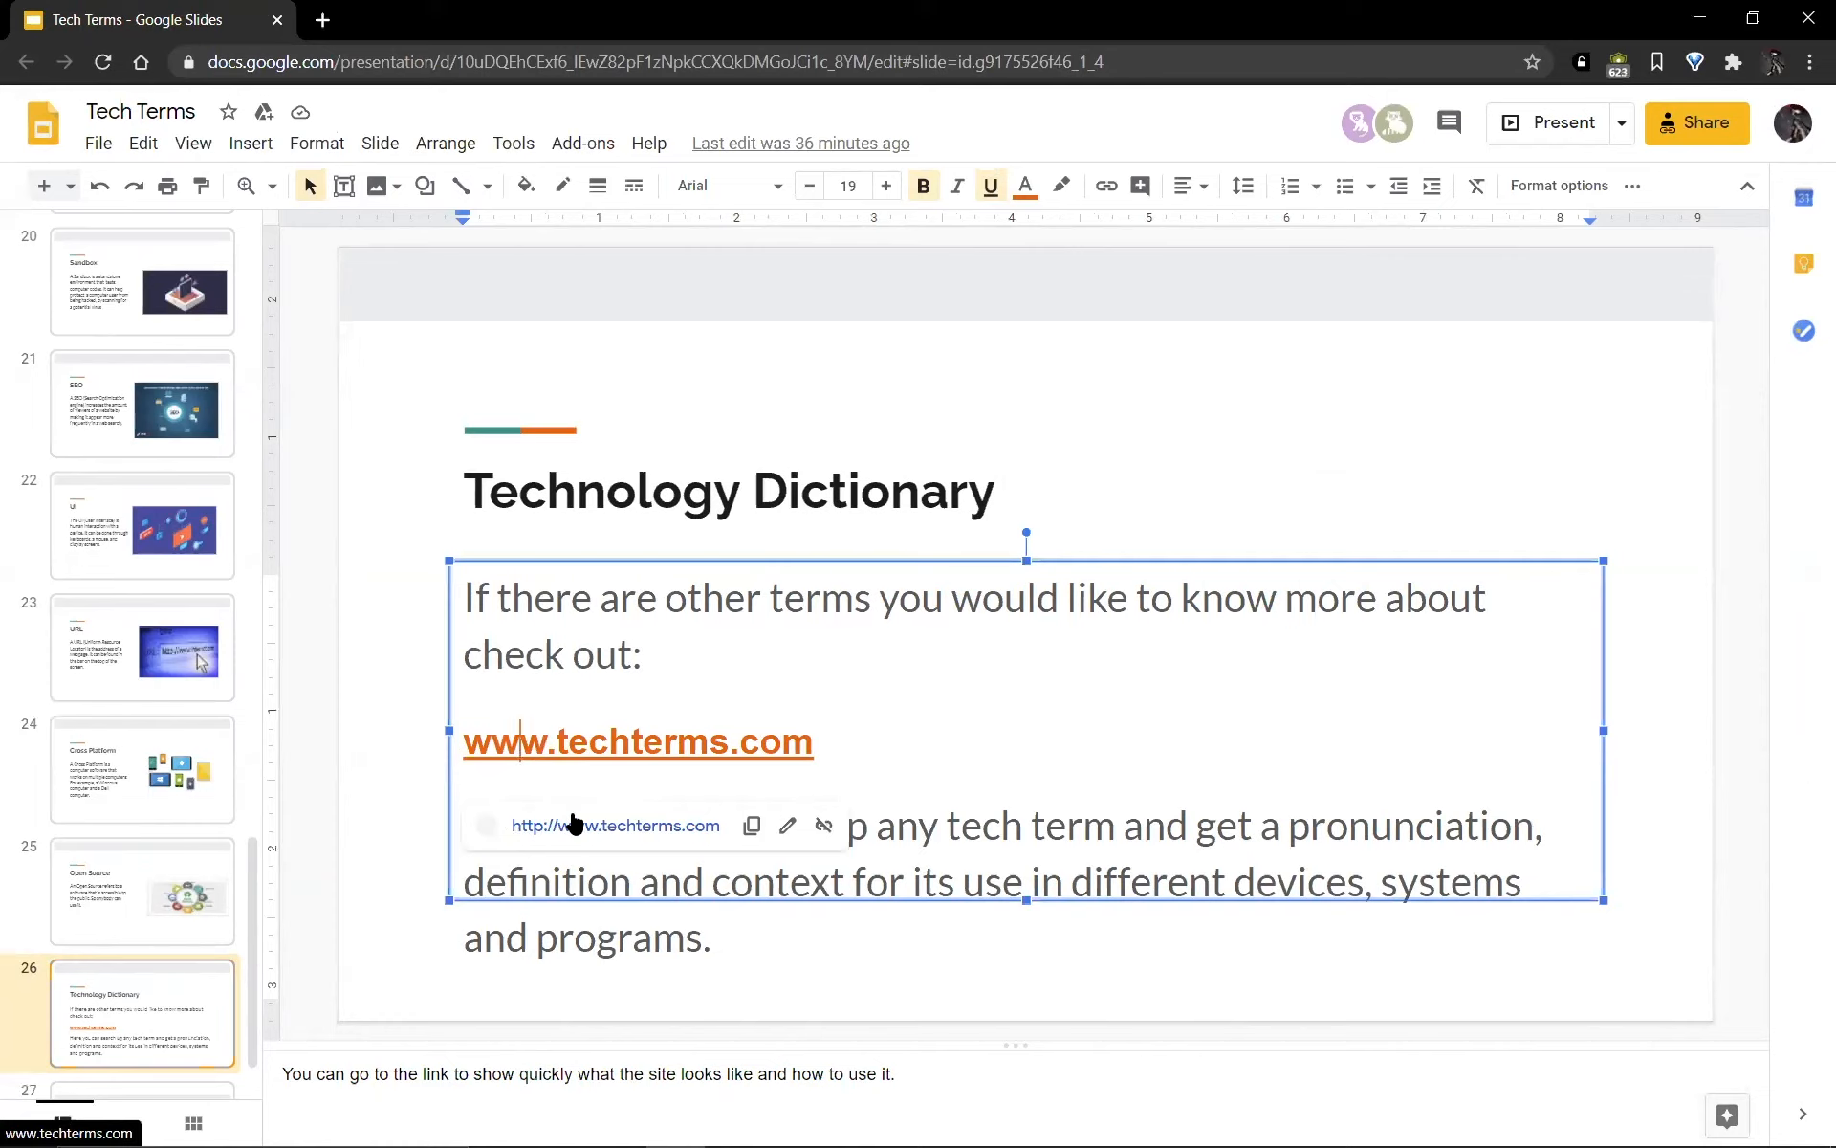
mouse_move(589, 828)
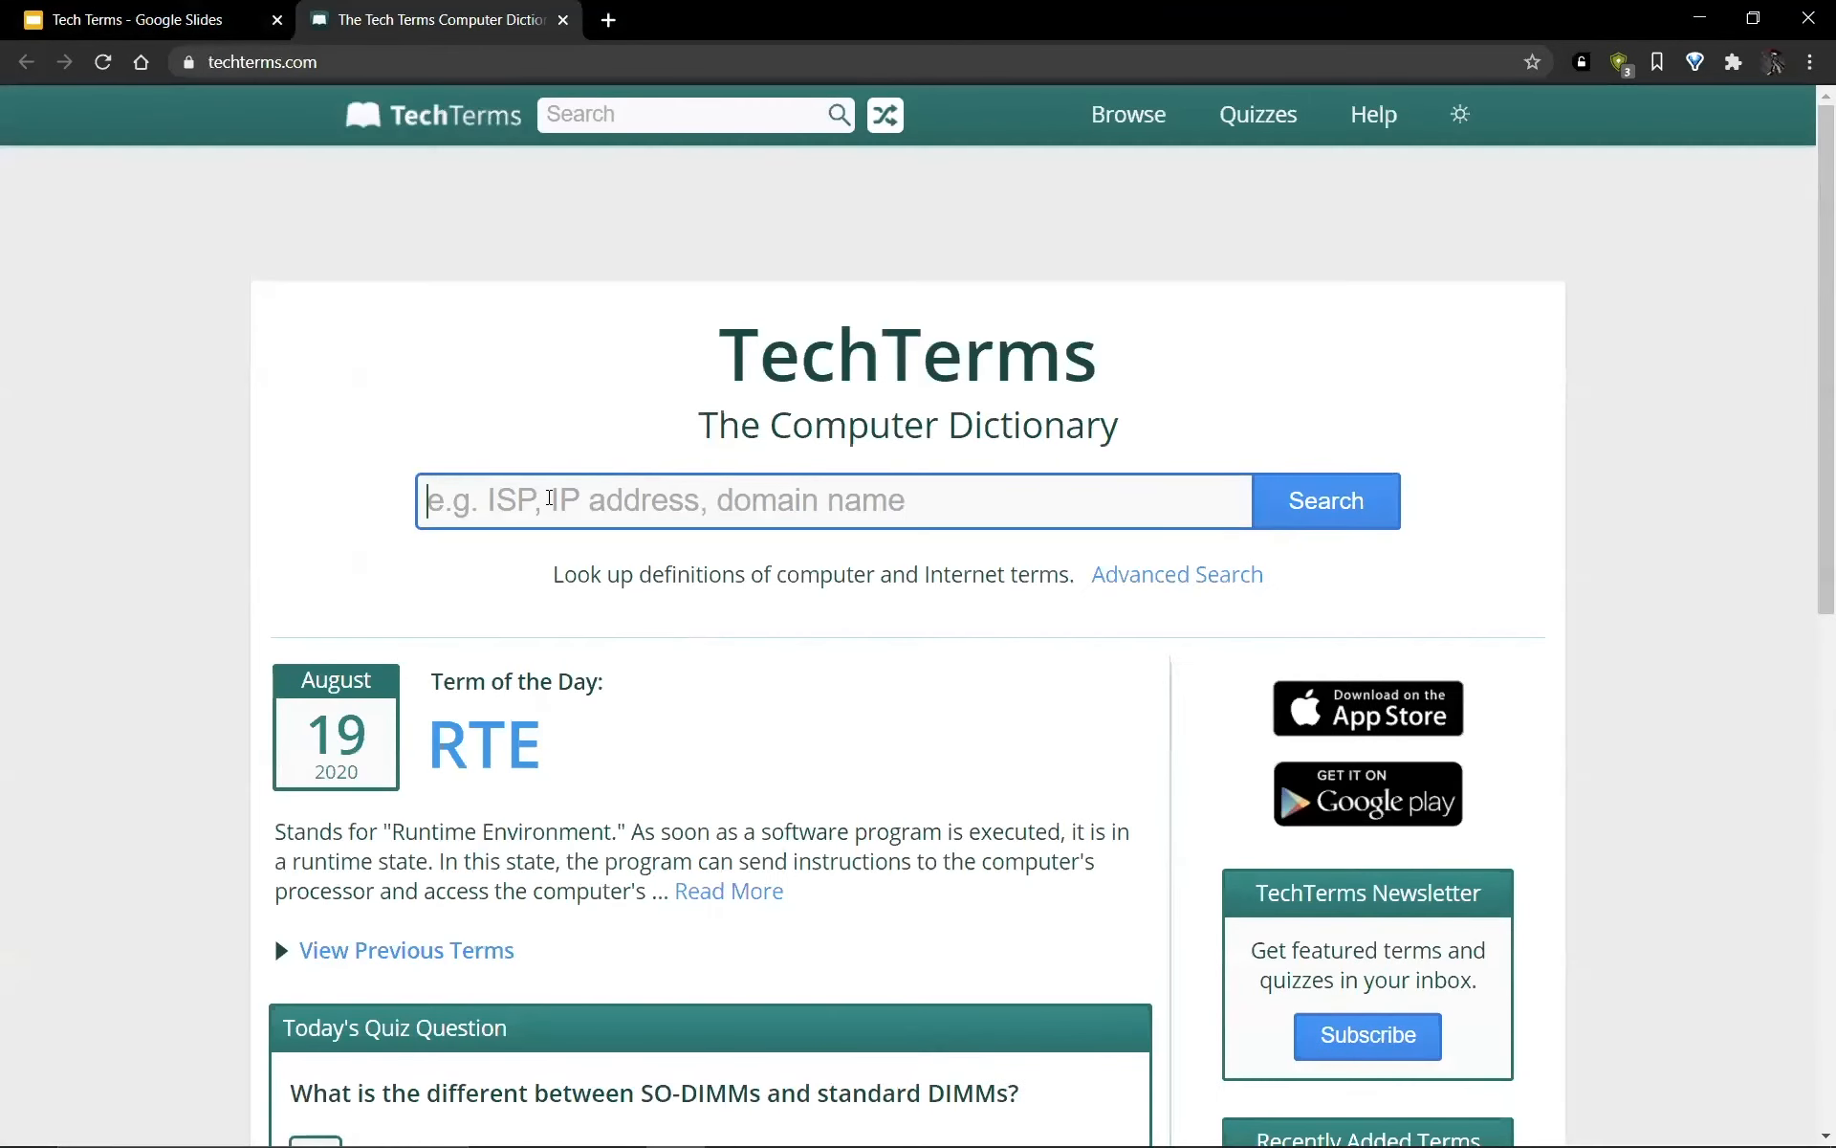
mouse_move(40, 486)
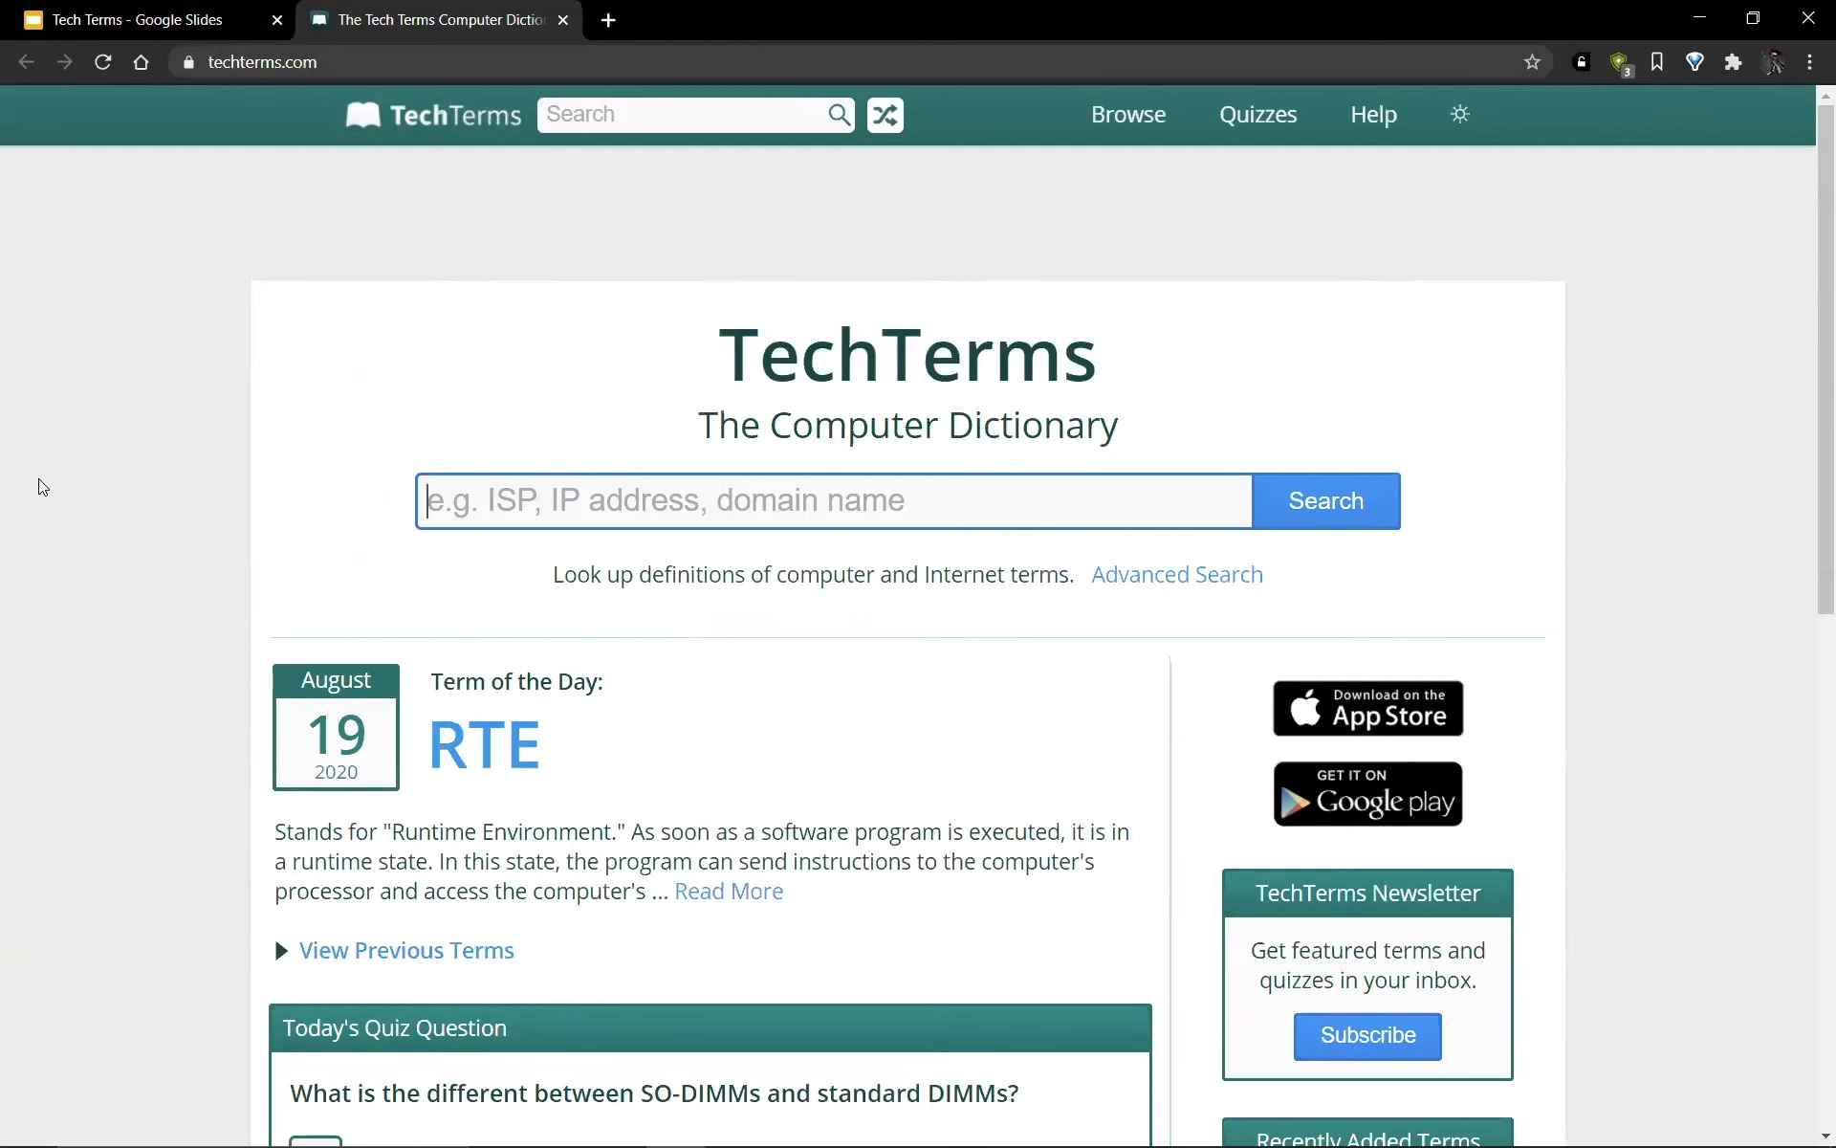
Search TechTerms for 'javascript' to show its dictionary definition page
type("javascript")
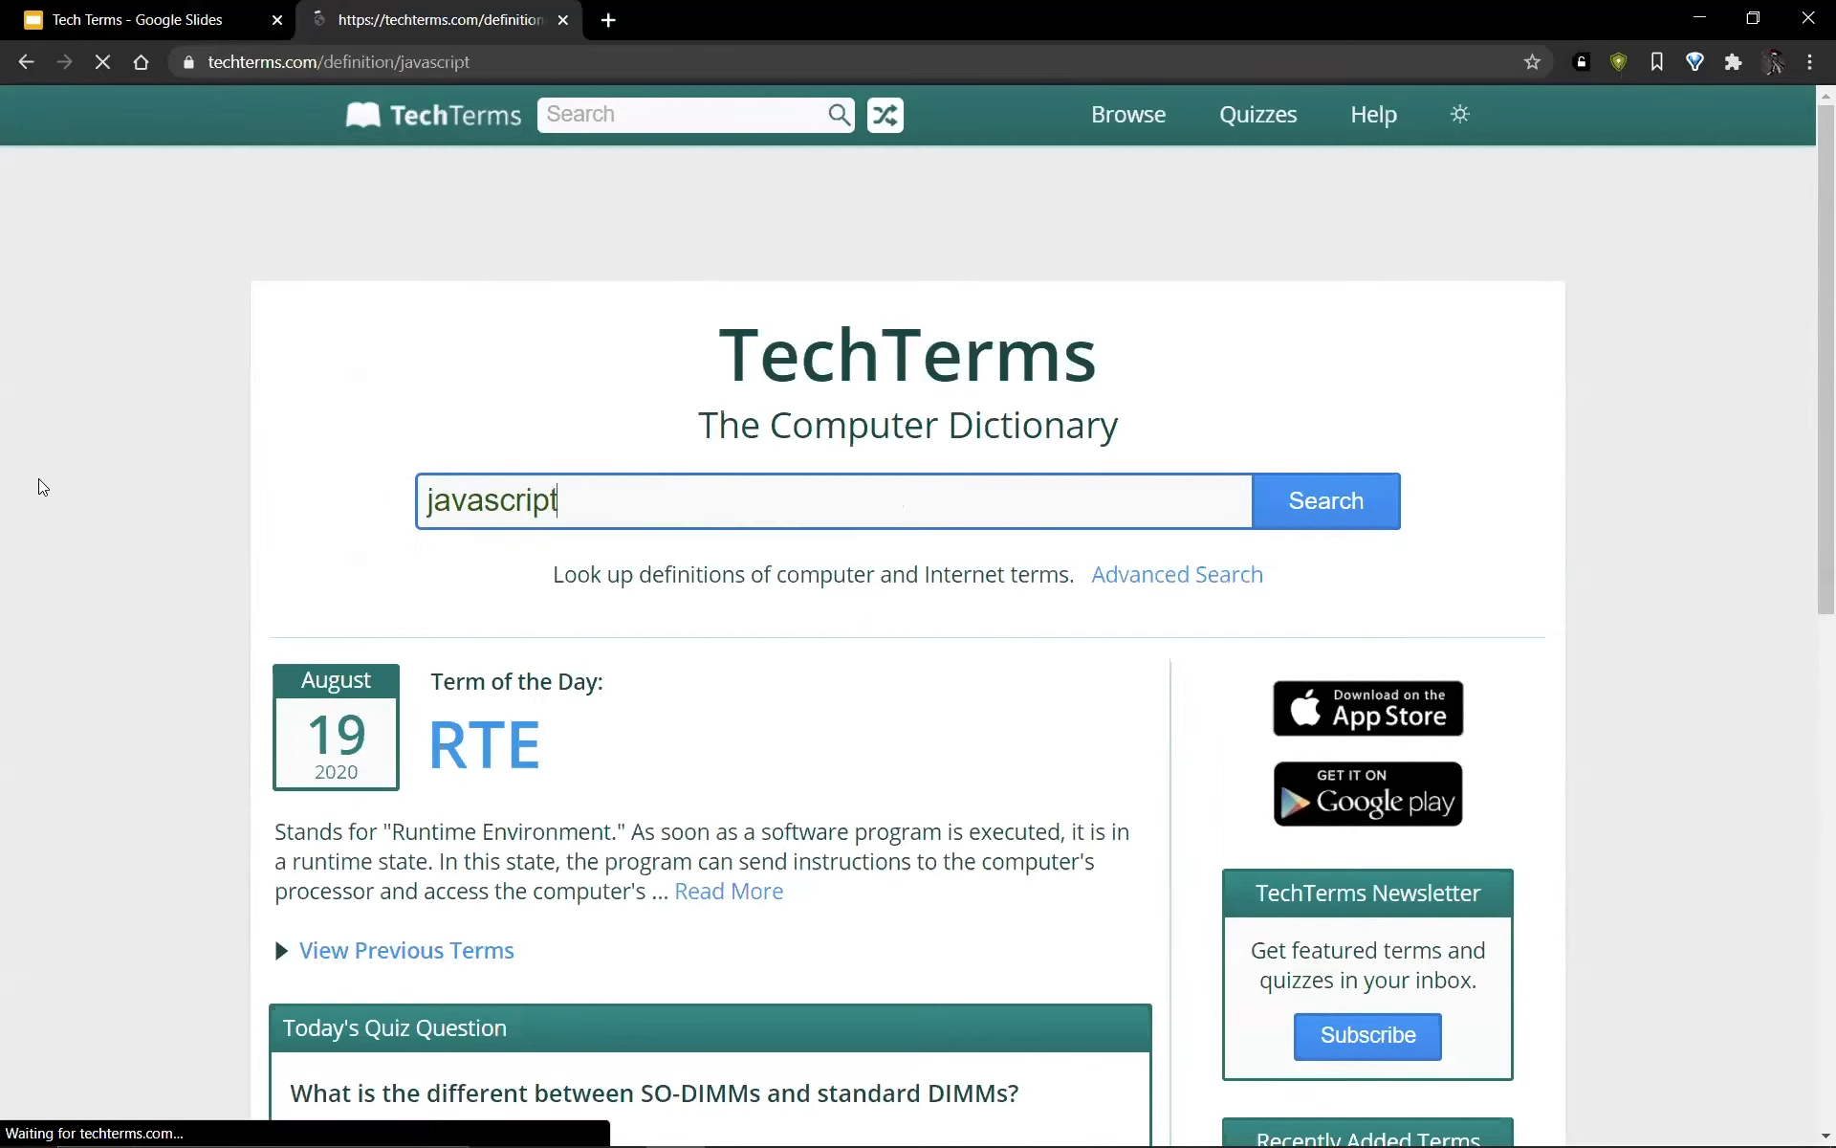
left_click(1323, 499)
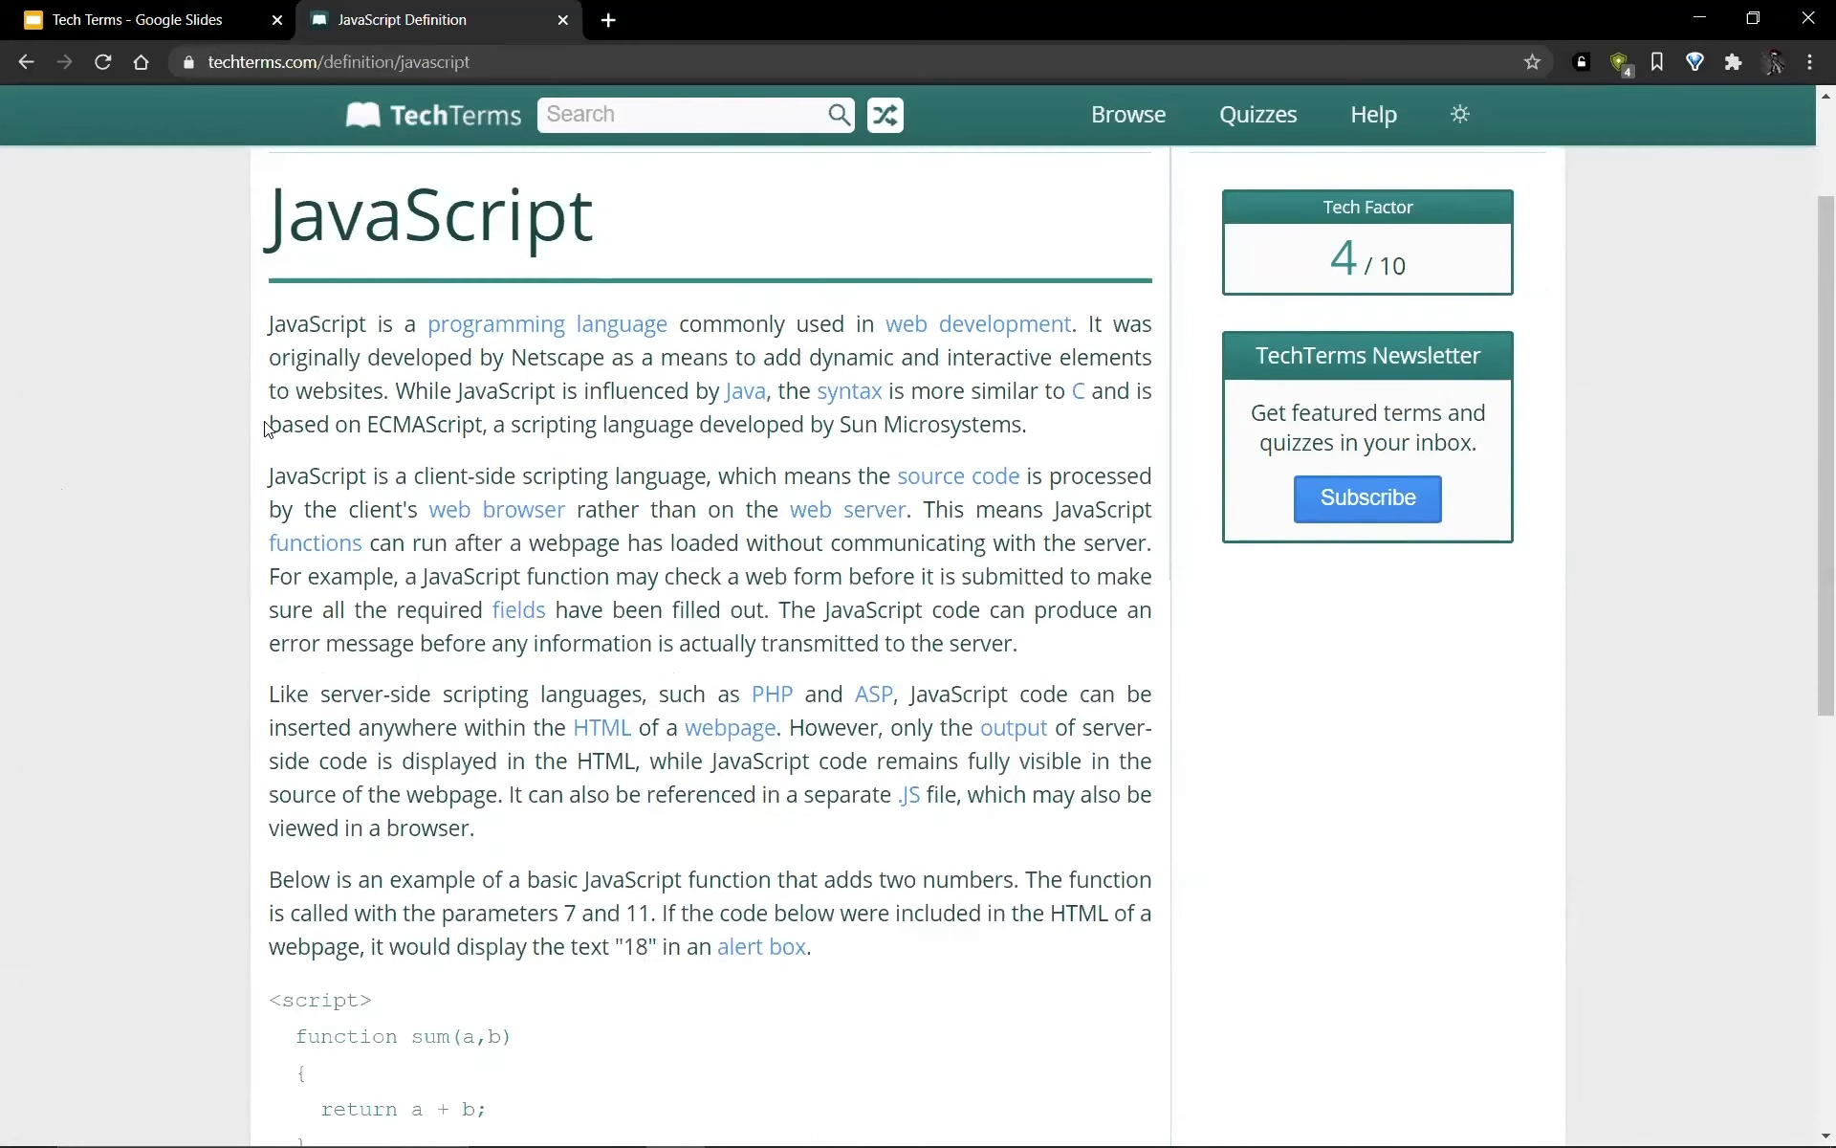